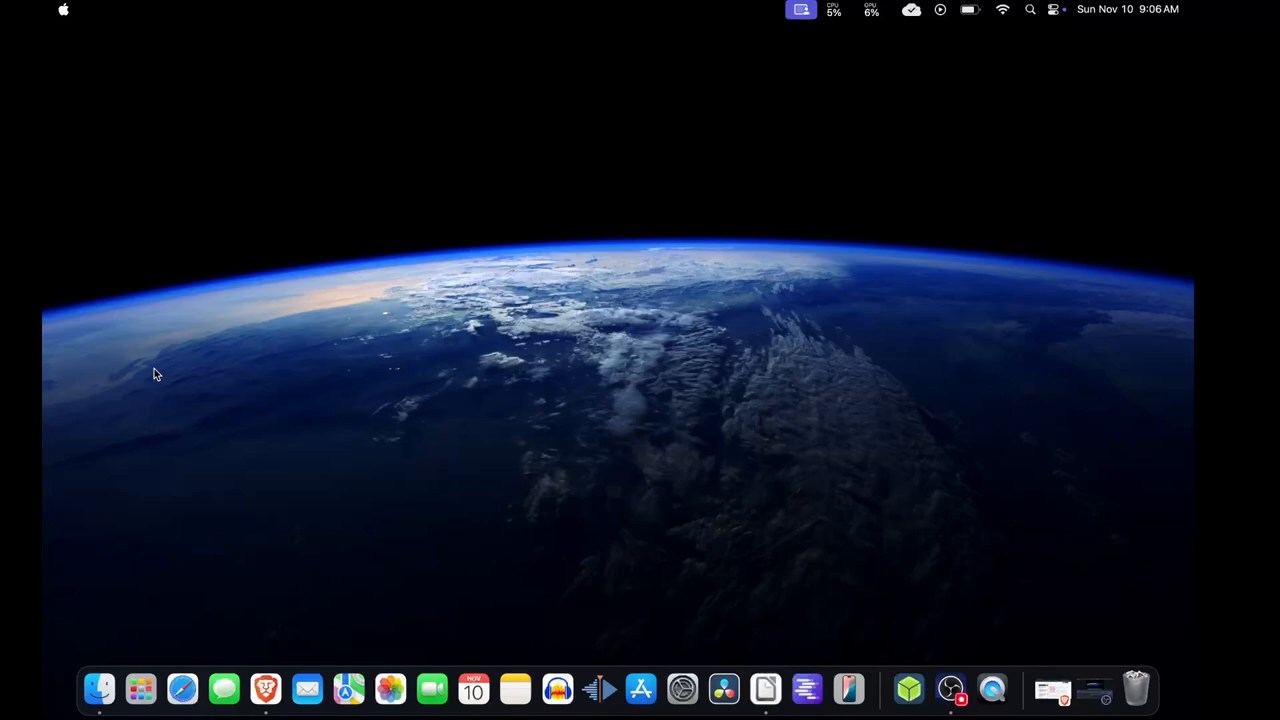
mouse_move(247, 607)
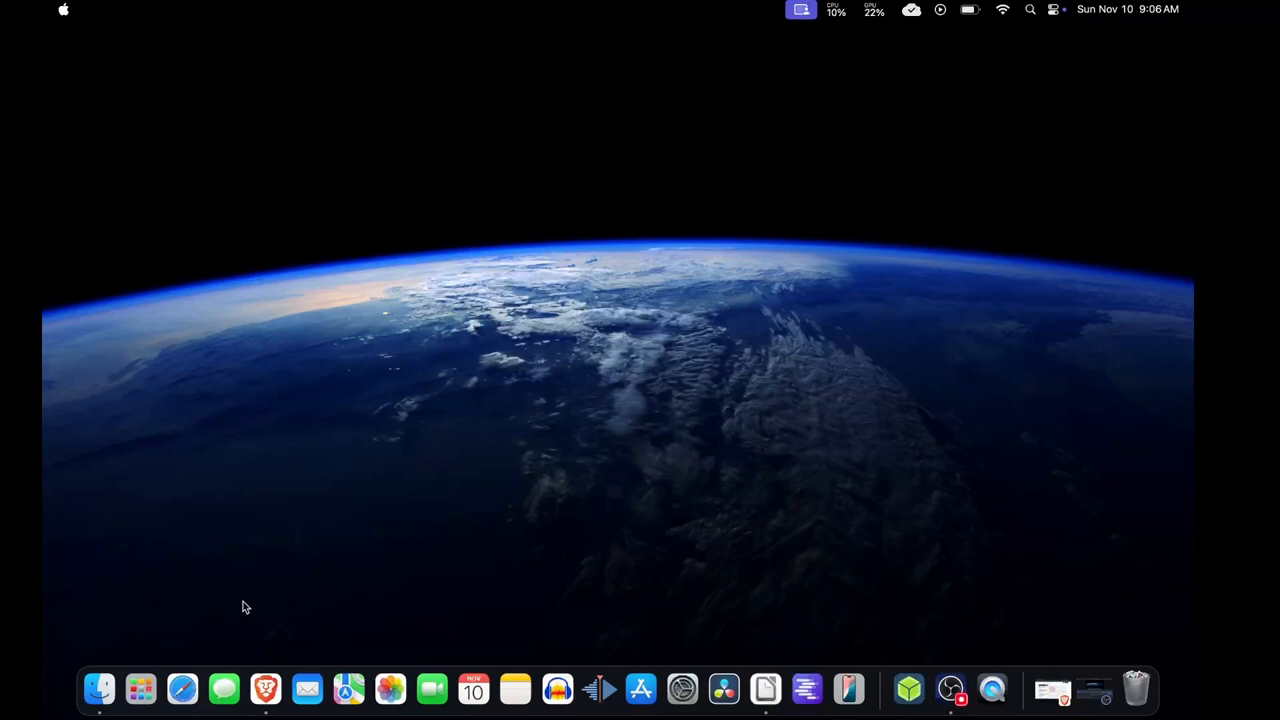
mouse_move(266, 689)
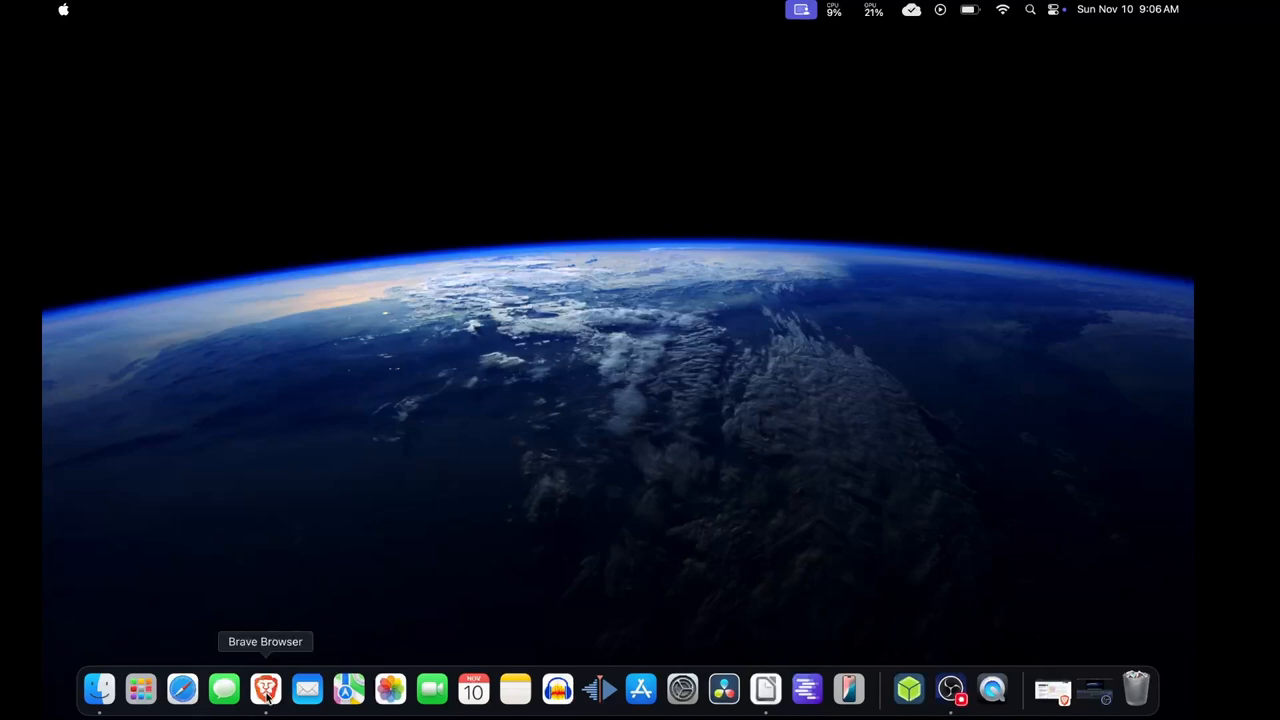
Bring Brave to the front on the Genetics and Society article about South Africa's guidelines
left_click(266, 689)
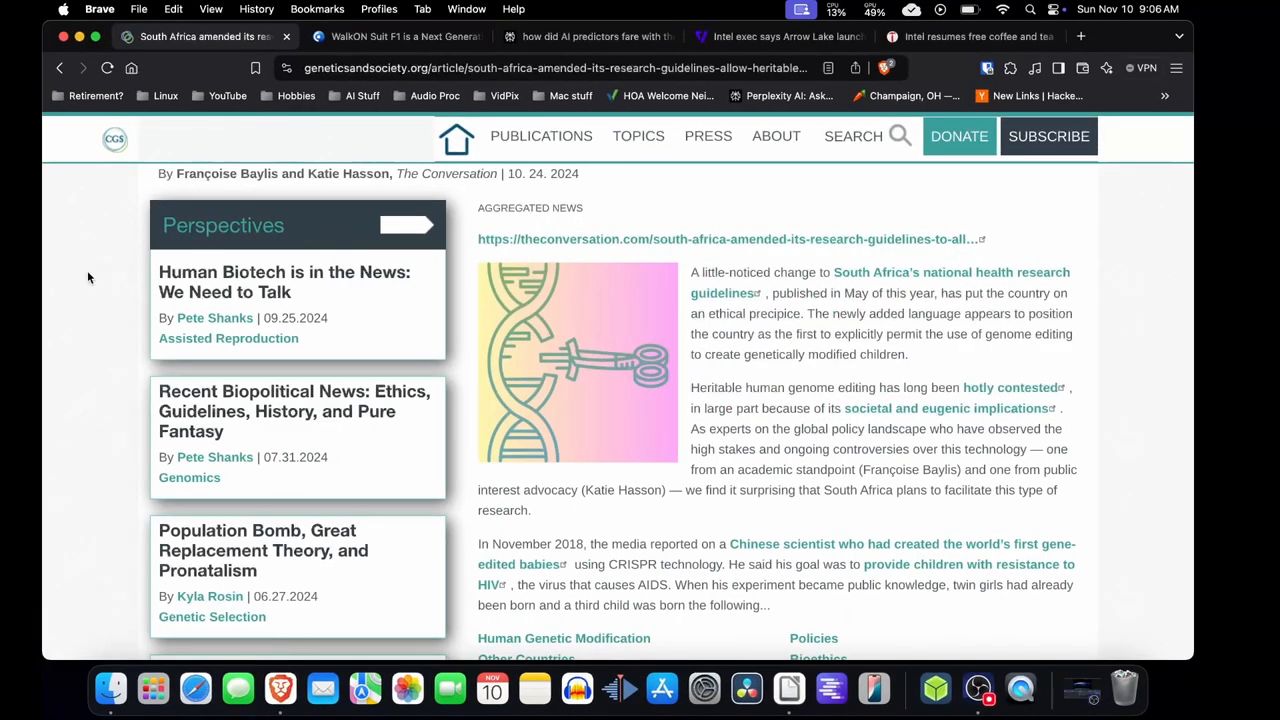
mouse_move(714, 225)
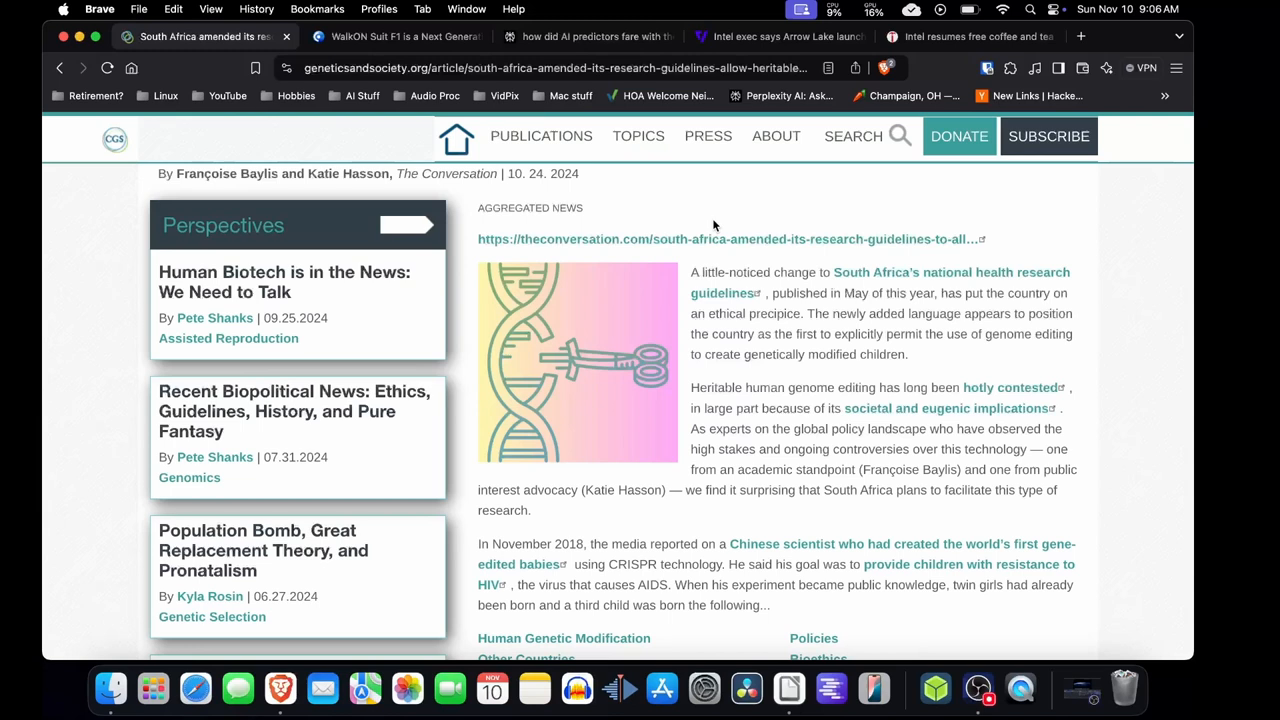
mouse_move(785, 300)
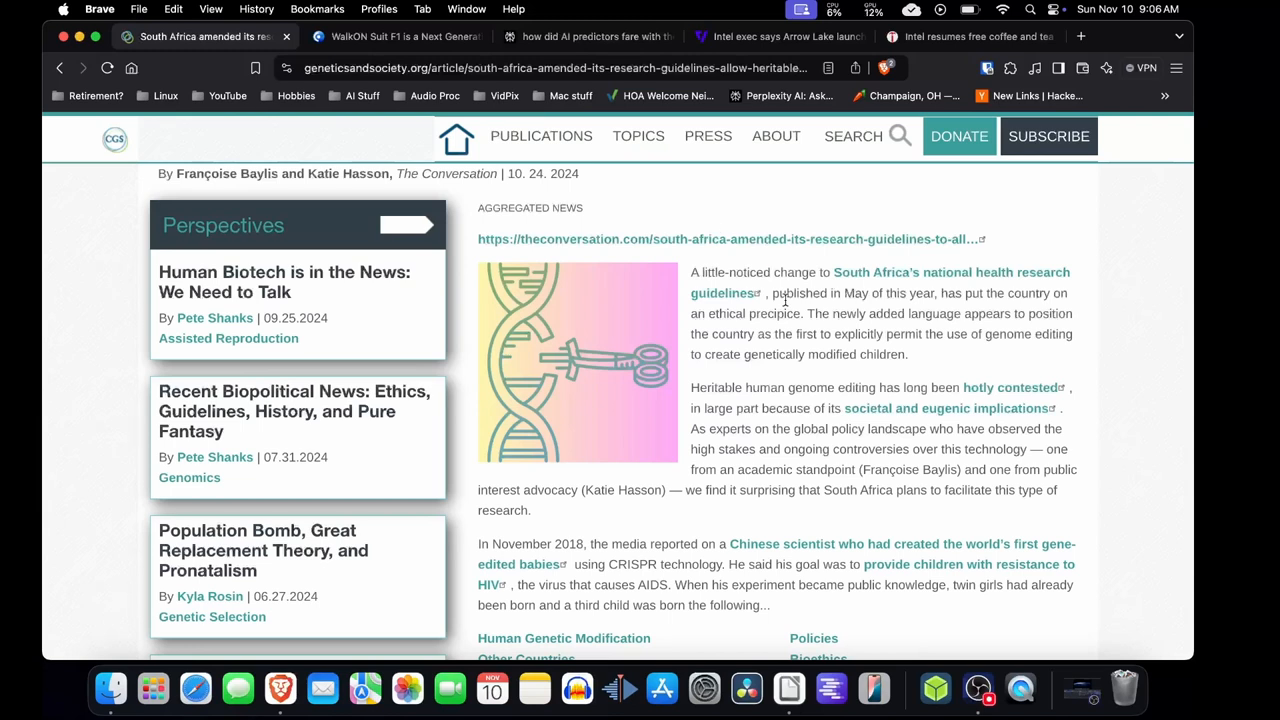
mouse_move(837, 297)
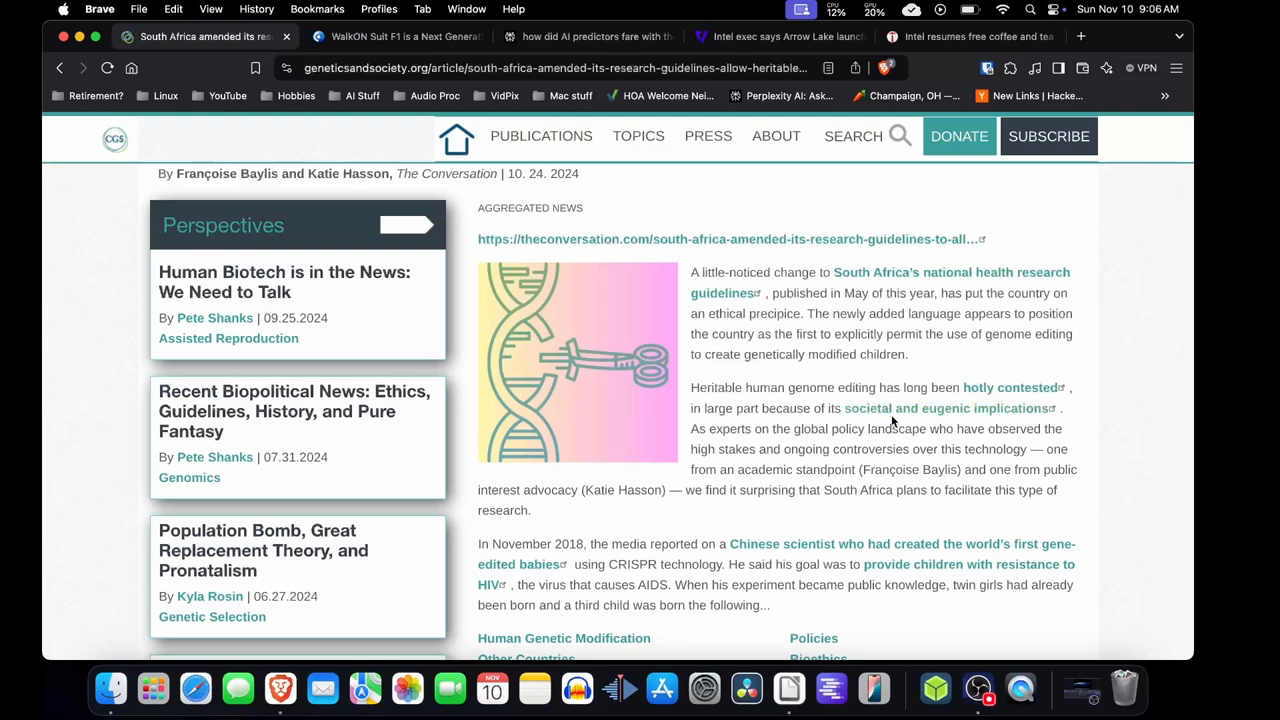
mouse_move(795, 392)
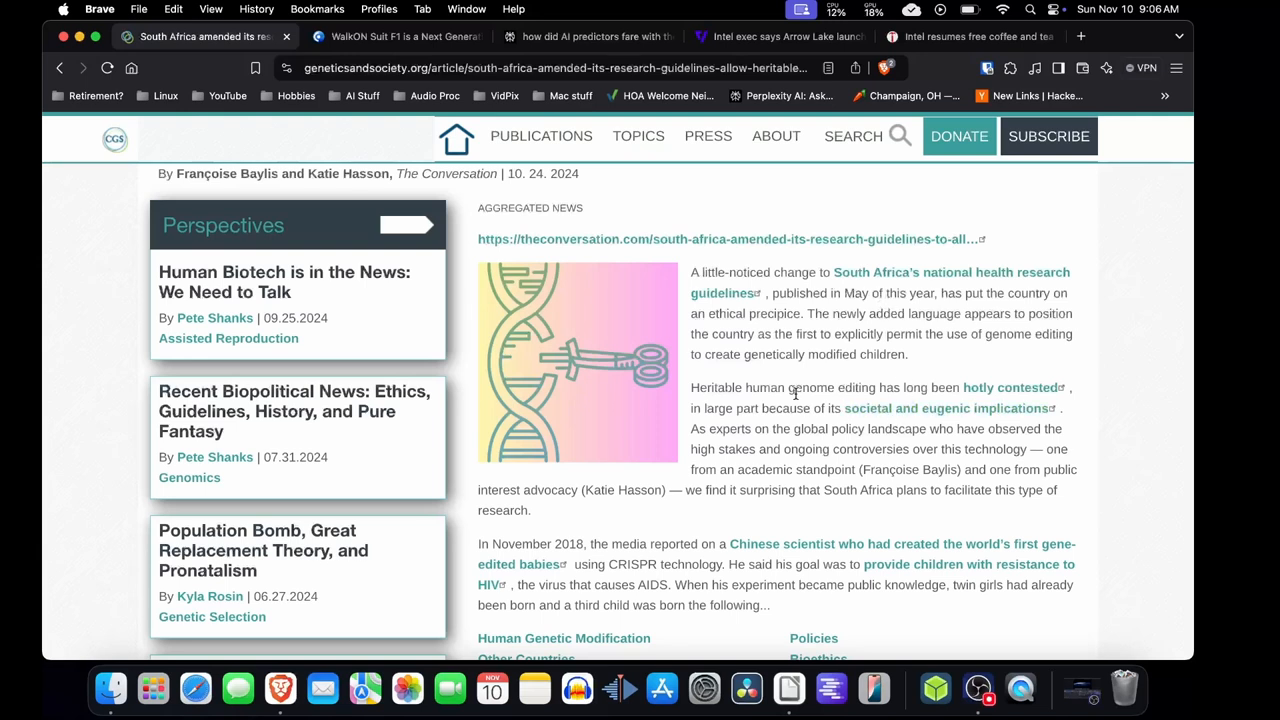
mouse_move(790, 398)
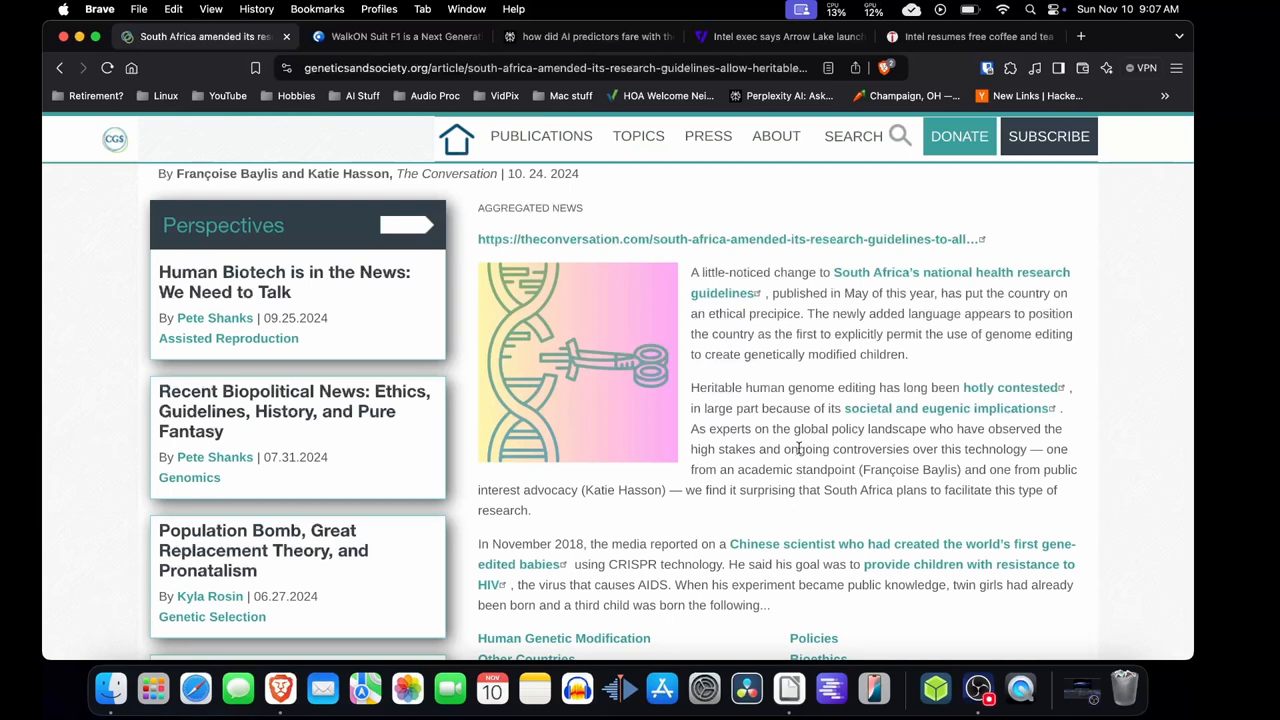
mouse_move(790, 490)
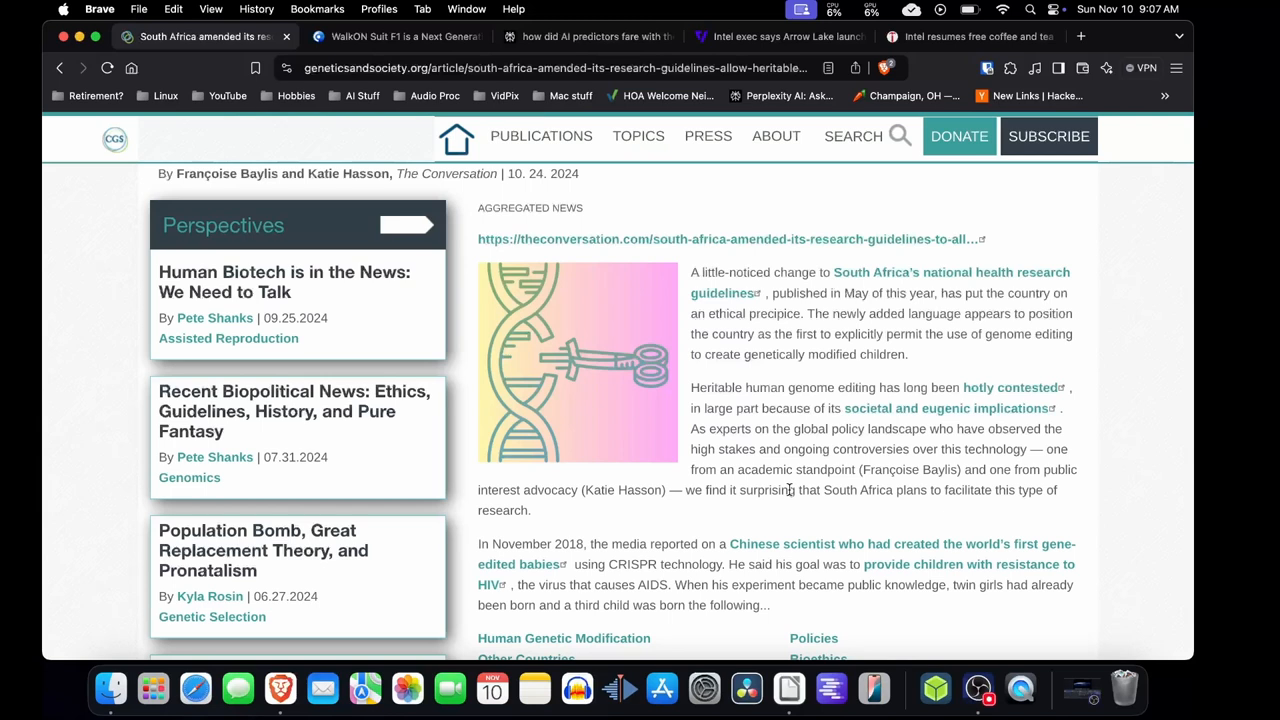
mouse_move(632, 555)
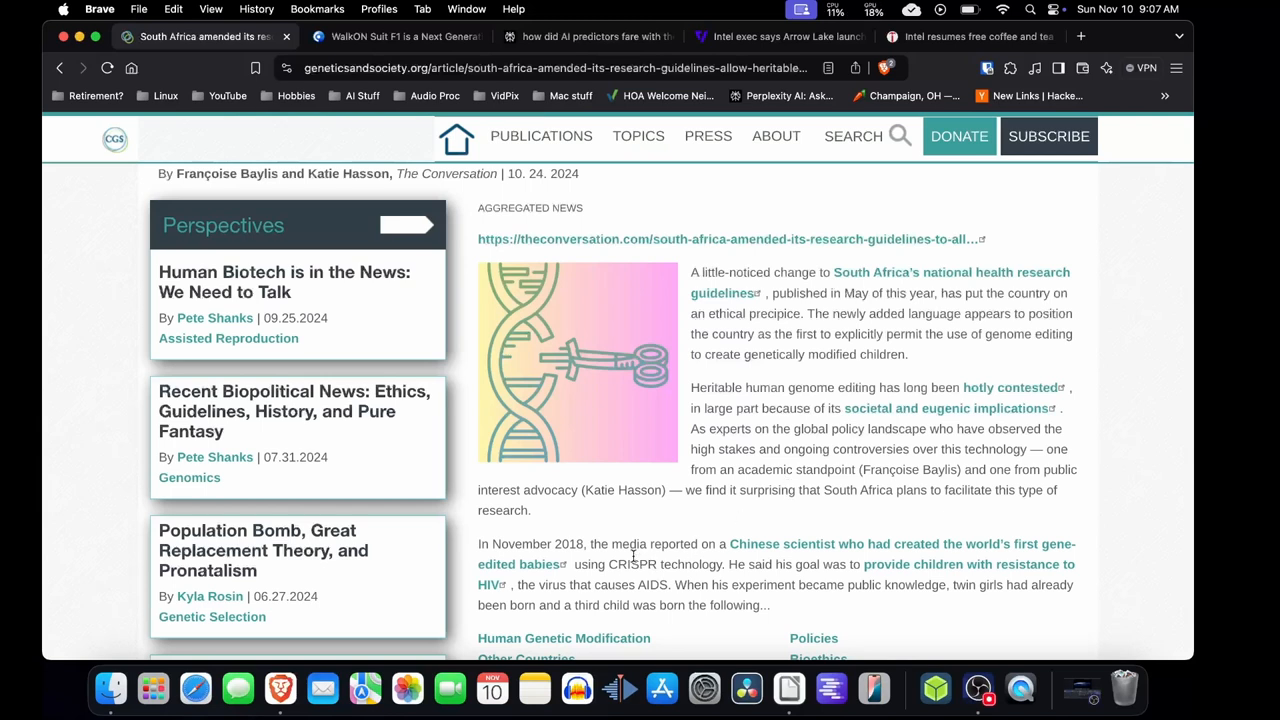
mouse_move(870, 540)
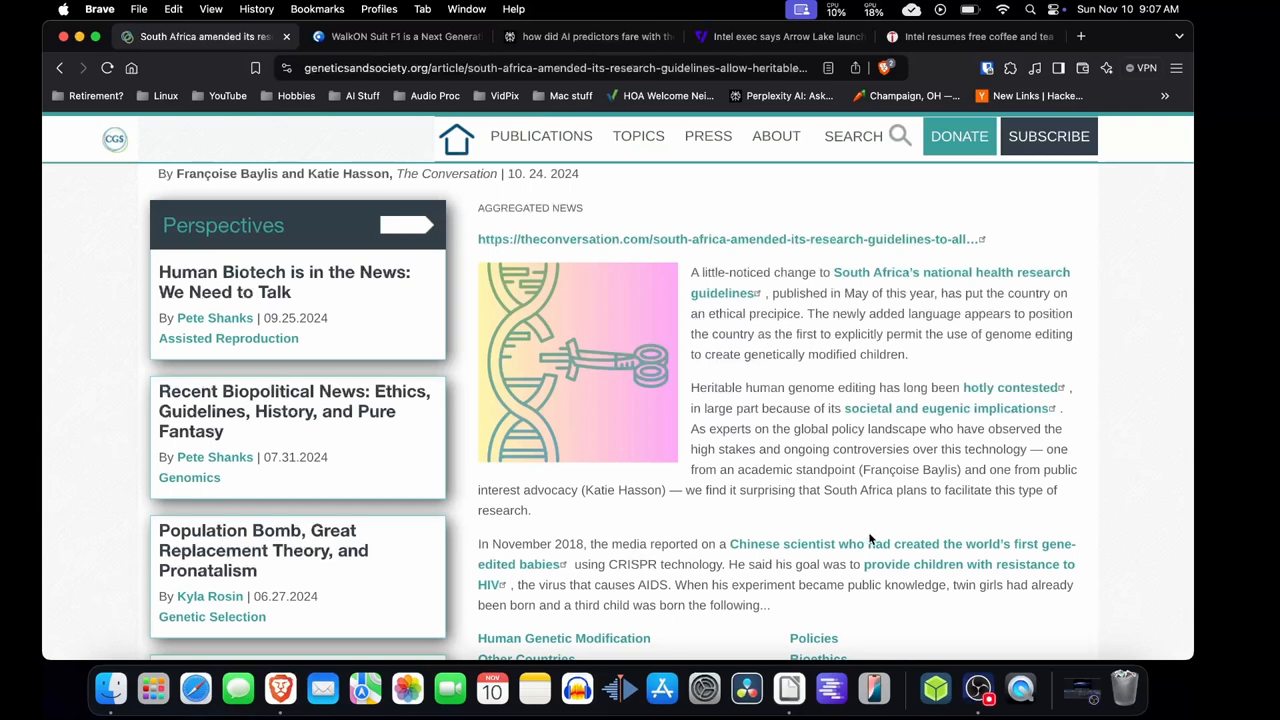
mouse_move(768, 550)
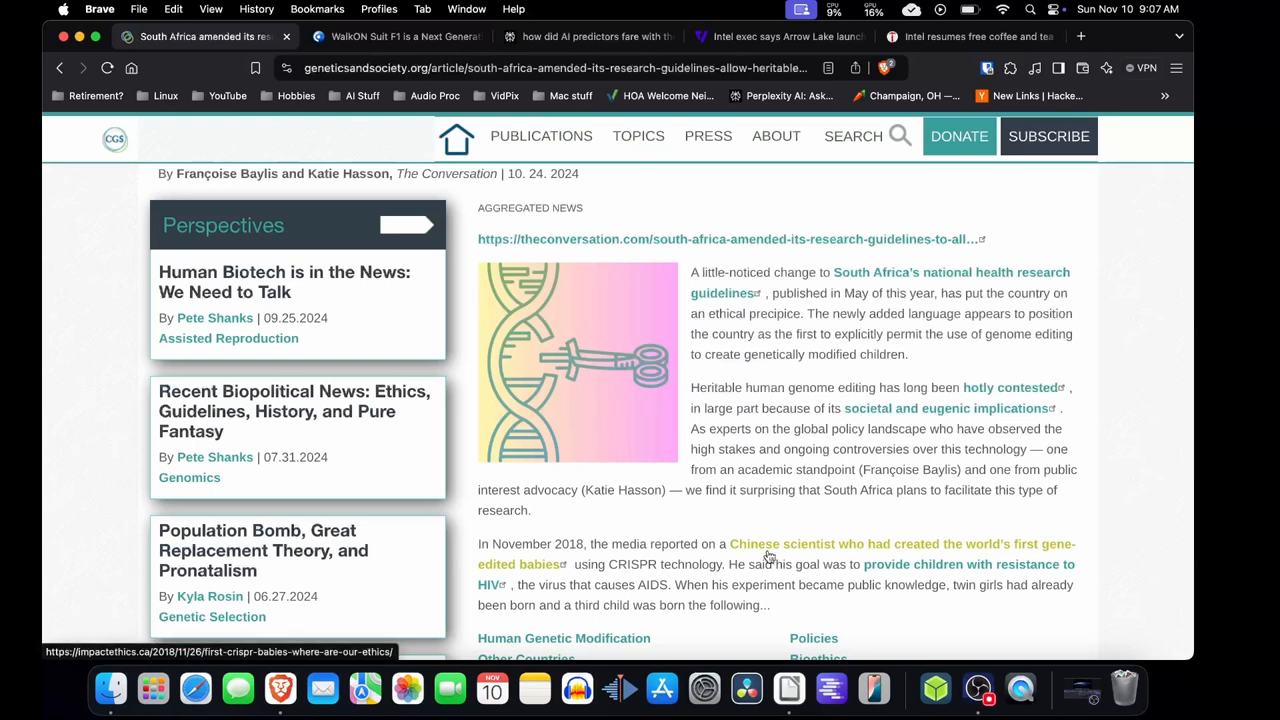
mouse_move(650, 543)
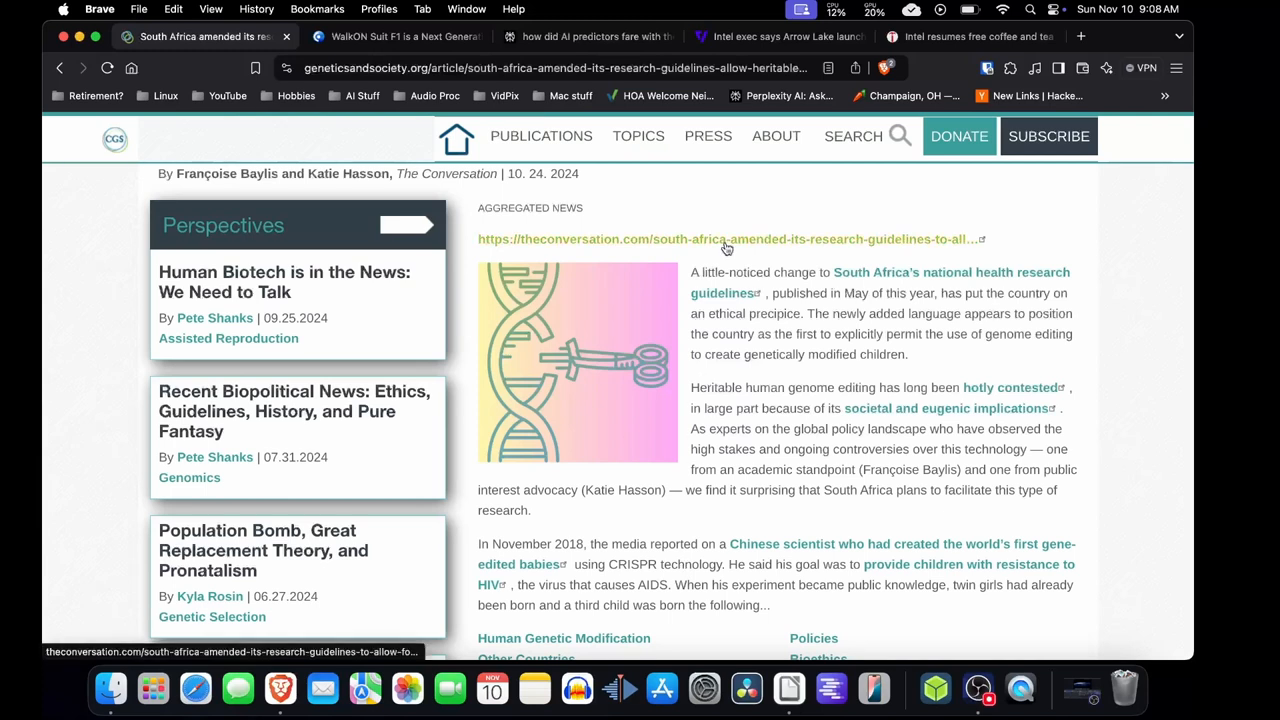
mouse_move(748, 410)
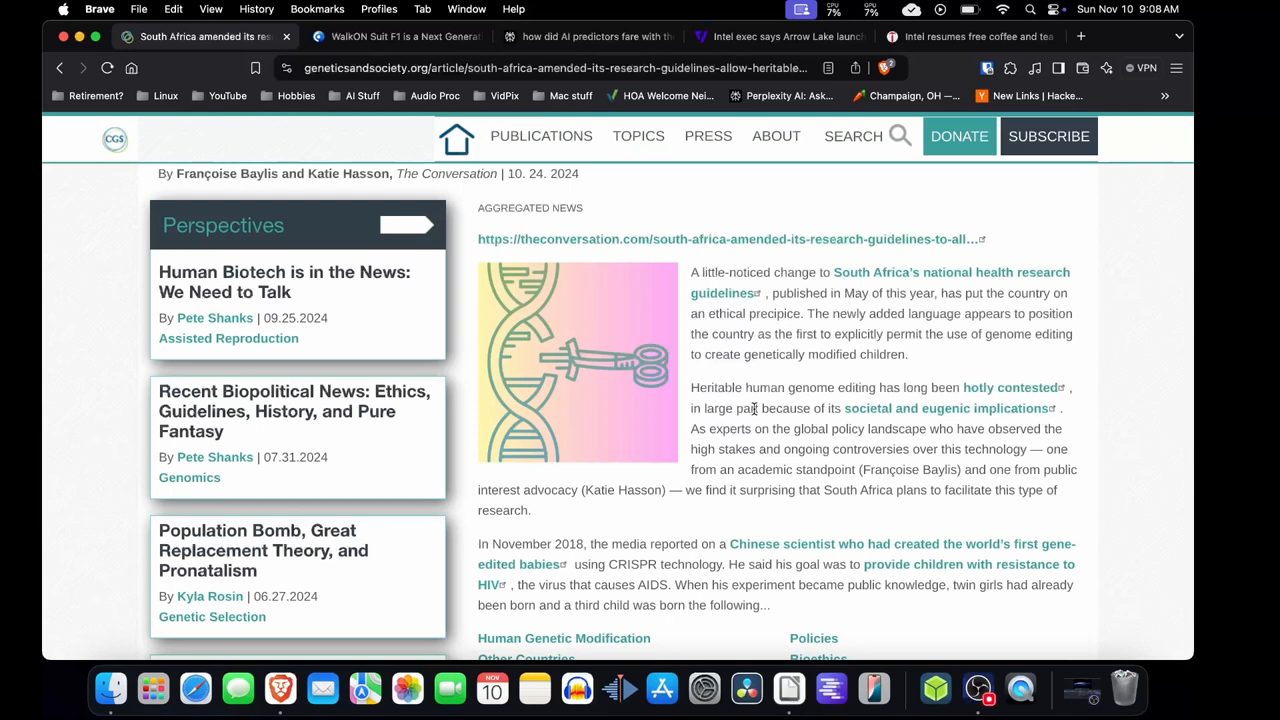
mouse_move(742, 430)
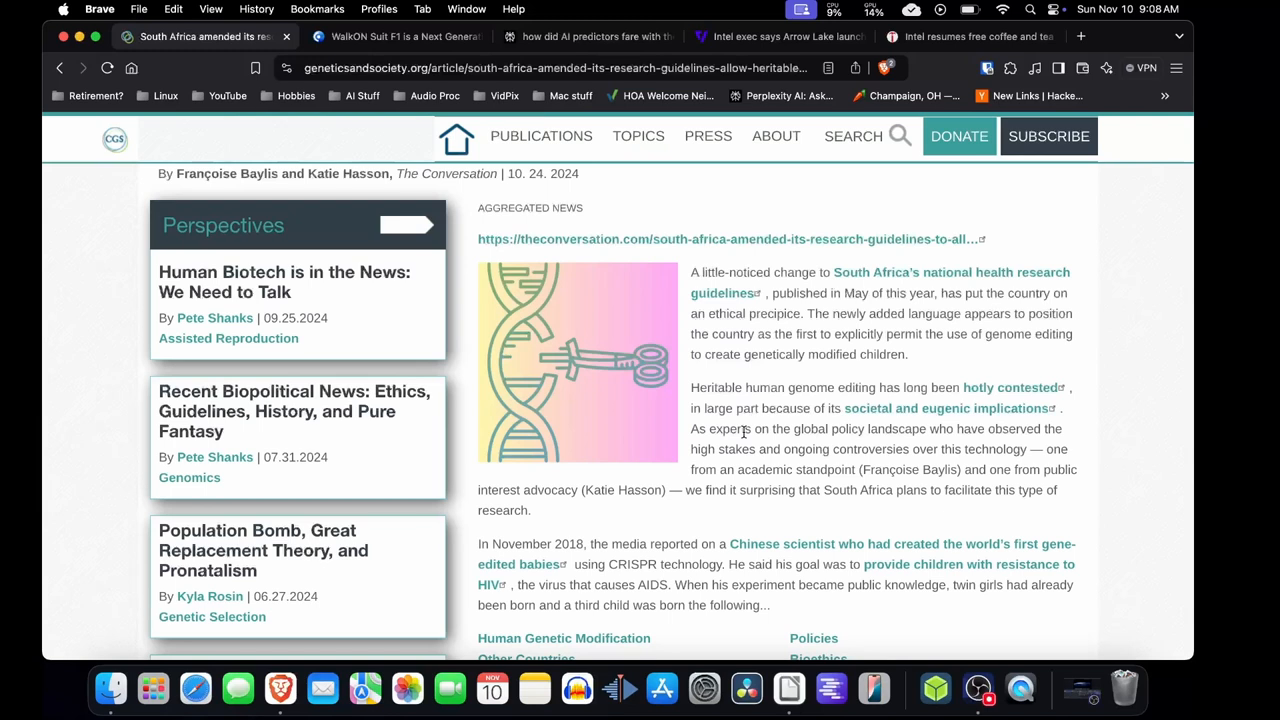
mouse_move(749, 407)
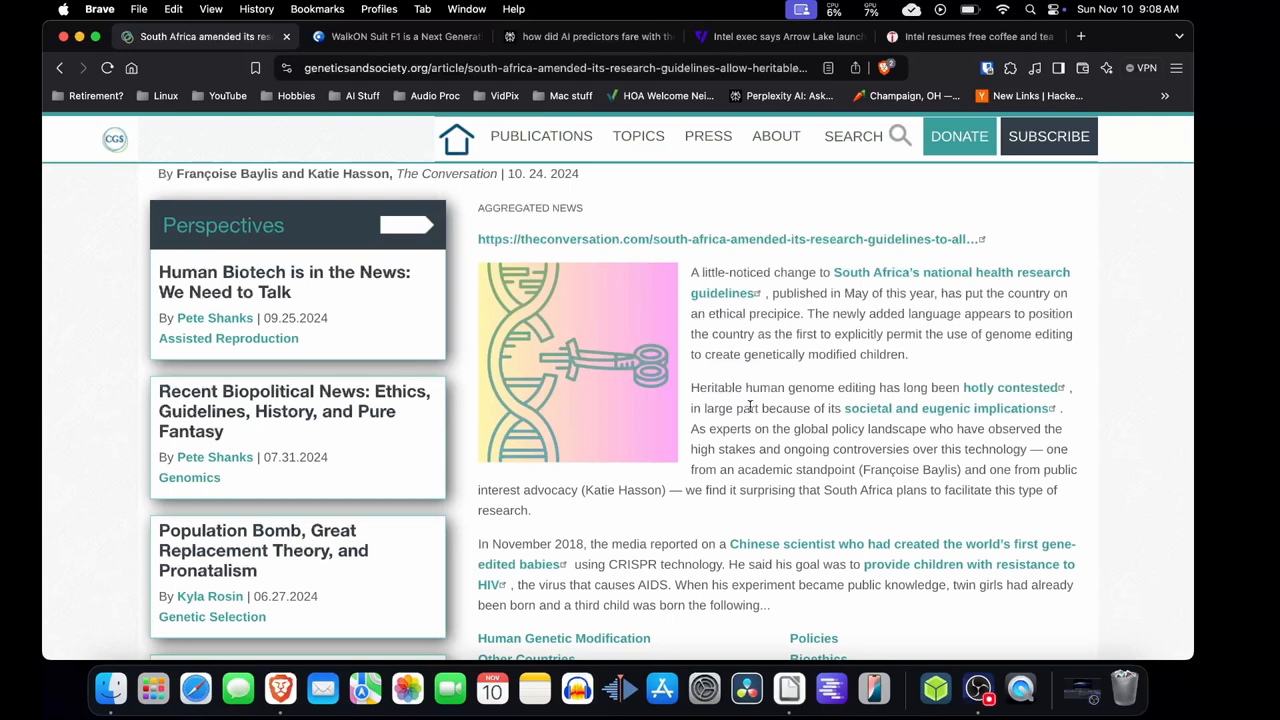
mouse_move(769, 424)
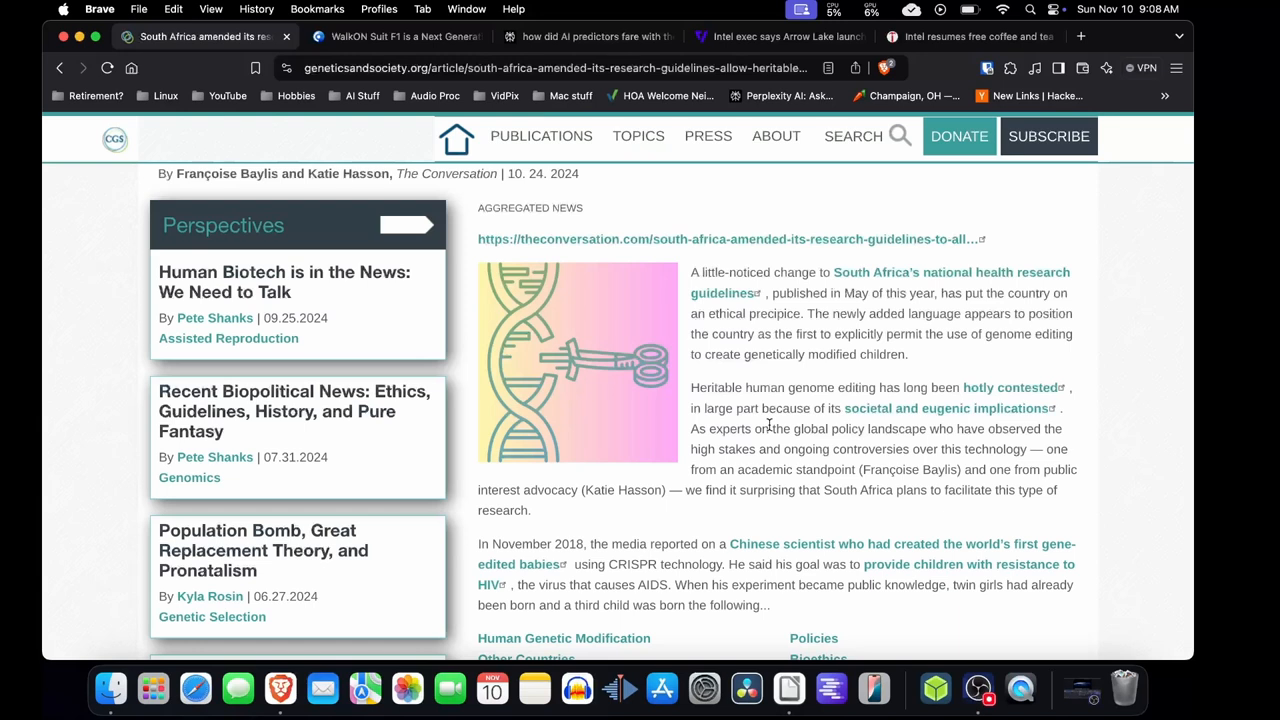
mouse_move(766, 447)
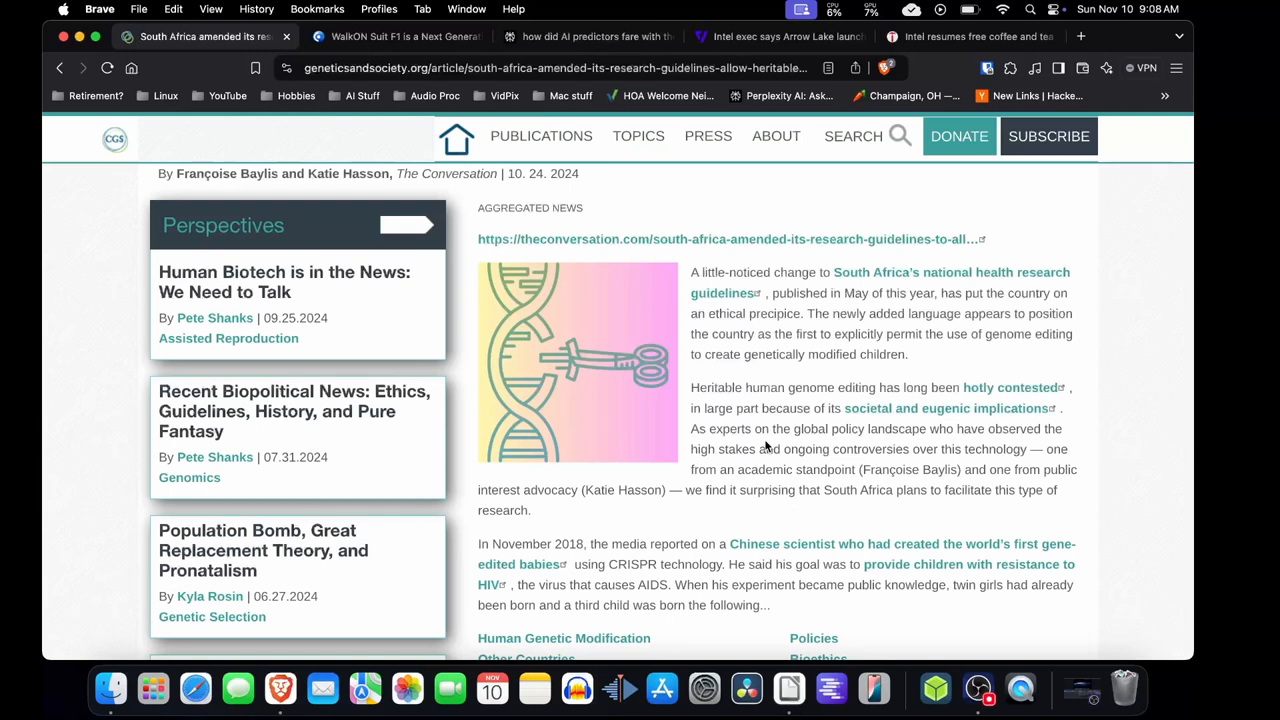
mouse_move(785, 372)
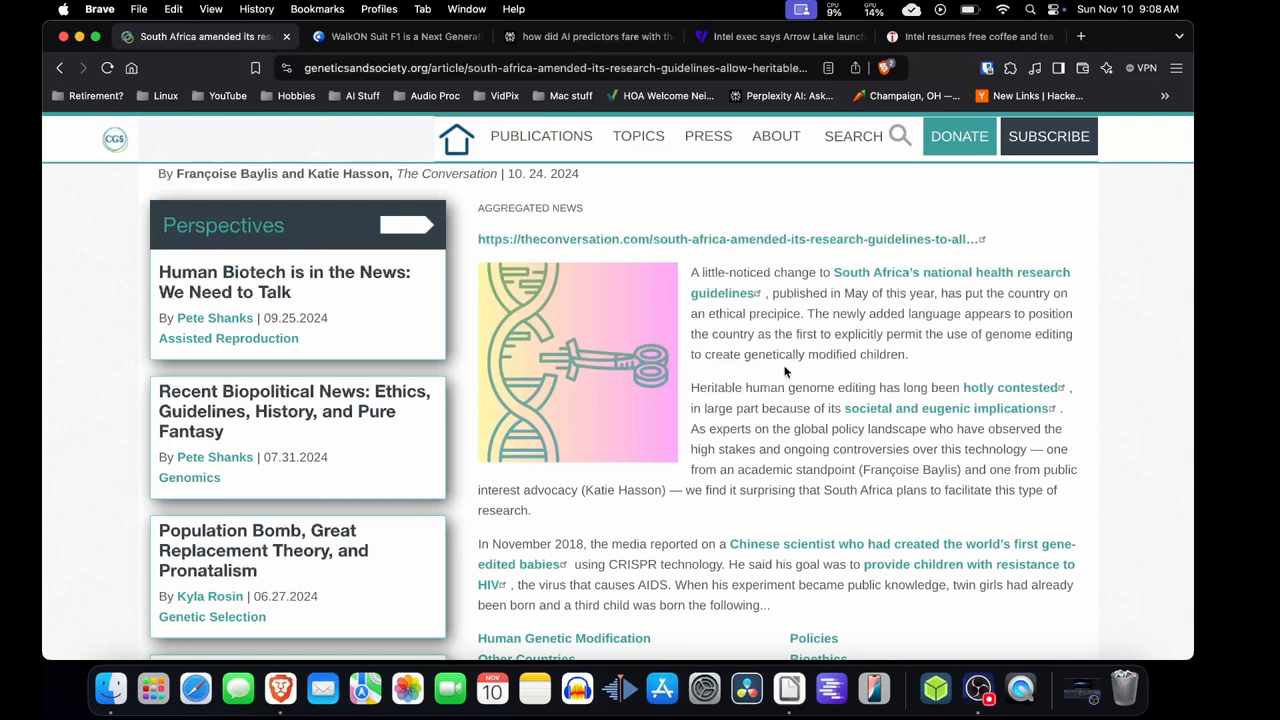
mouse_move(784, 371)
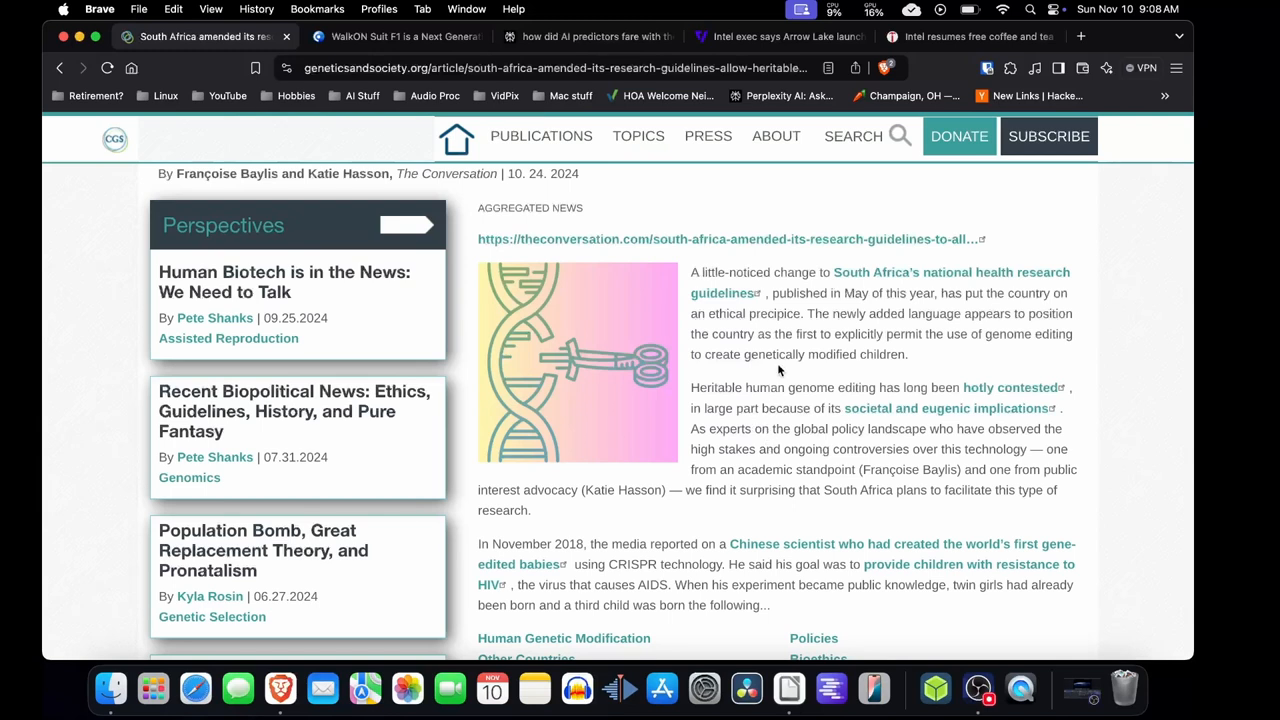
mouse_move(795, 232)
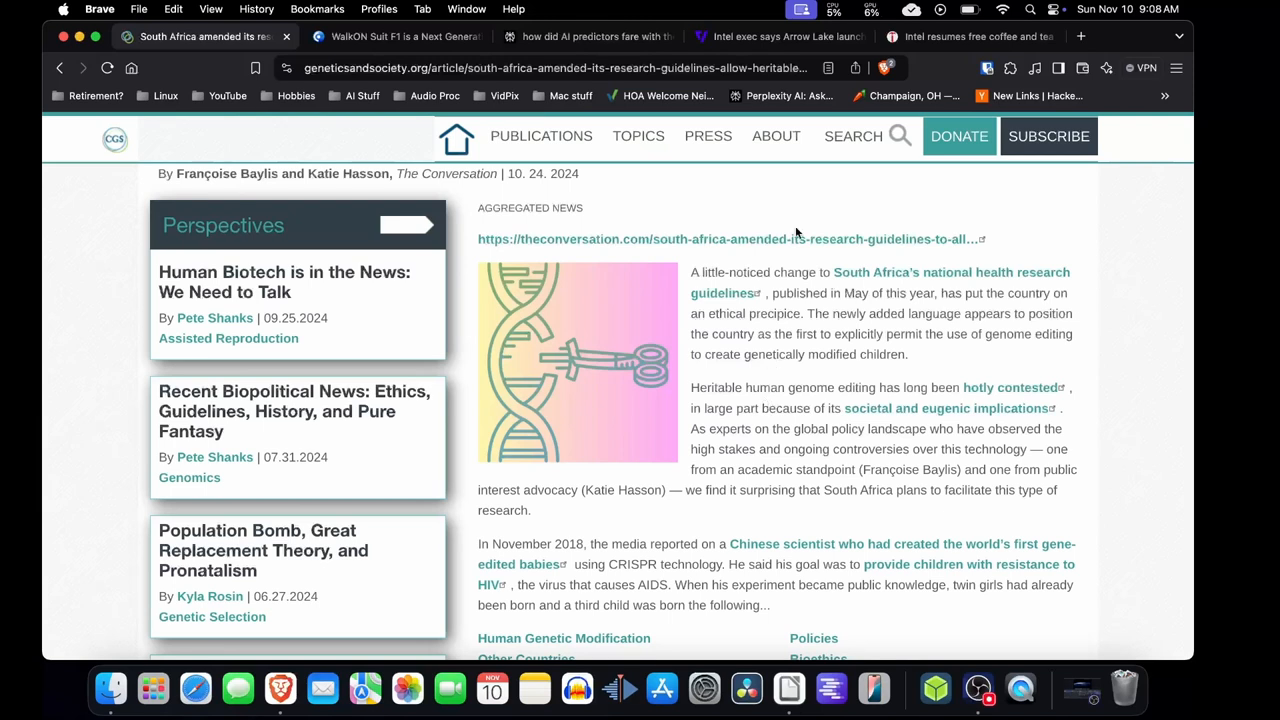
Switch to the techeblog WalkON Suit F1 tab and scroll down to its YouTube video
left_click(395, 36)
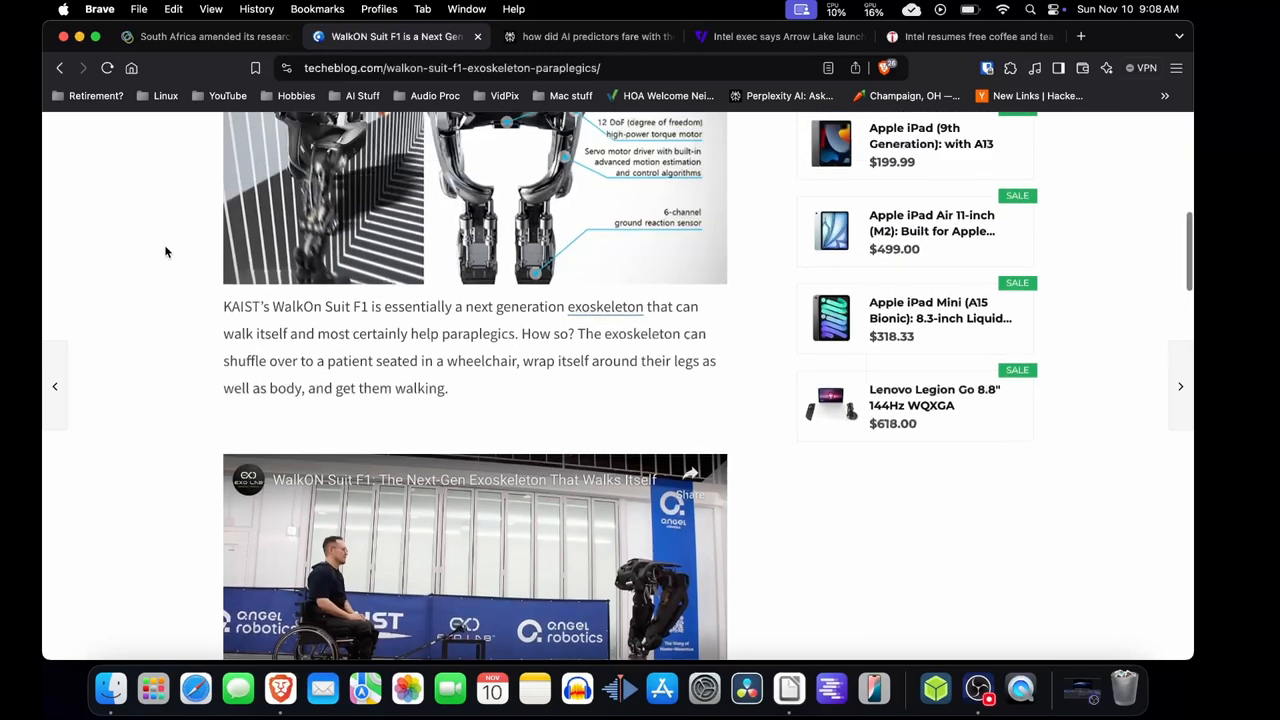
scroll("up", 3)
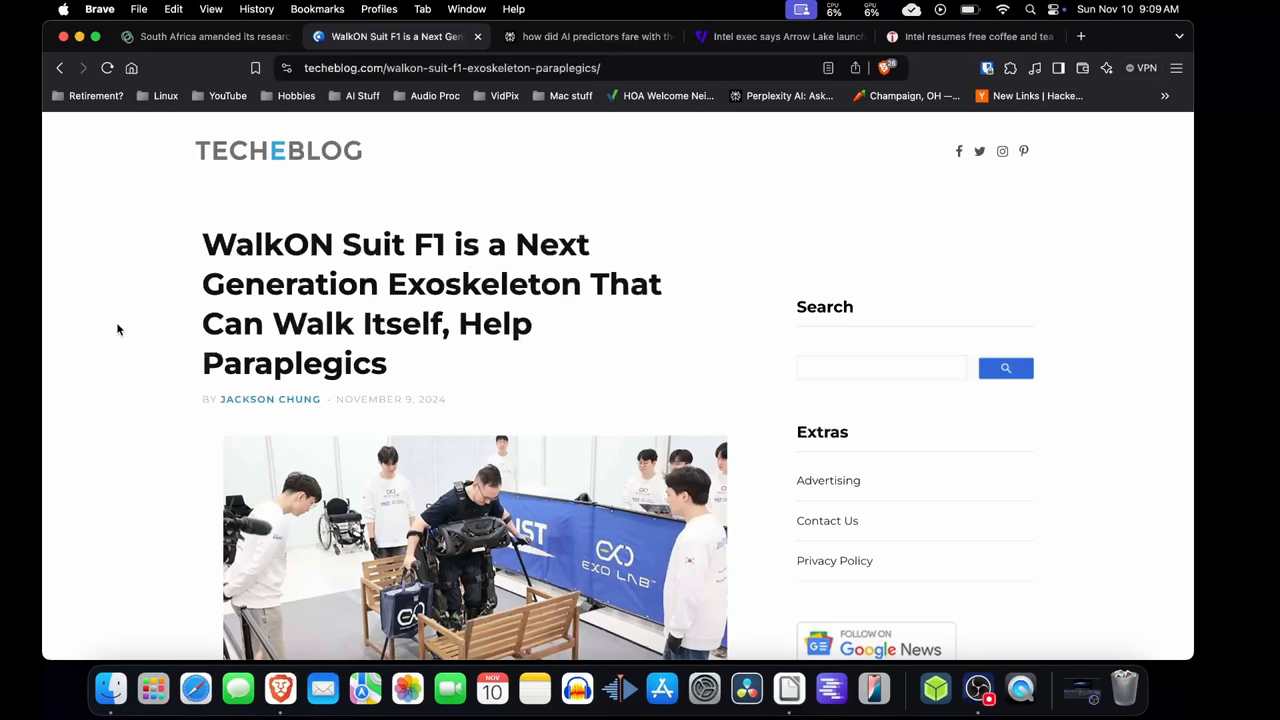
scroll("down", 3)
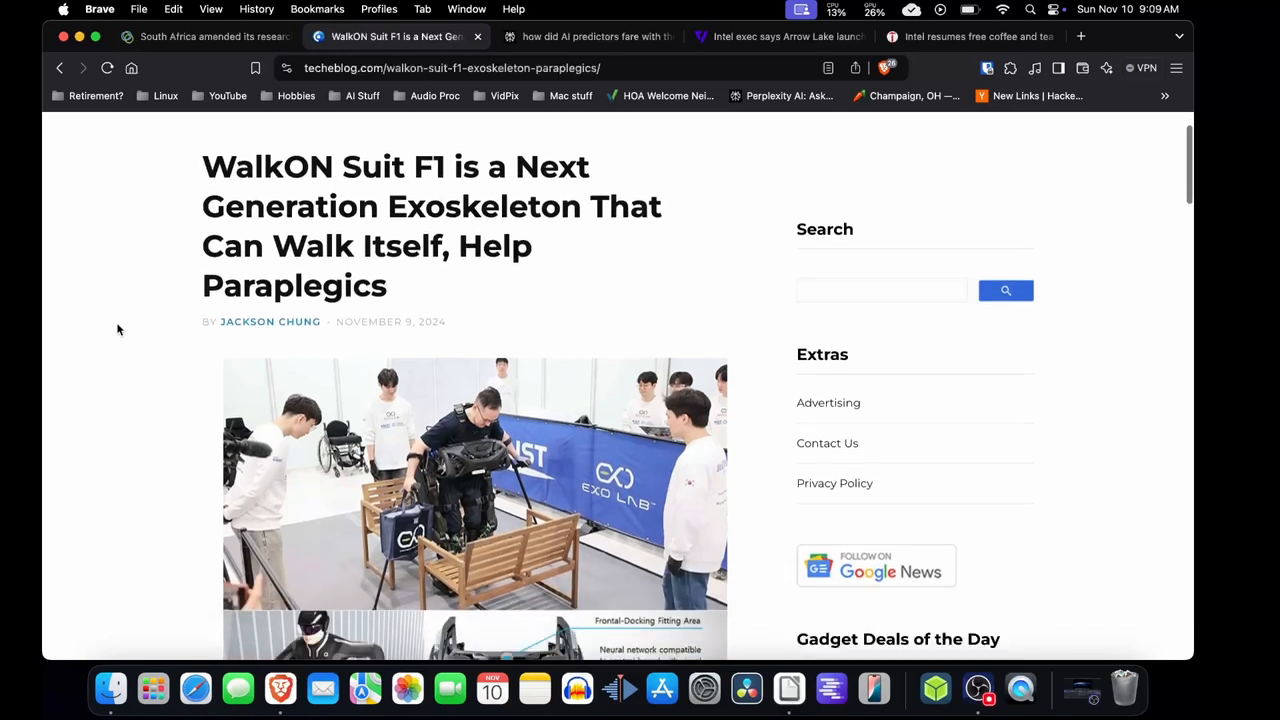
scroll("down", 3)
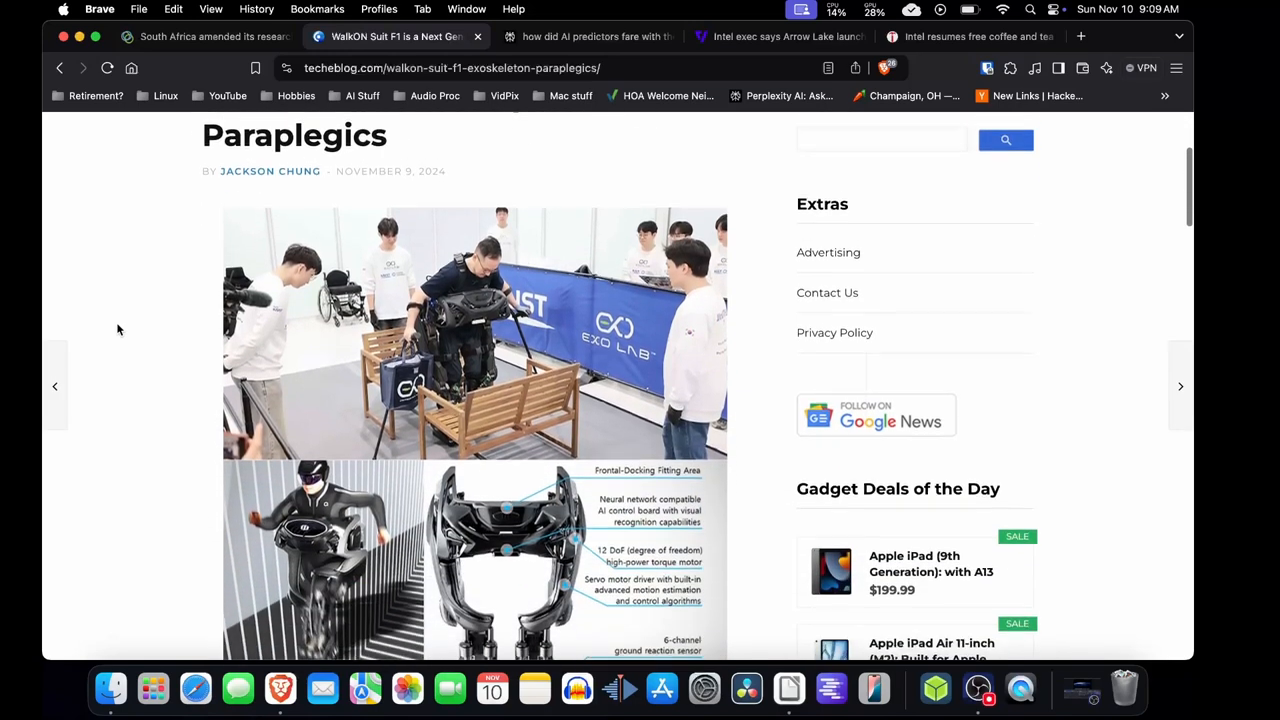
scroll("down", 3)
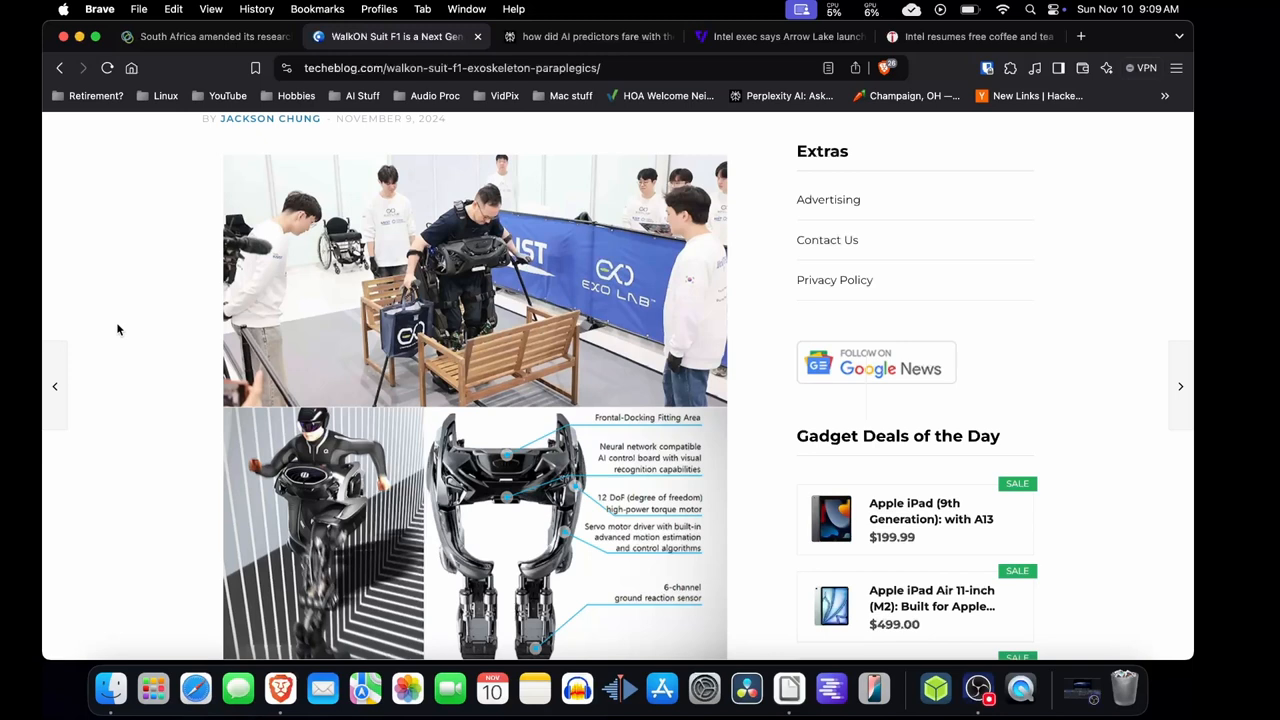
scroll("down", 3)
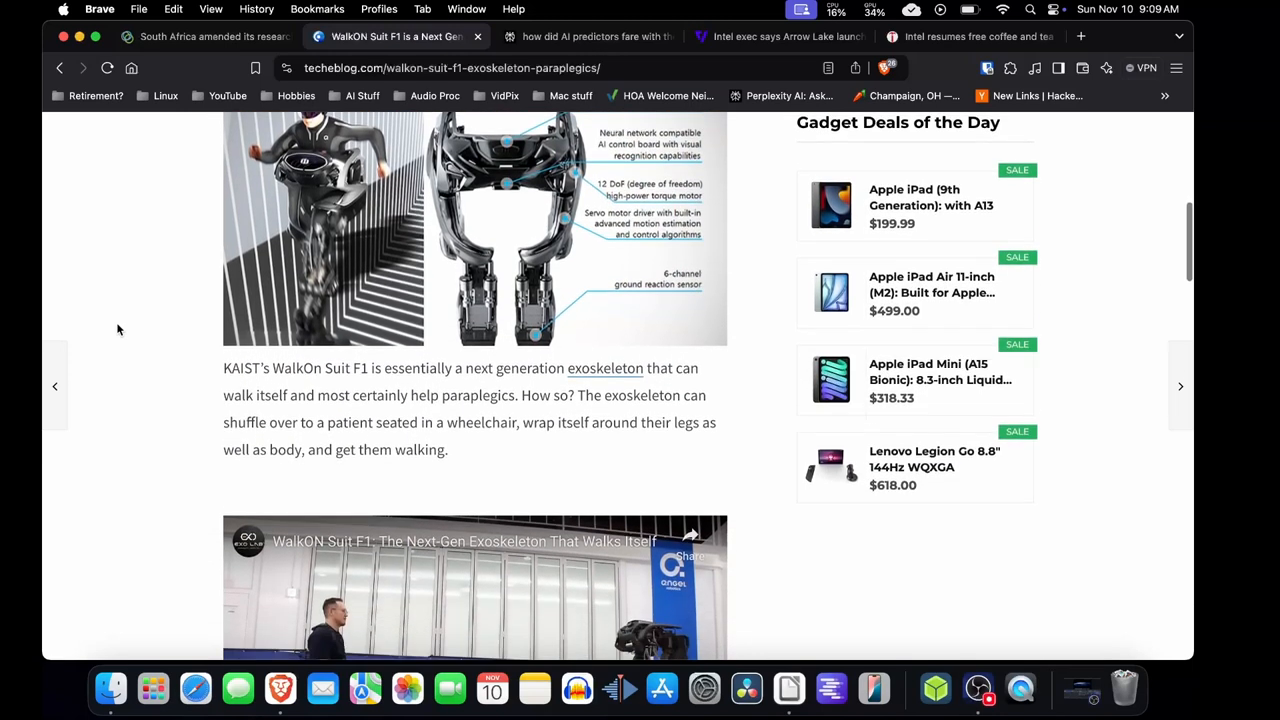
scroll("down", 3)
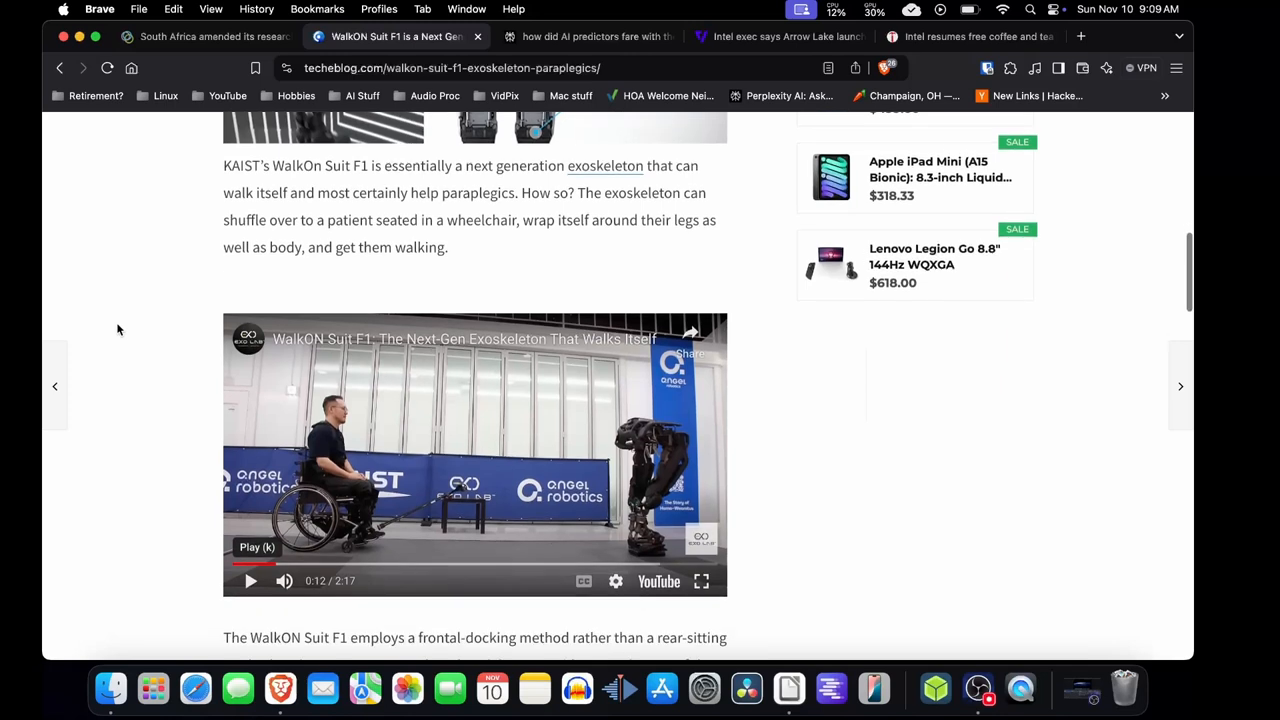
scroll("down", 3)
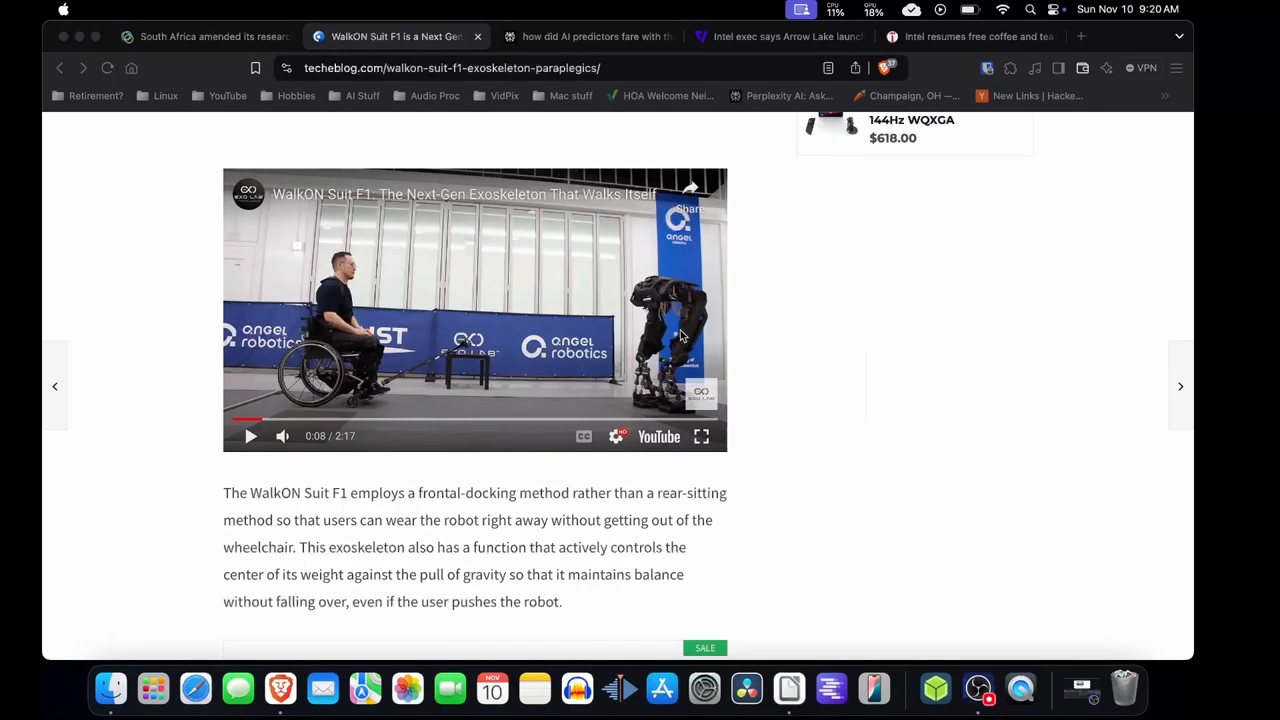
mouse_move(704, 437)
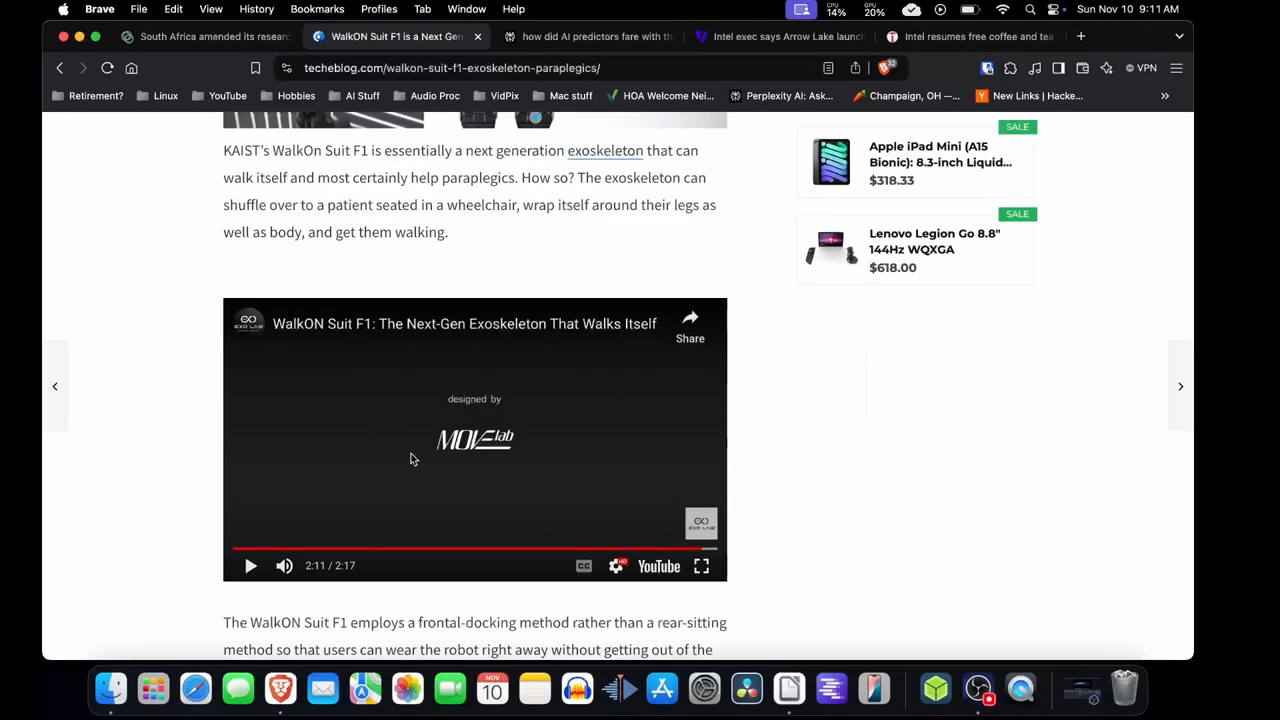
Scroll the WalkON Suit F1 article past the video to the frontal-docking paragraph
scroll("down", 3)
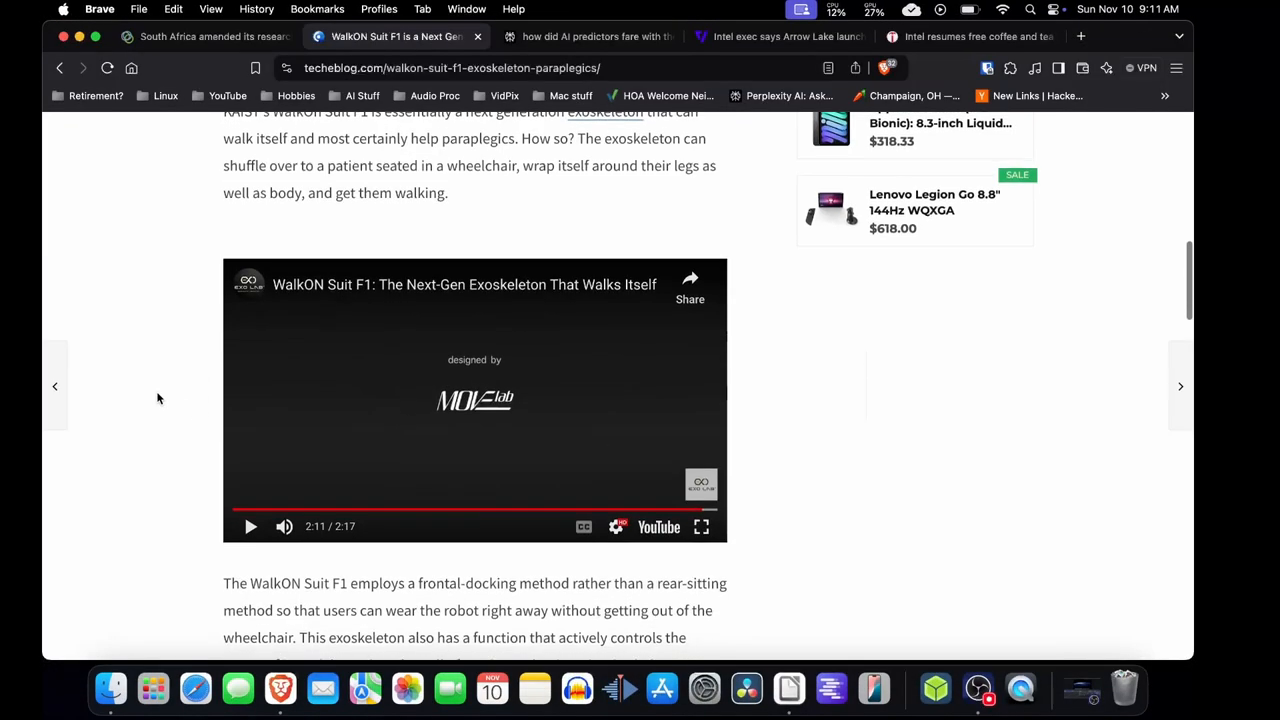
scroll("down", 3)
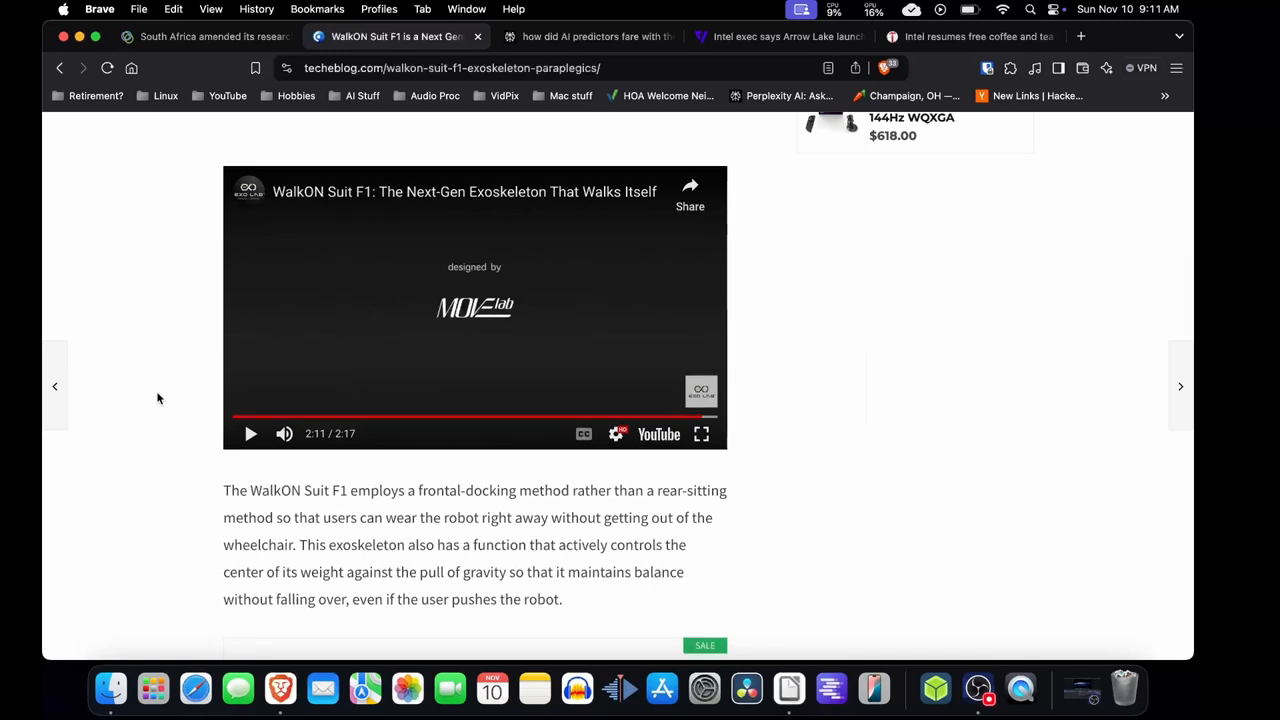
scroll("down", 3)
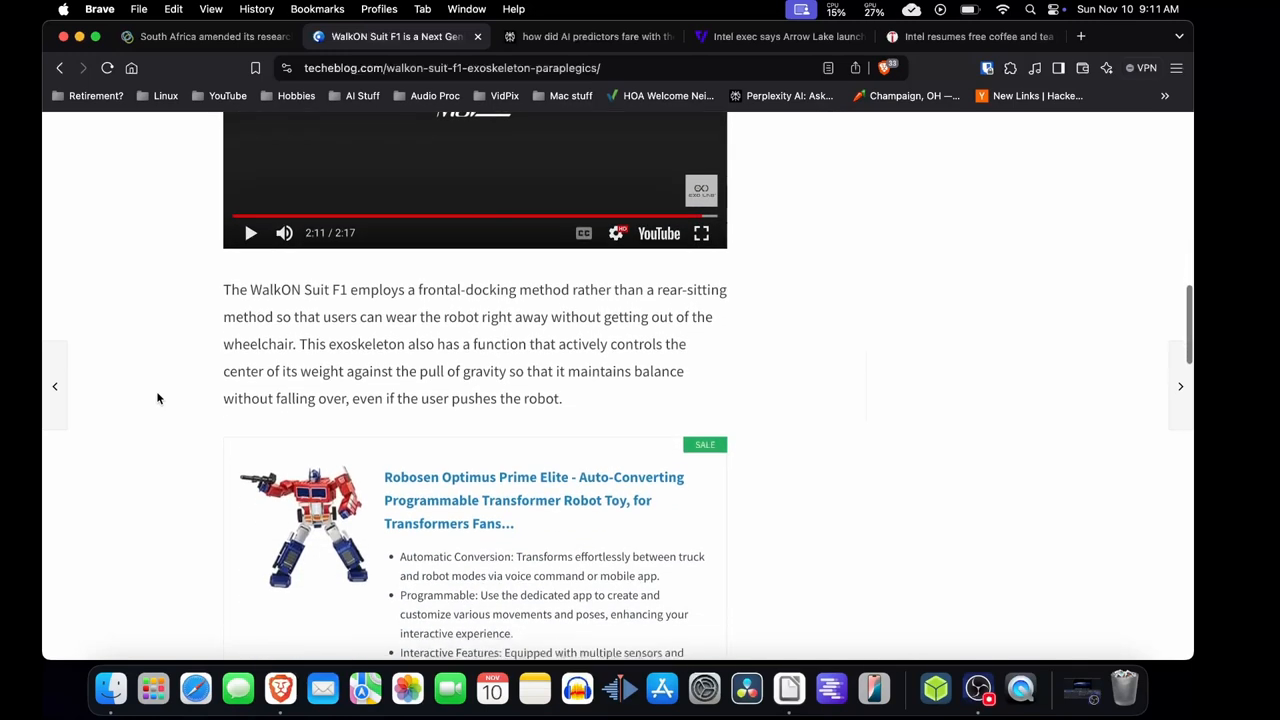
scroll("up", 3)
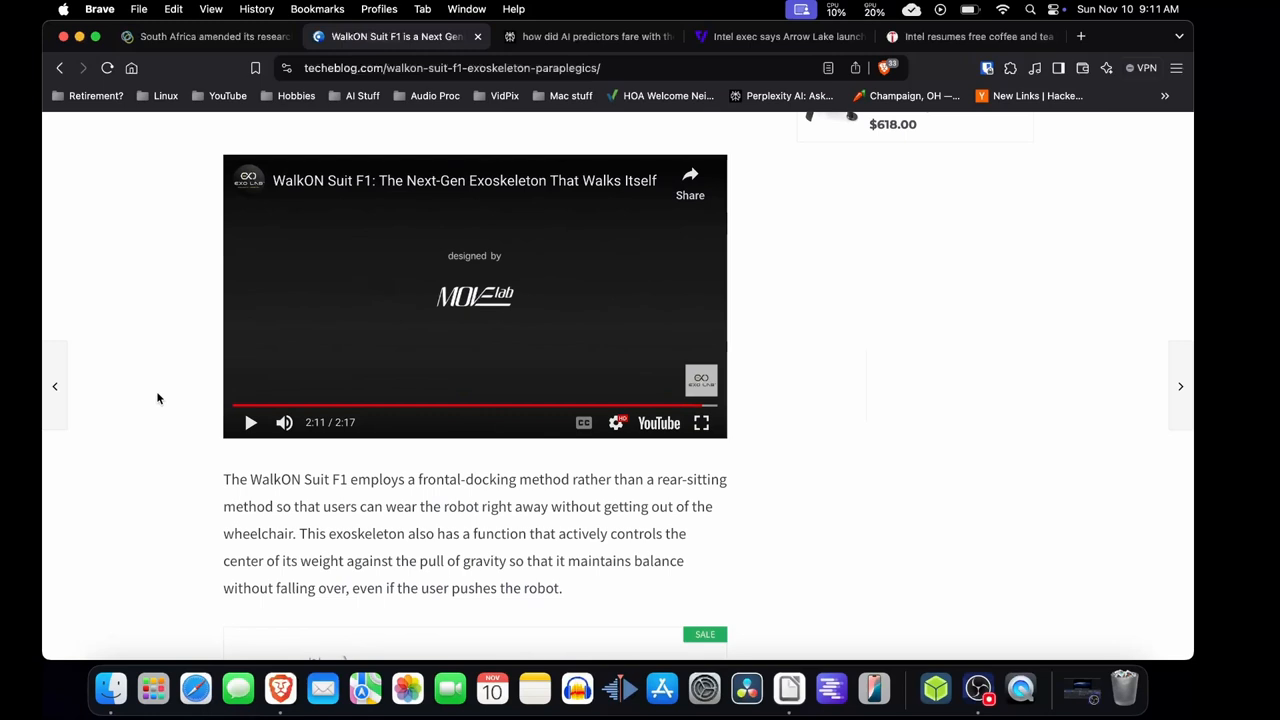
mouse_move(155, 405)
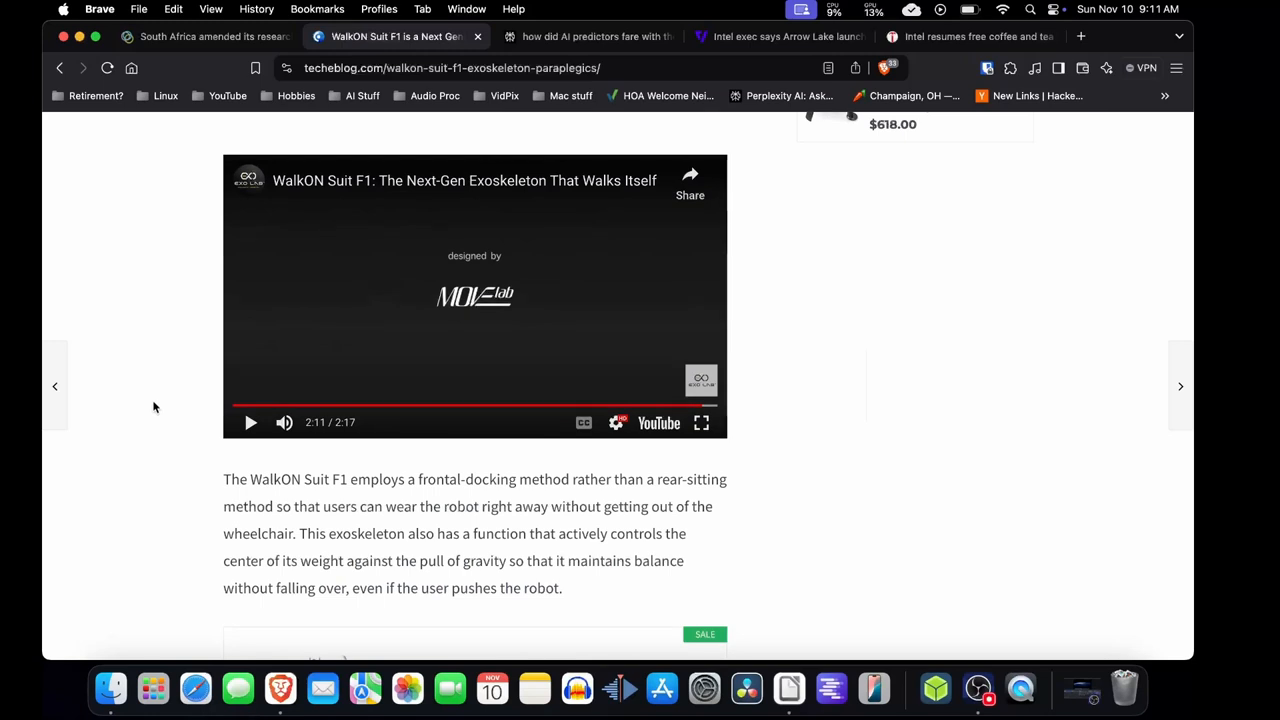
scroll("down", 3)
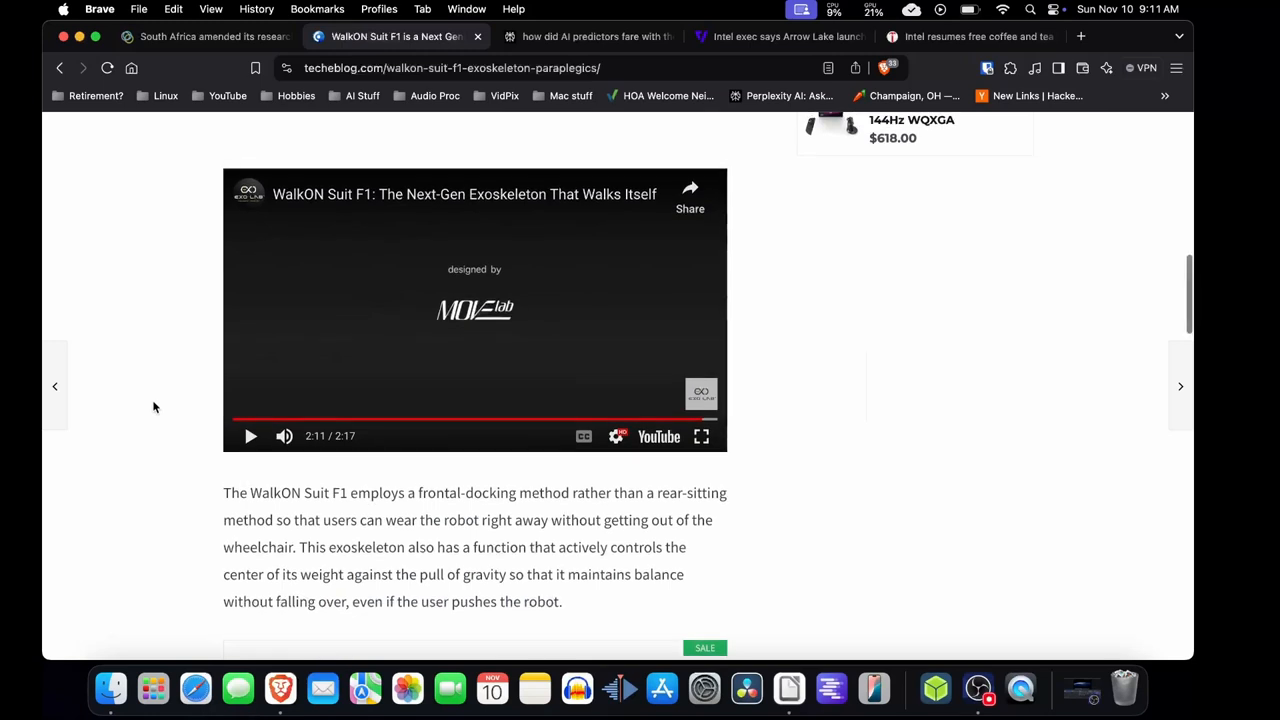
mouse_move(558, 36)
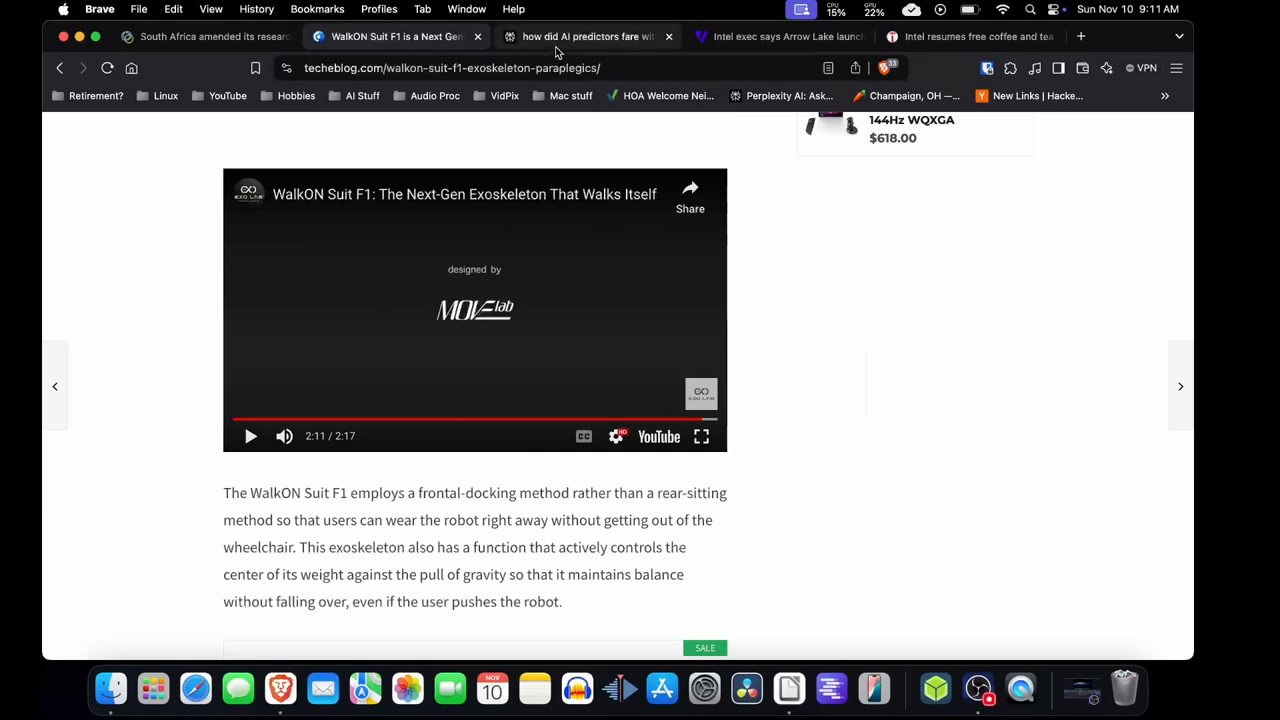
left_click(580, 36)
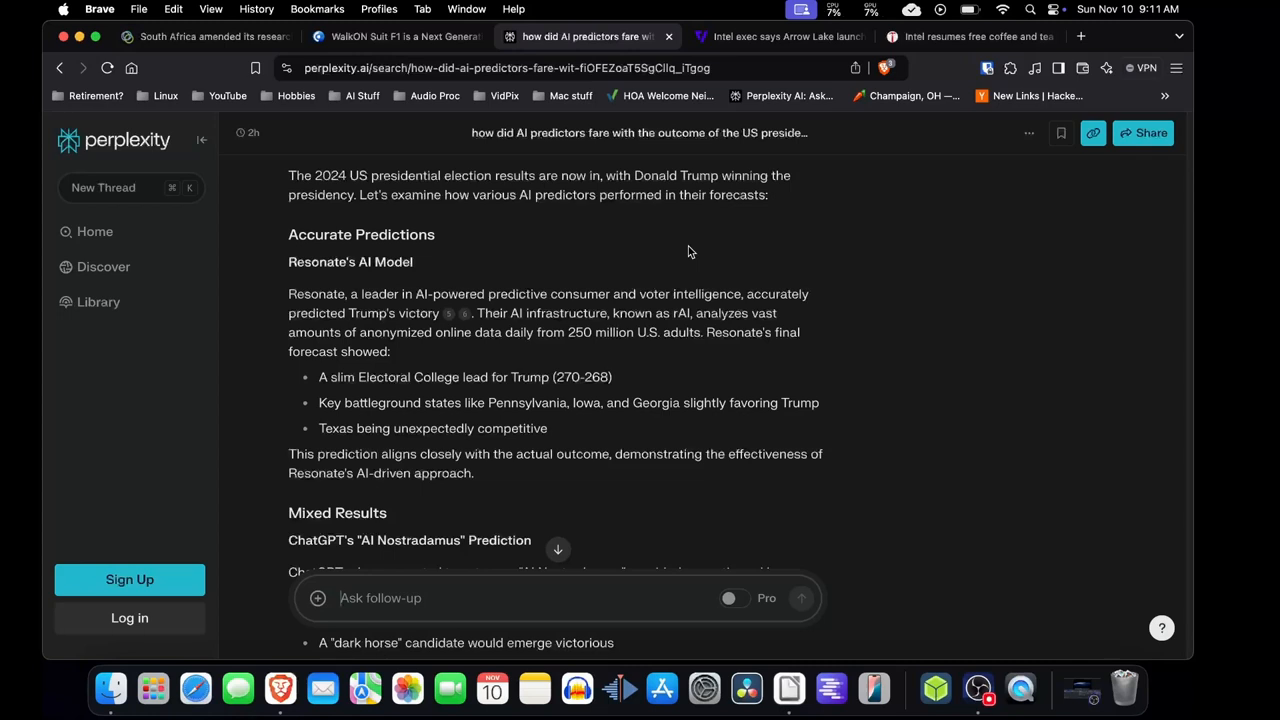
mouse_move(740, 252)
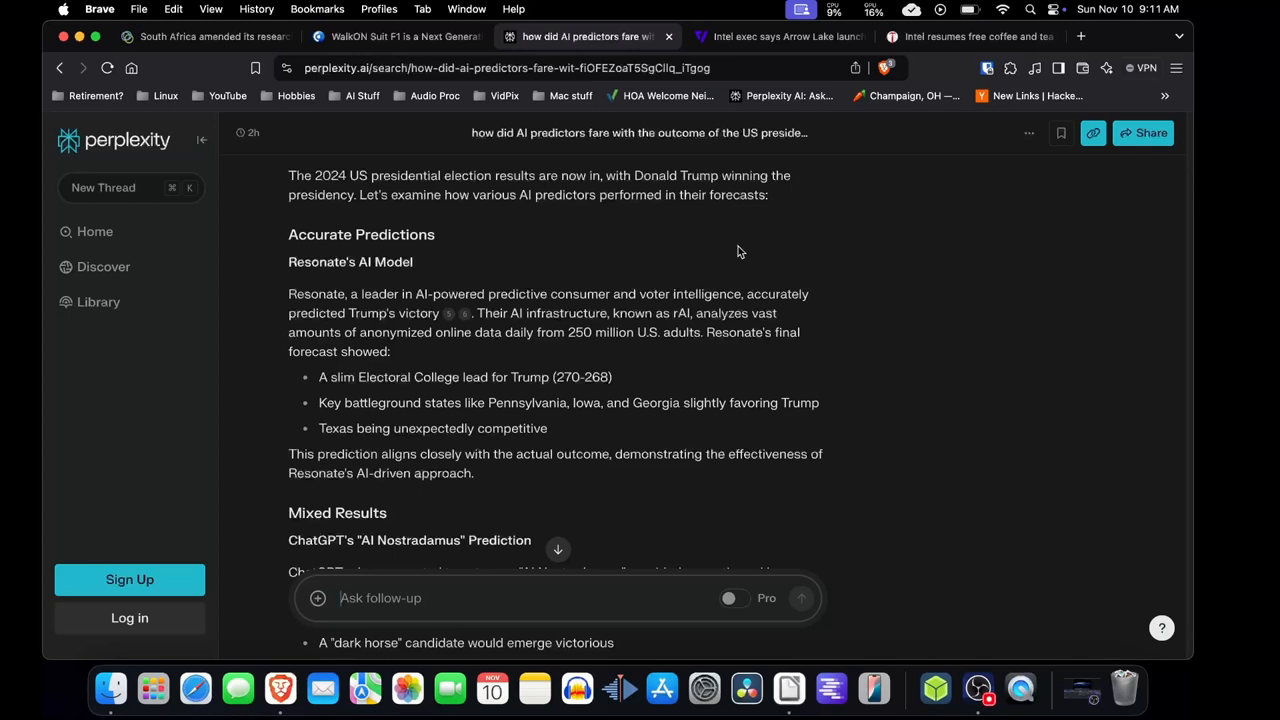
mouse_move(688, 247)
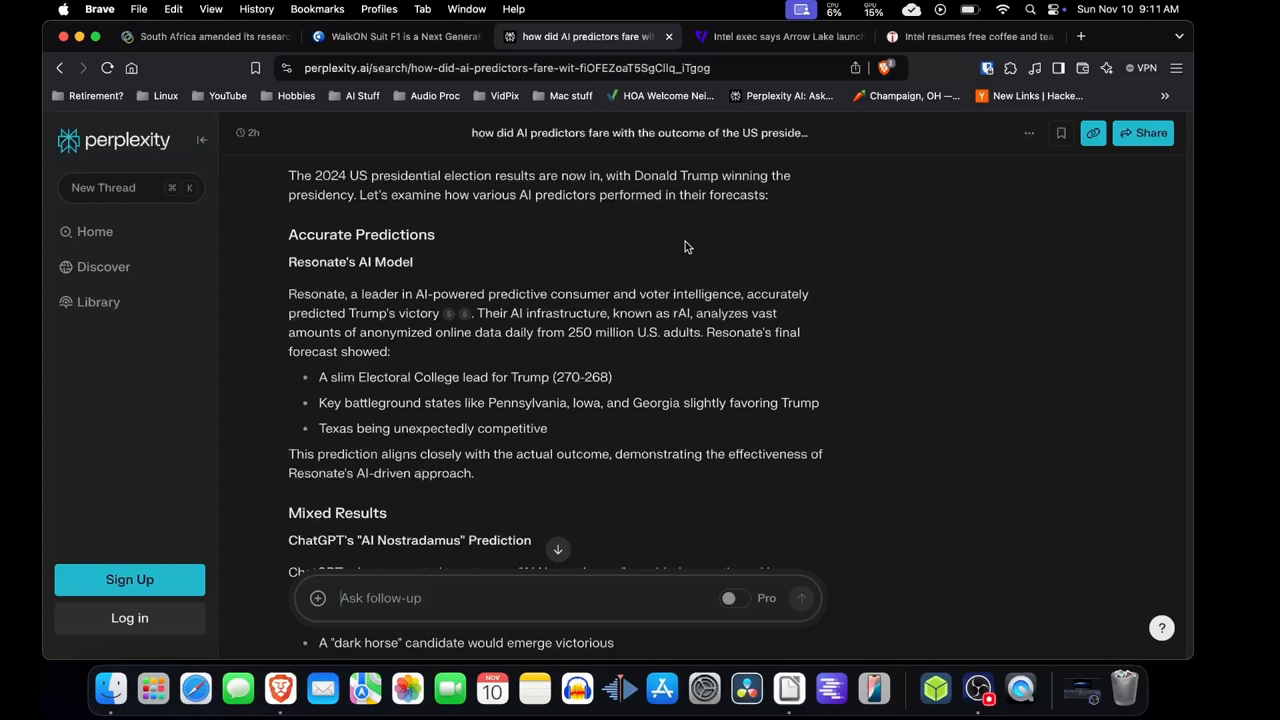
mouse_move(689, 249)
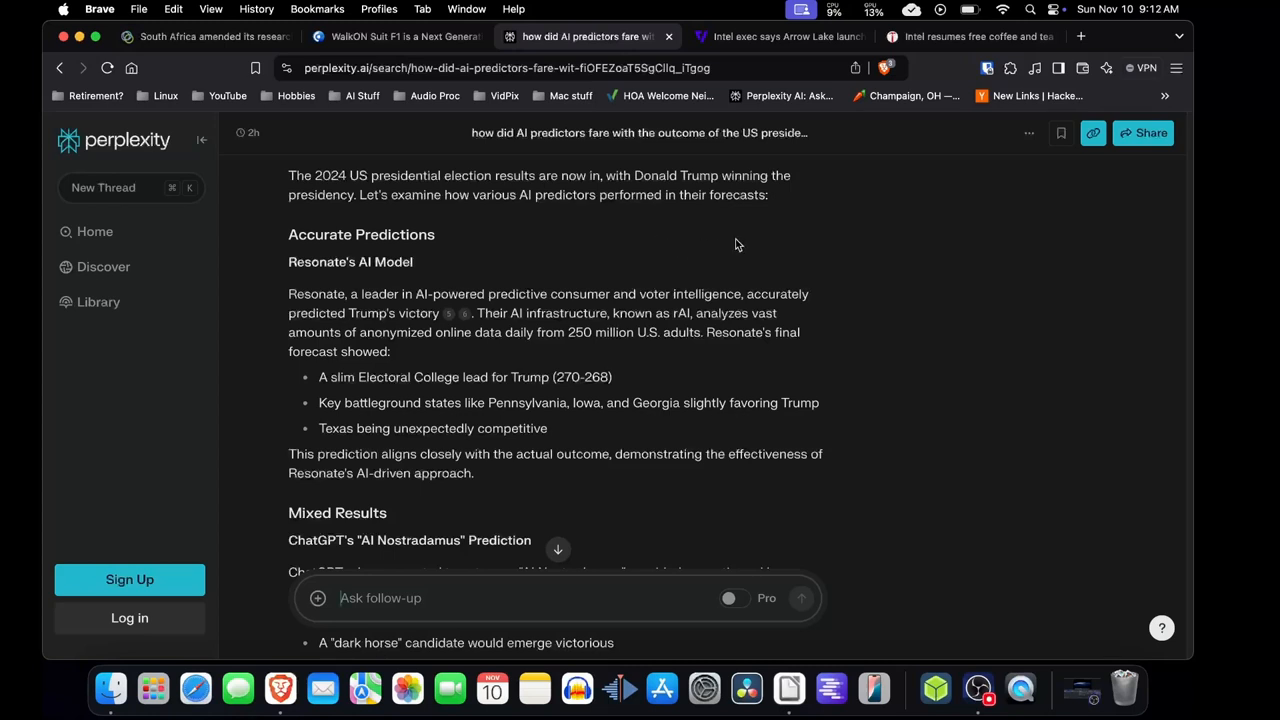
mouse_move(640, 234)
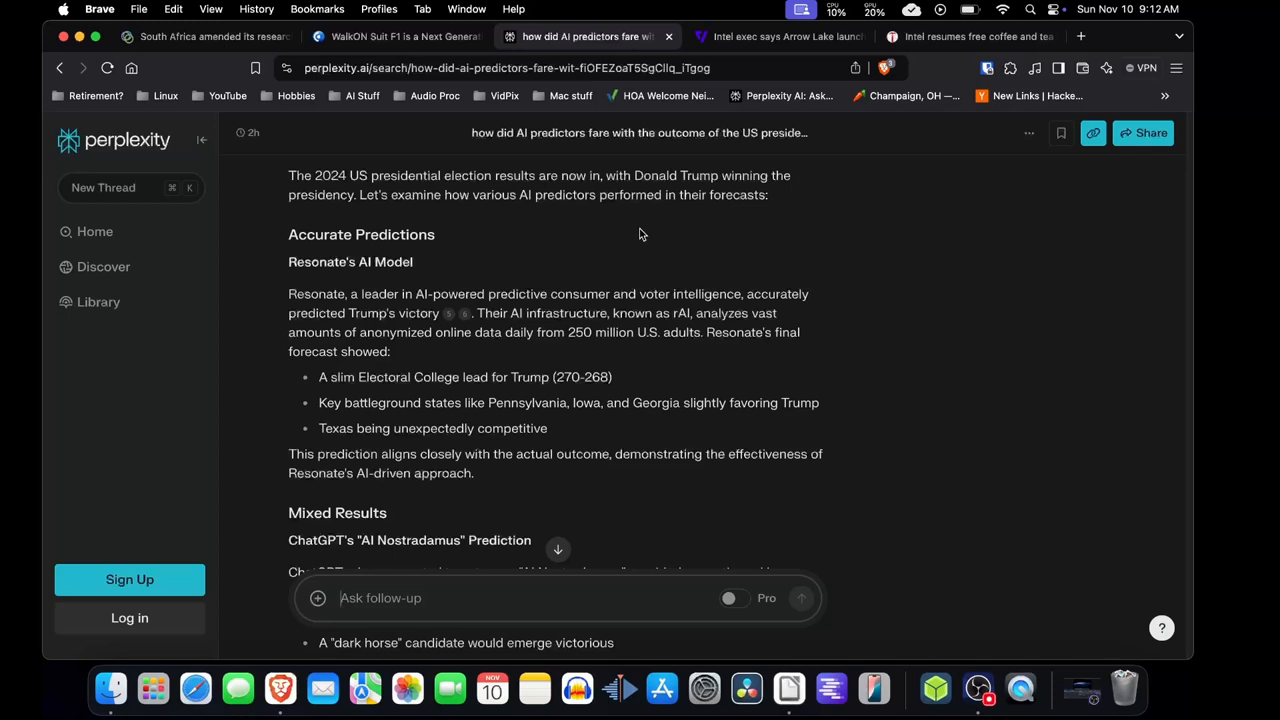
mouse_move(448, 274)
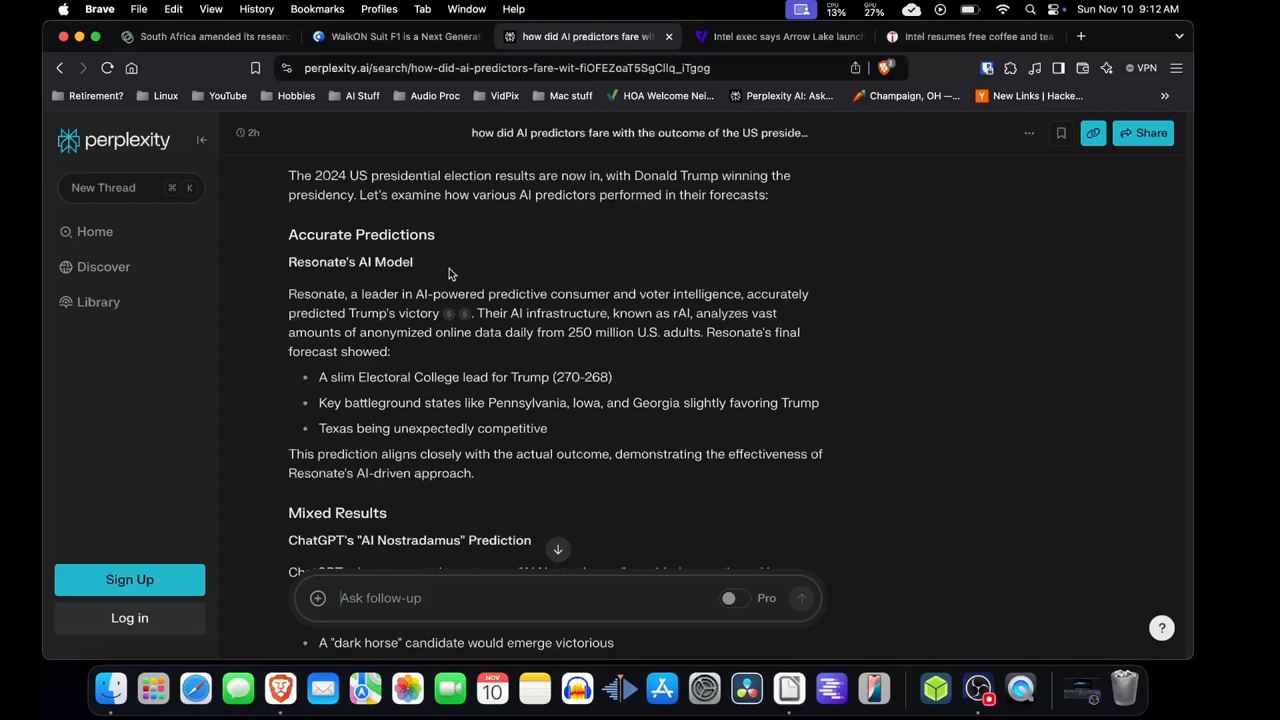
mouse_move(400, 285)
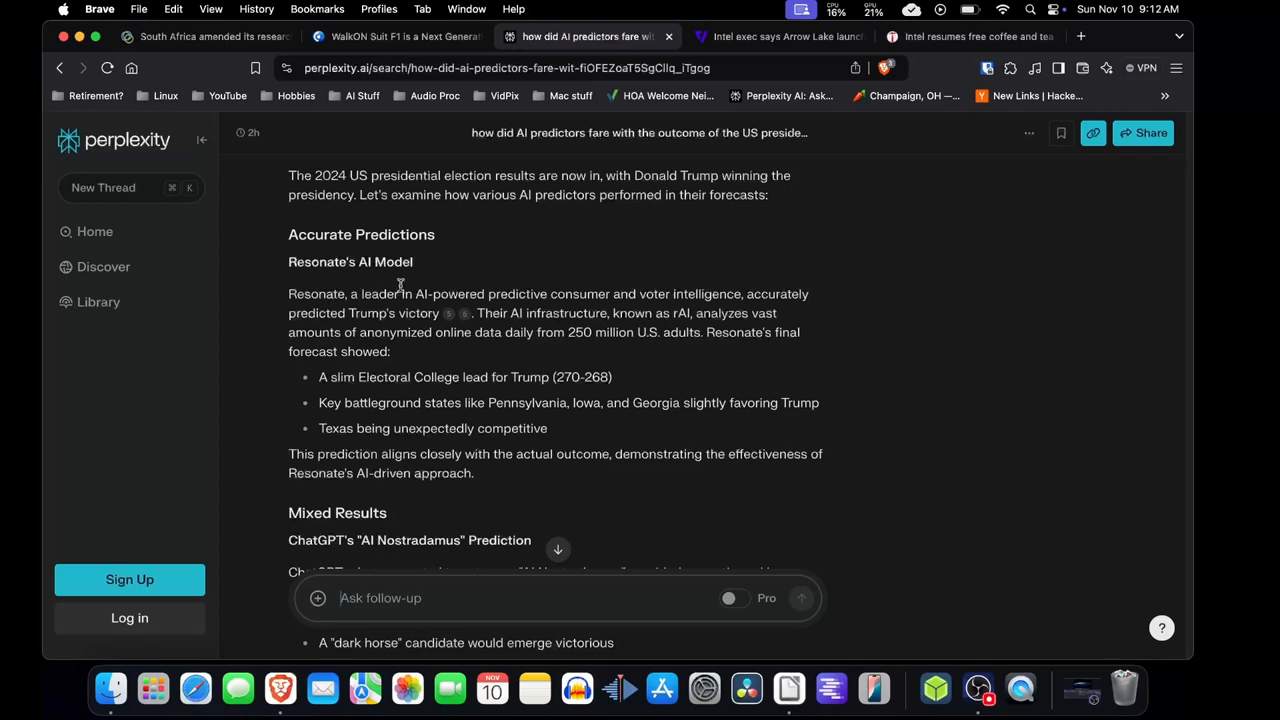
mouse_move(743, 322)
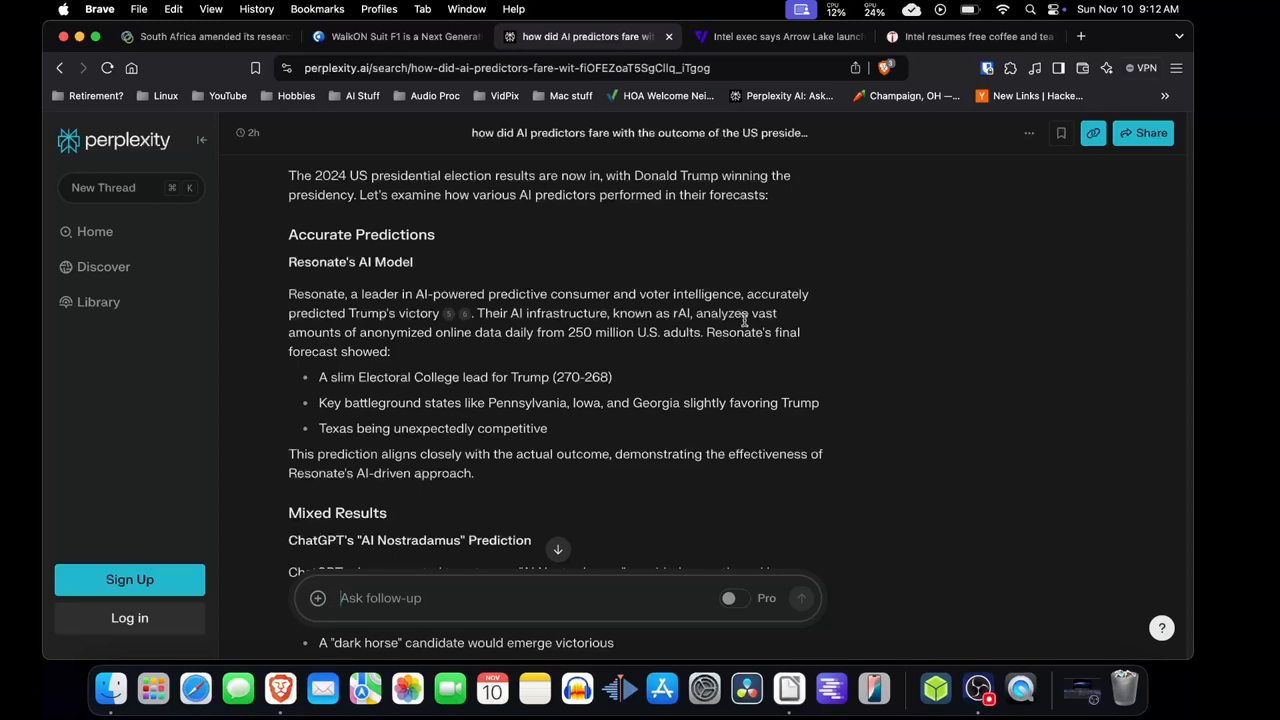
mouse_move(787, 349)
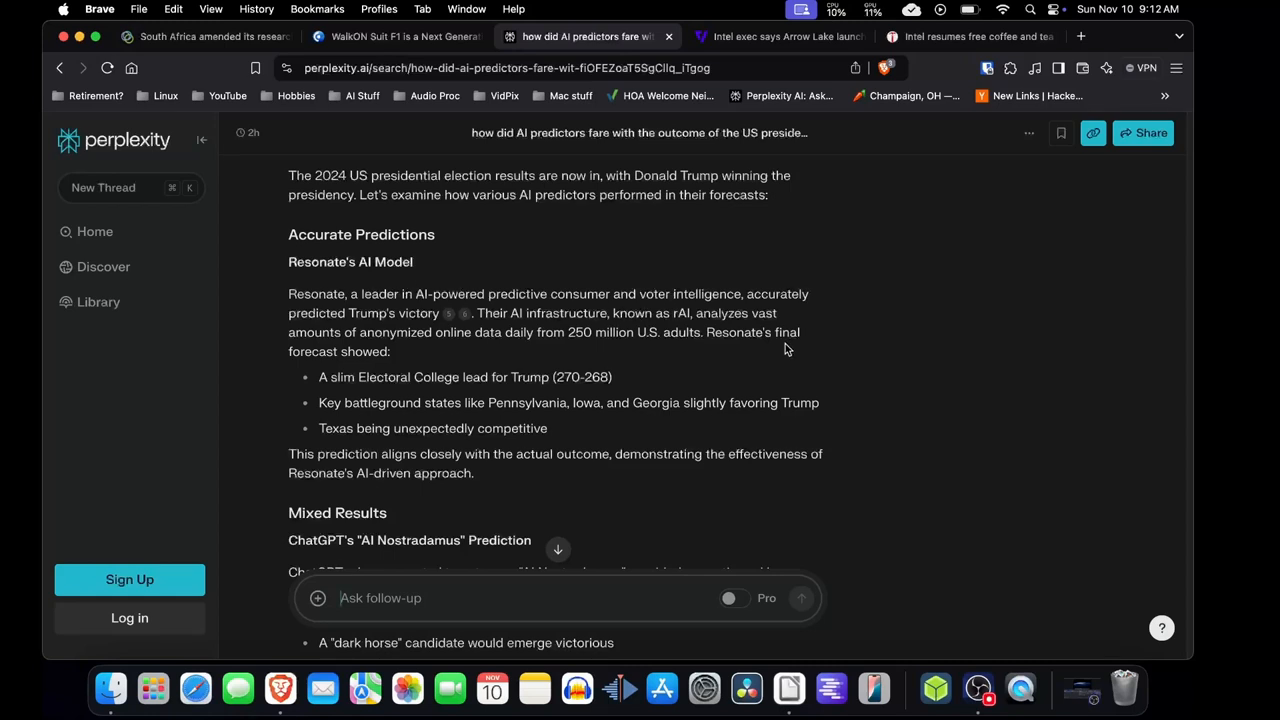
mouse_move(555, 346)
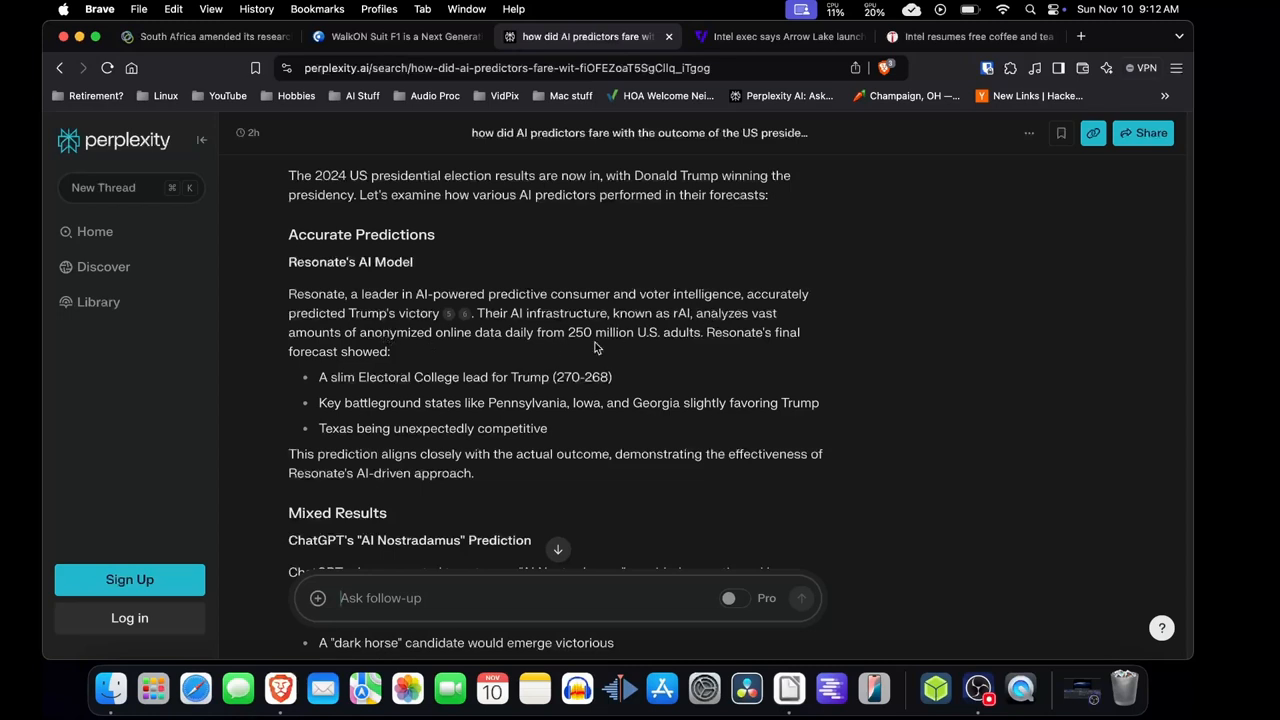
scroll("down", 3)
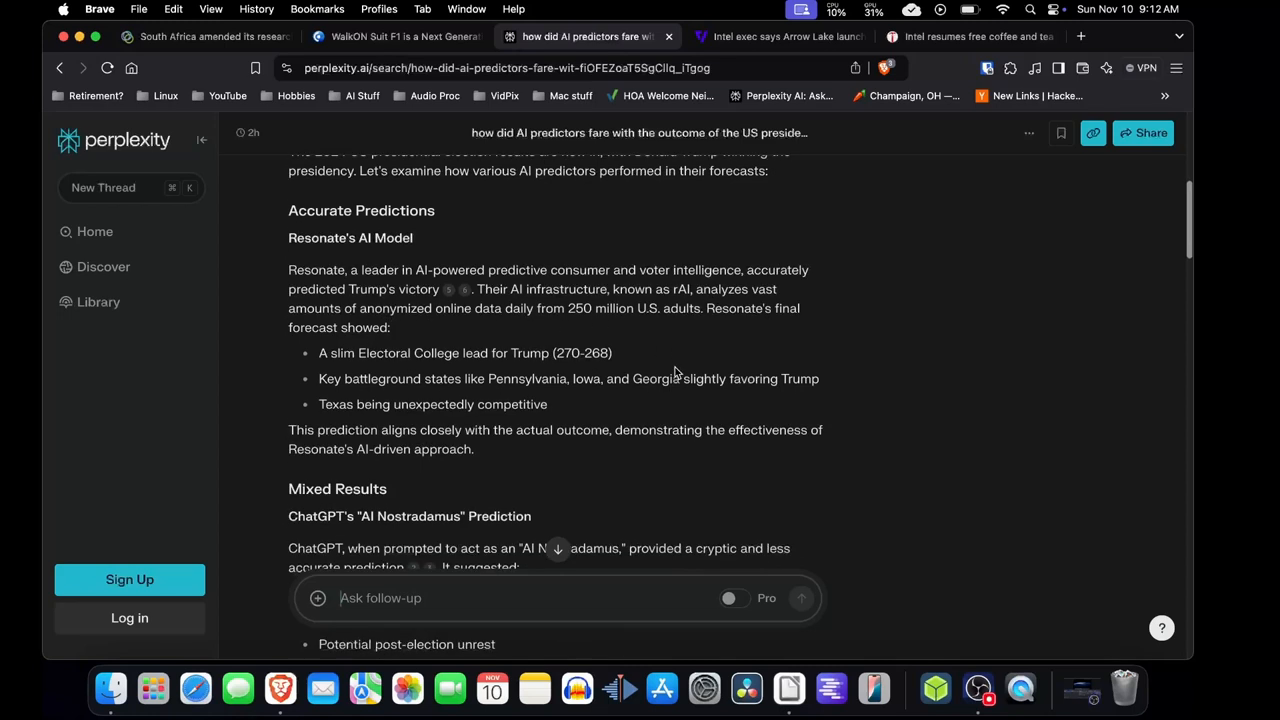
scroll("down", 3)
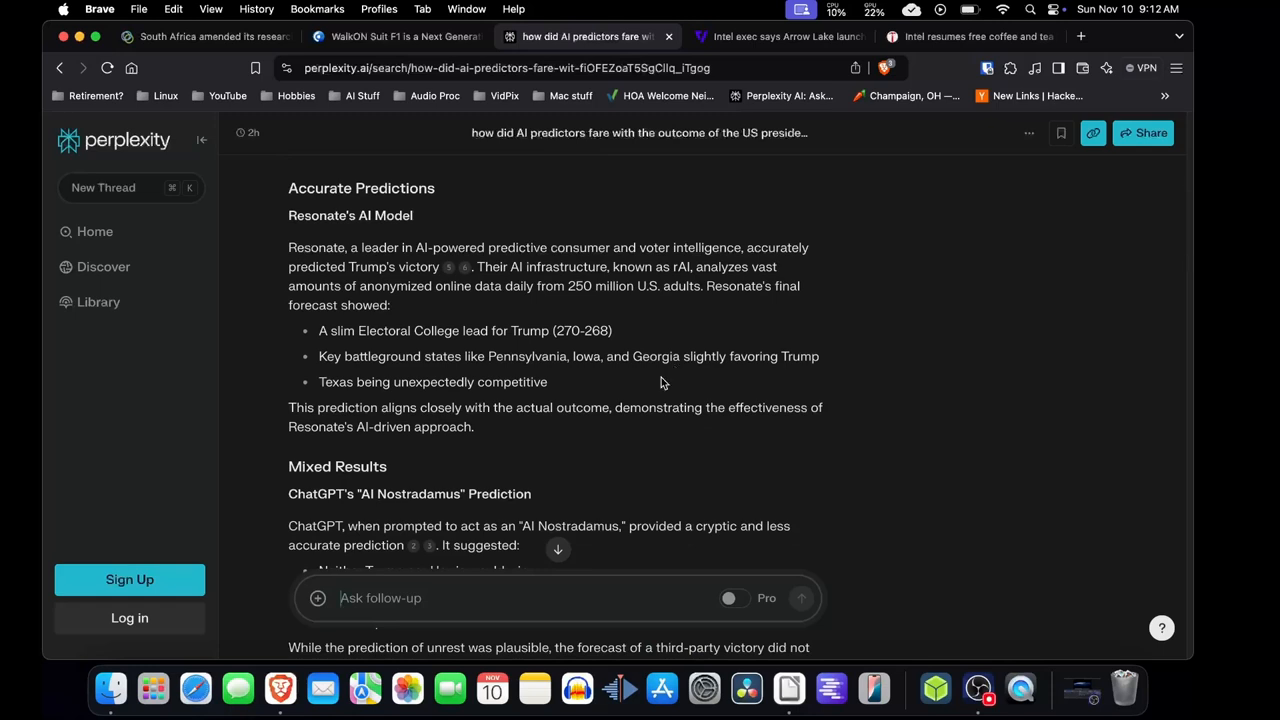
mouse_move(650, 380)
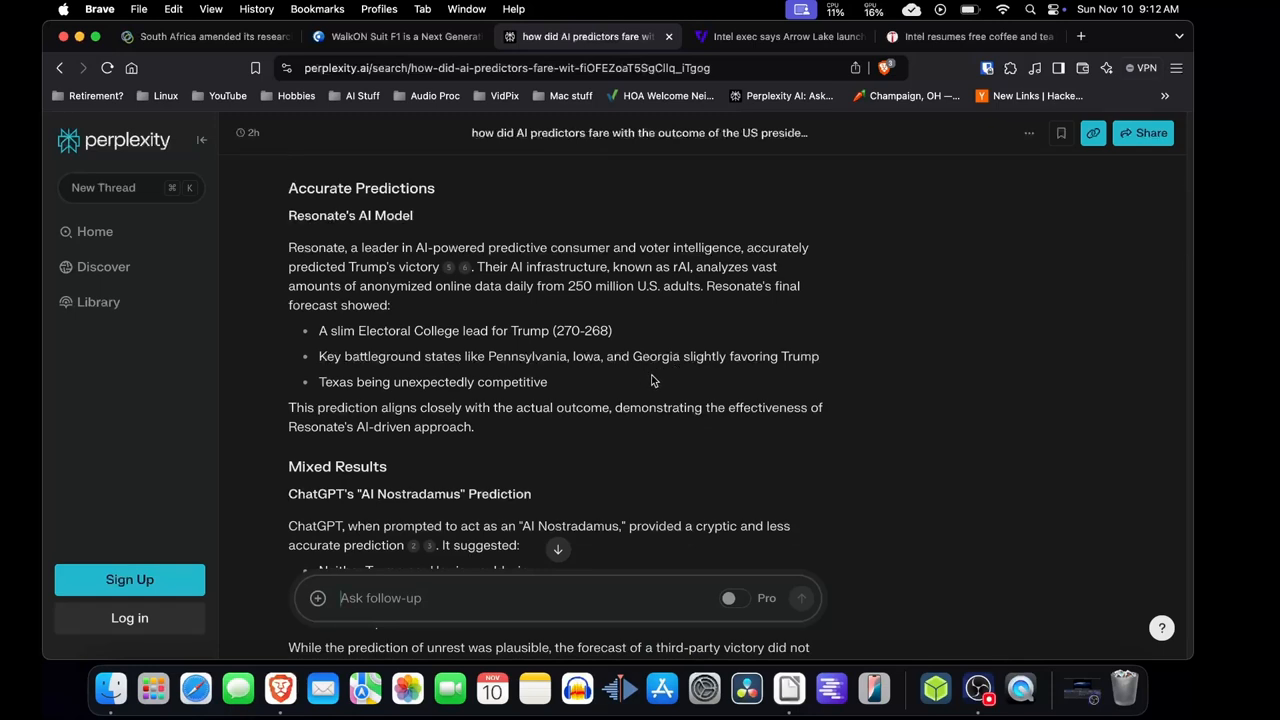
mouse_move(420, 372)
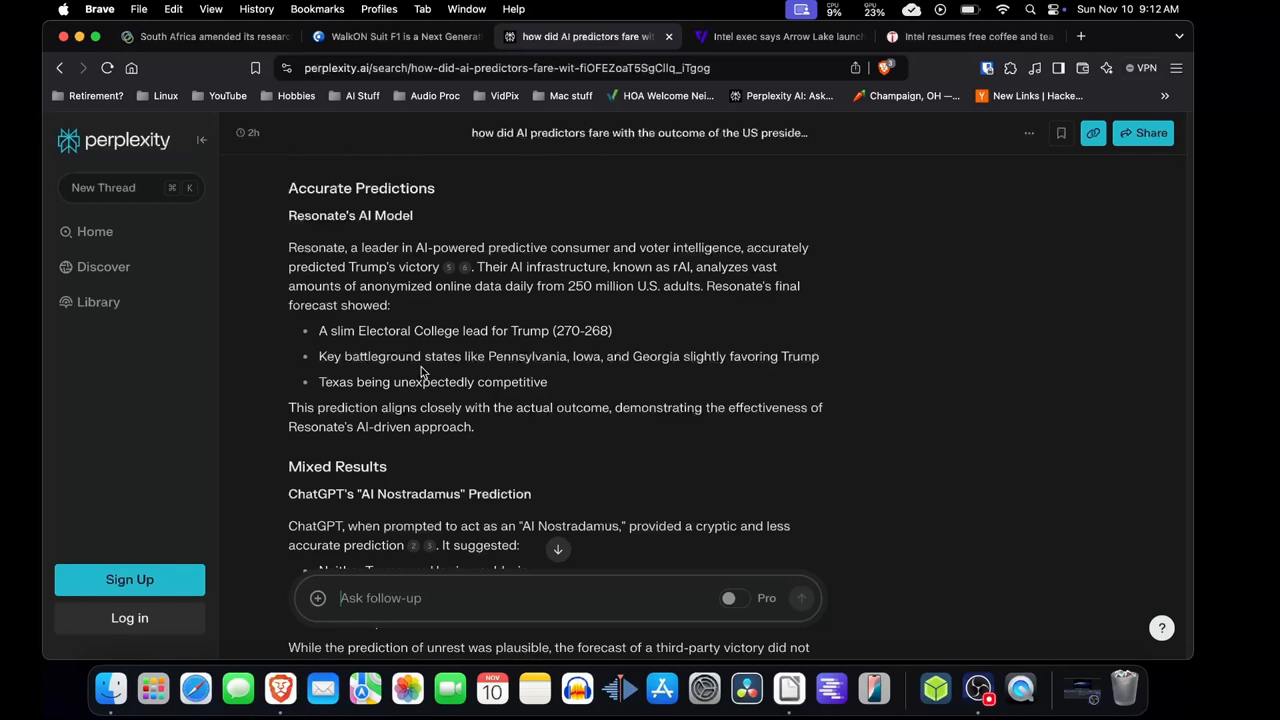
mouse_move(660, 347)
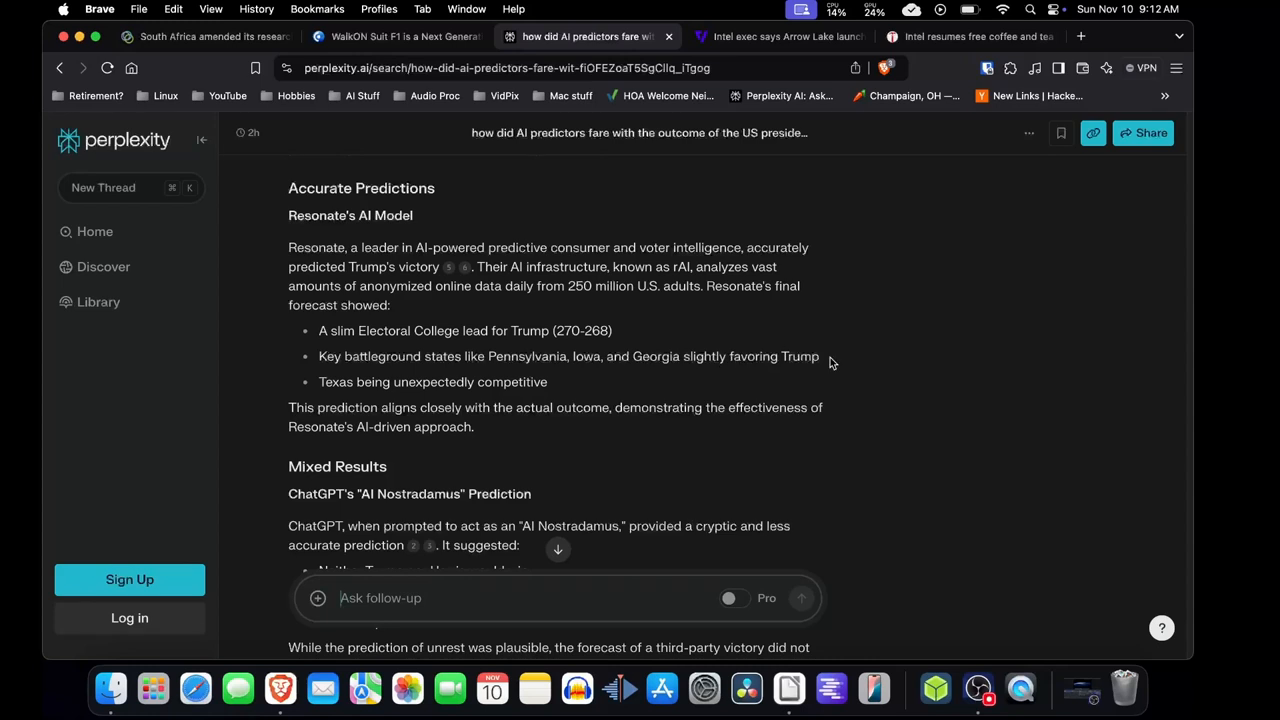
mouse_move(640, 393)
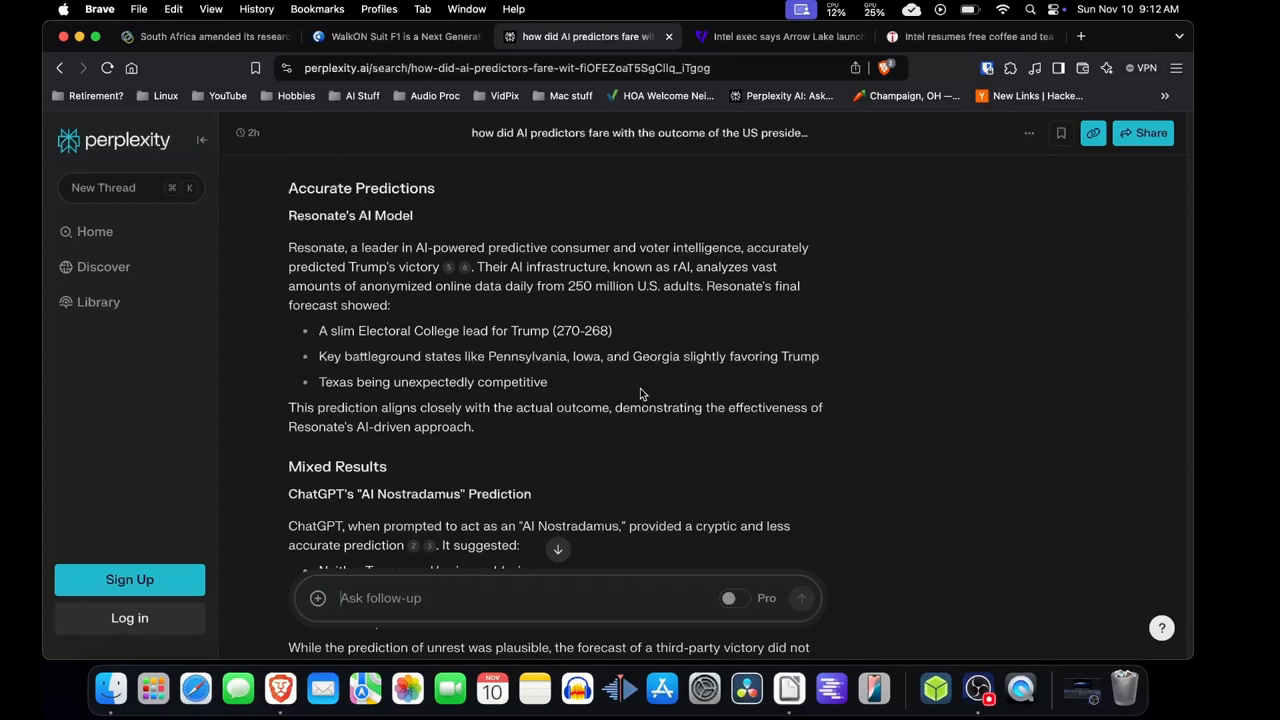
mouse_move(680, 446)
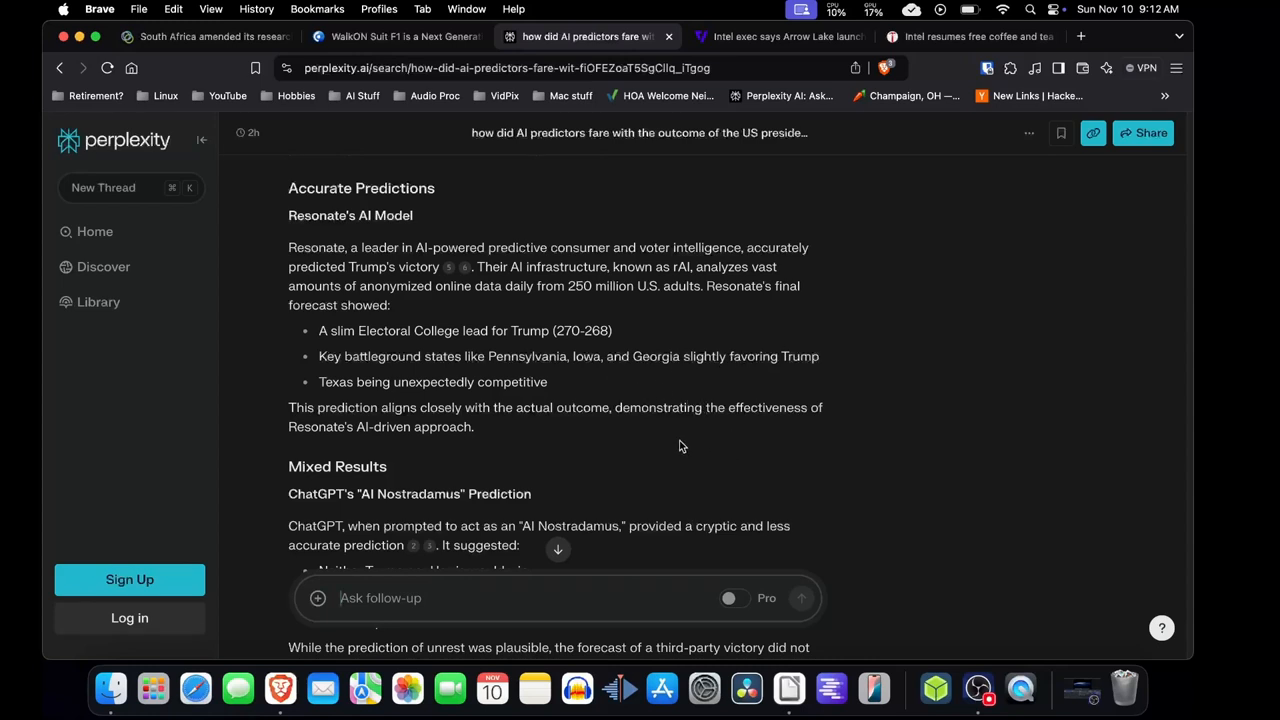
scroll("down", 3)
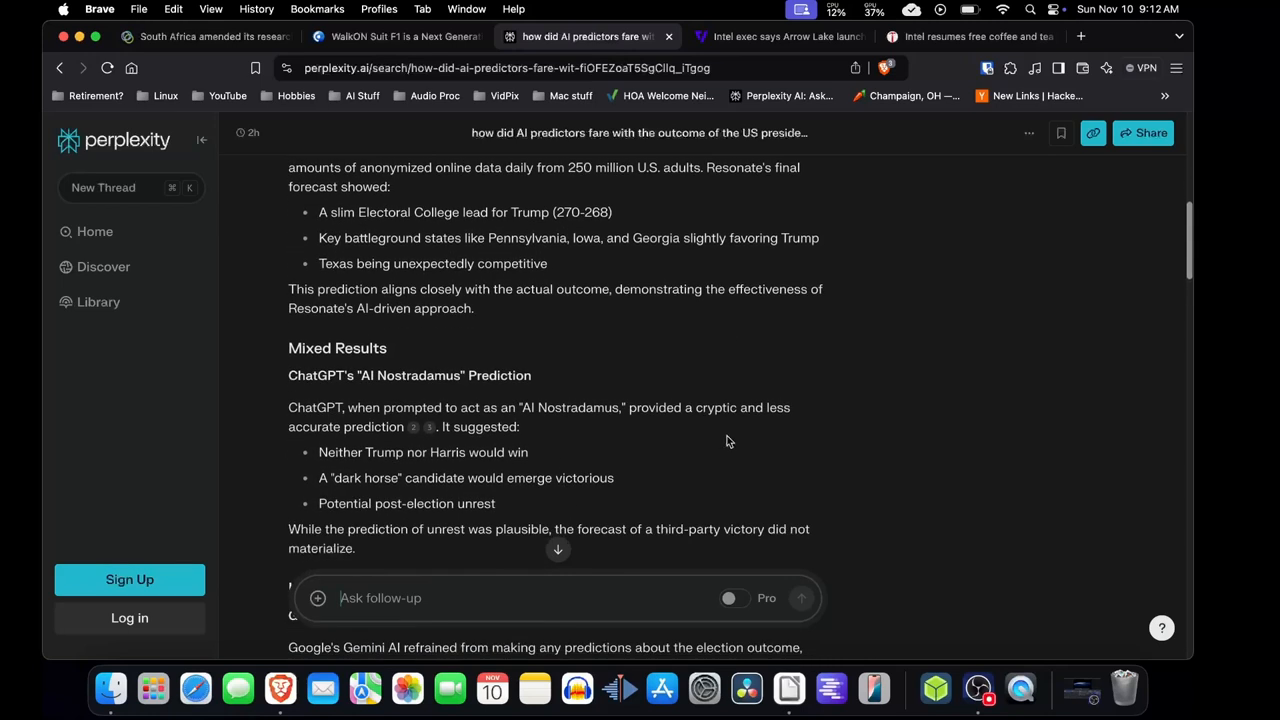
scroll("down", 3)
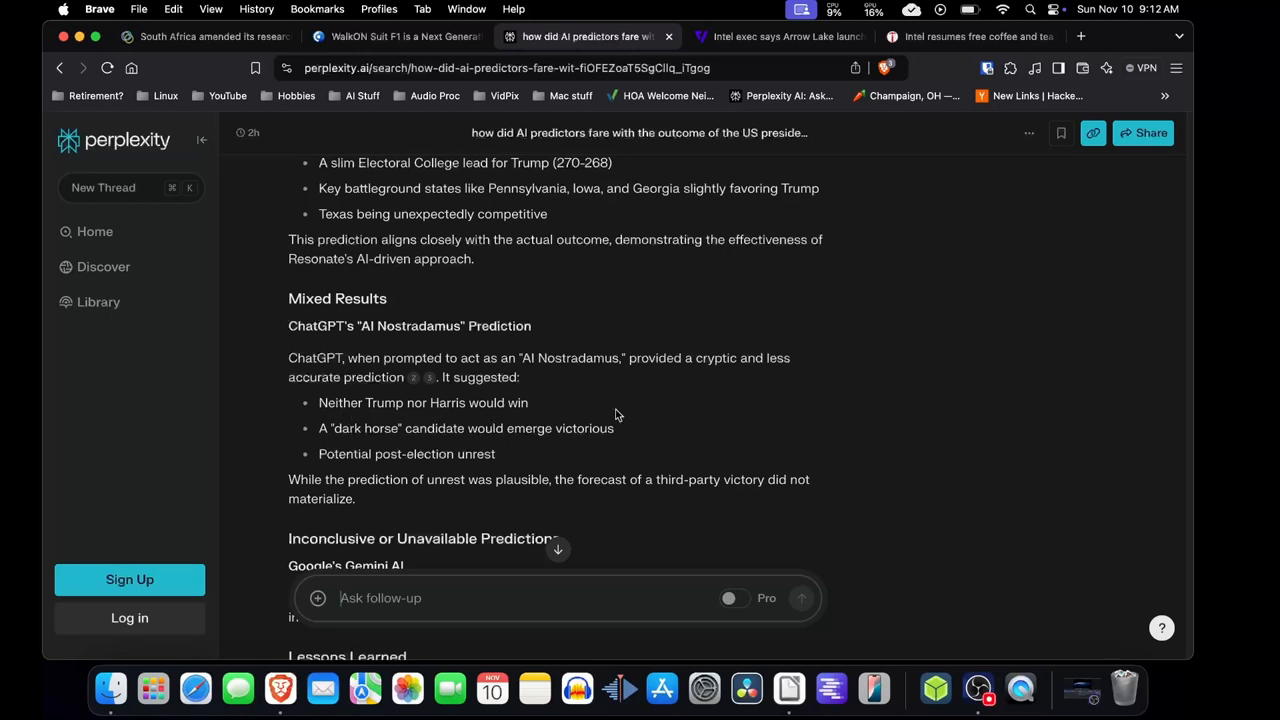
mouse_move(510, 445)
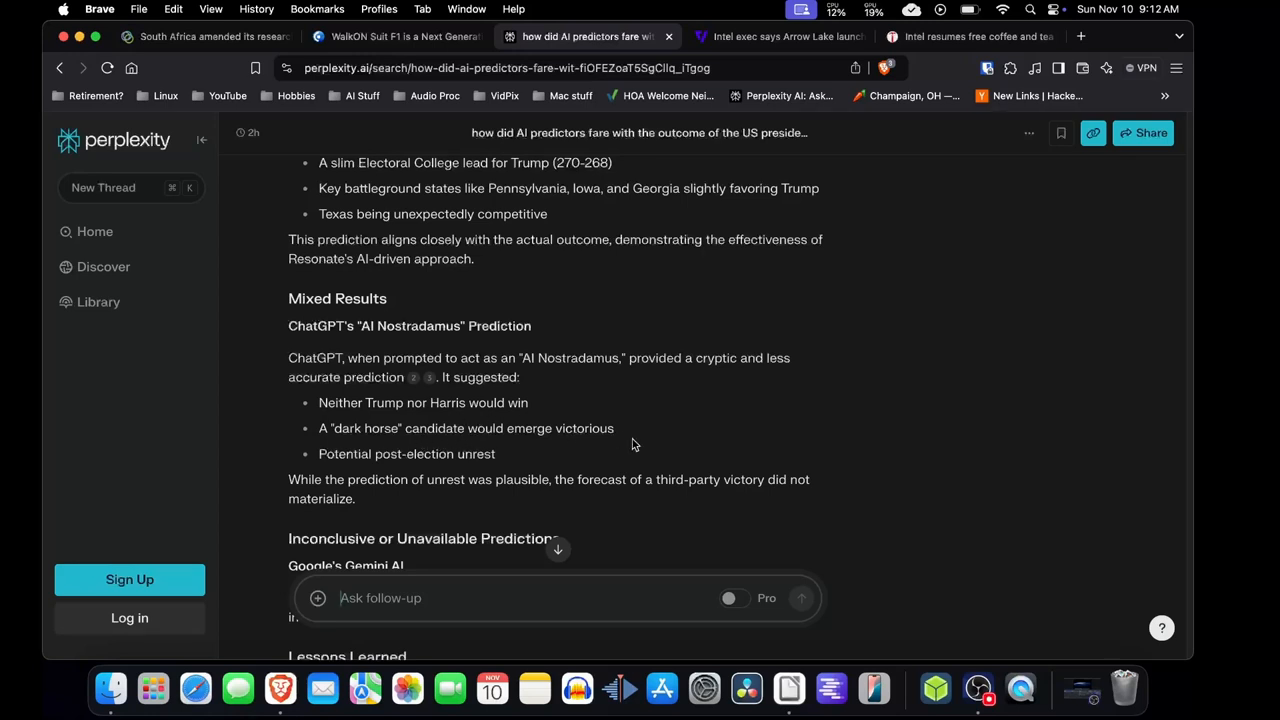
scroll("down", 3)
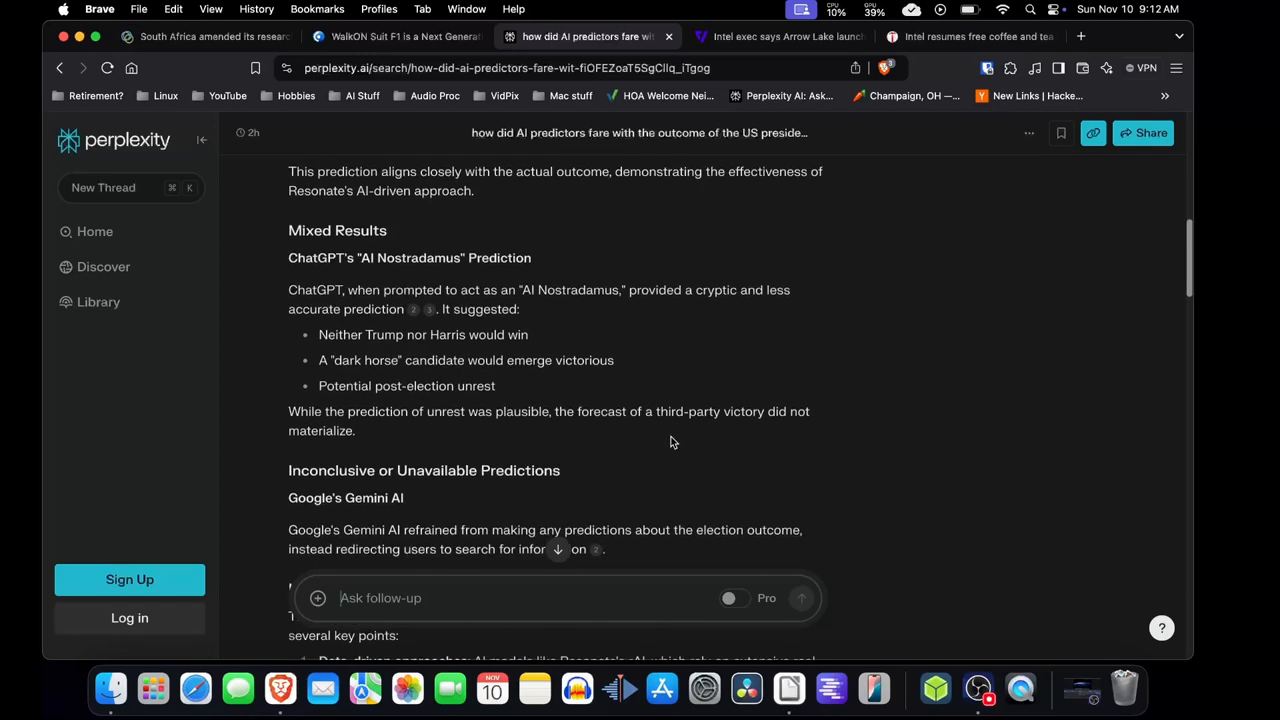
scroll("down", 3)
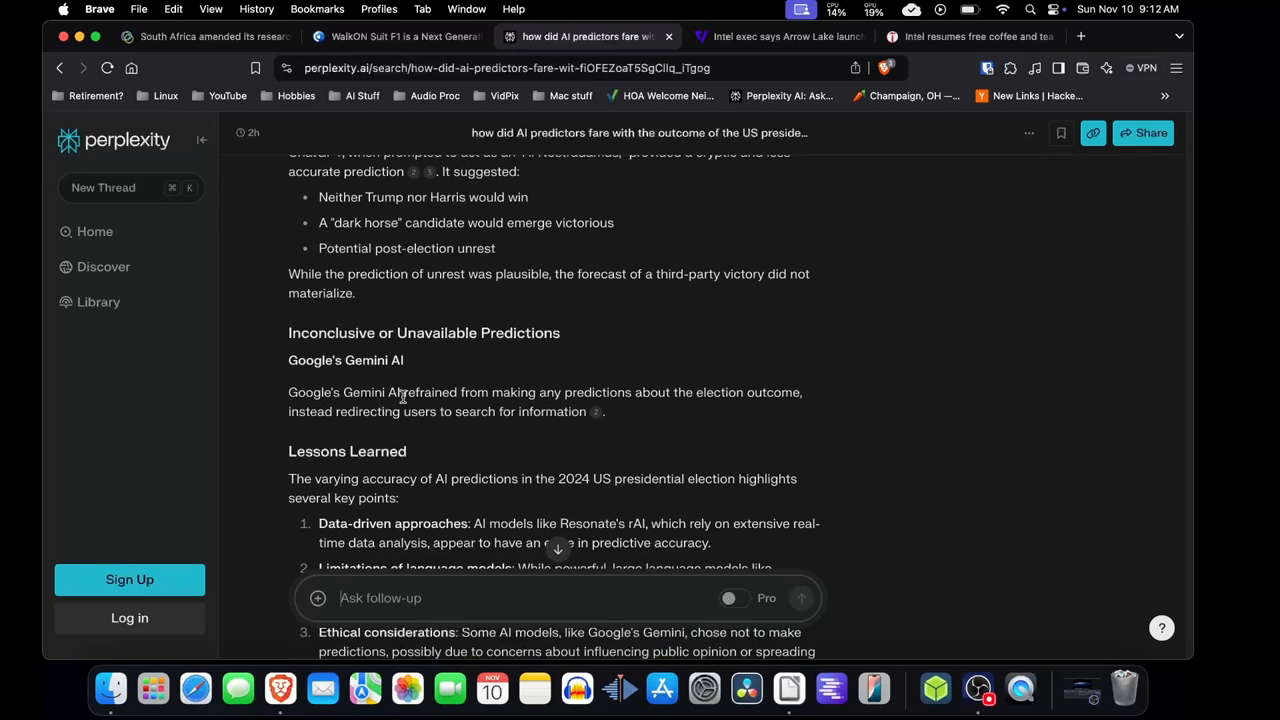
mouse_move(645, 387)
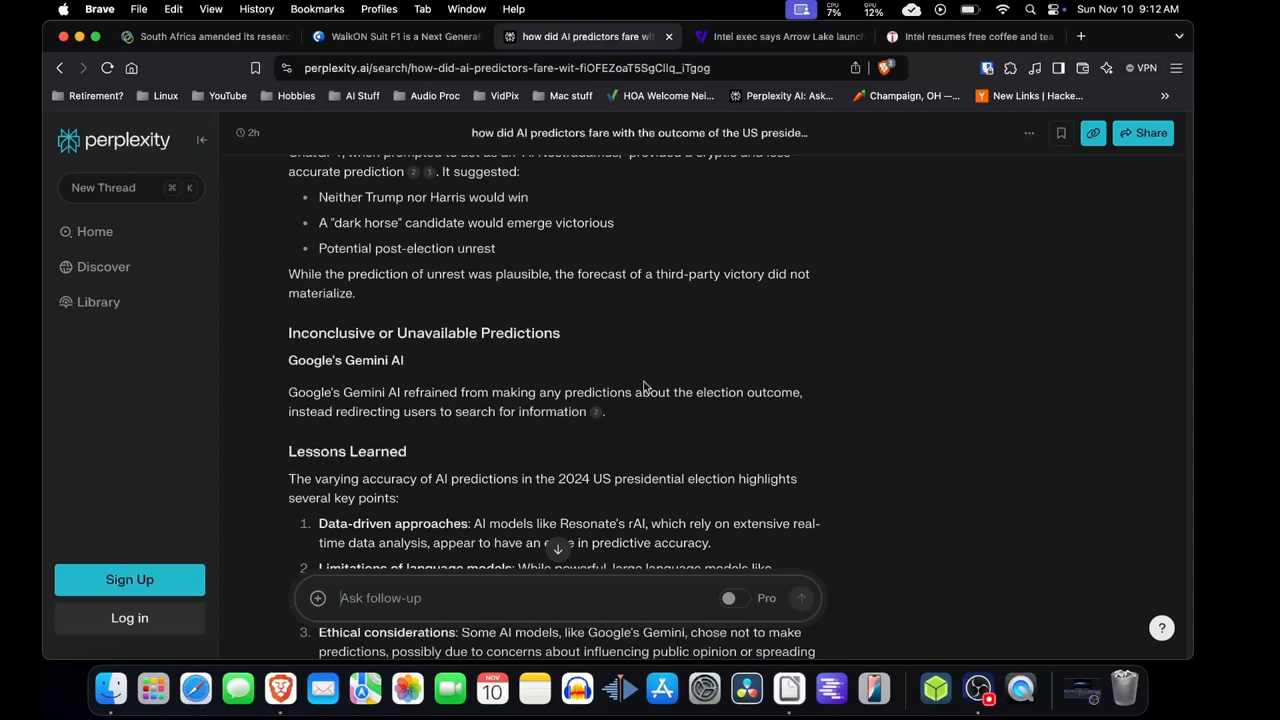
mouse_move(813, 433)
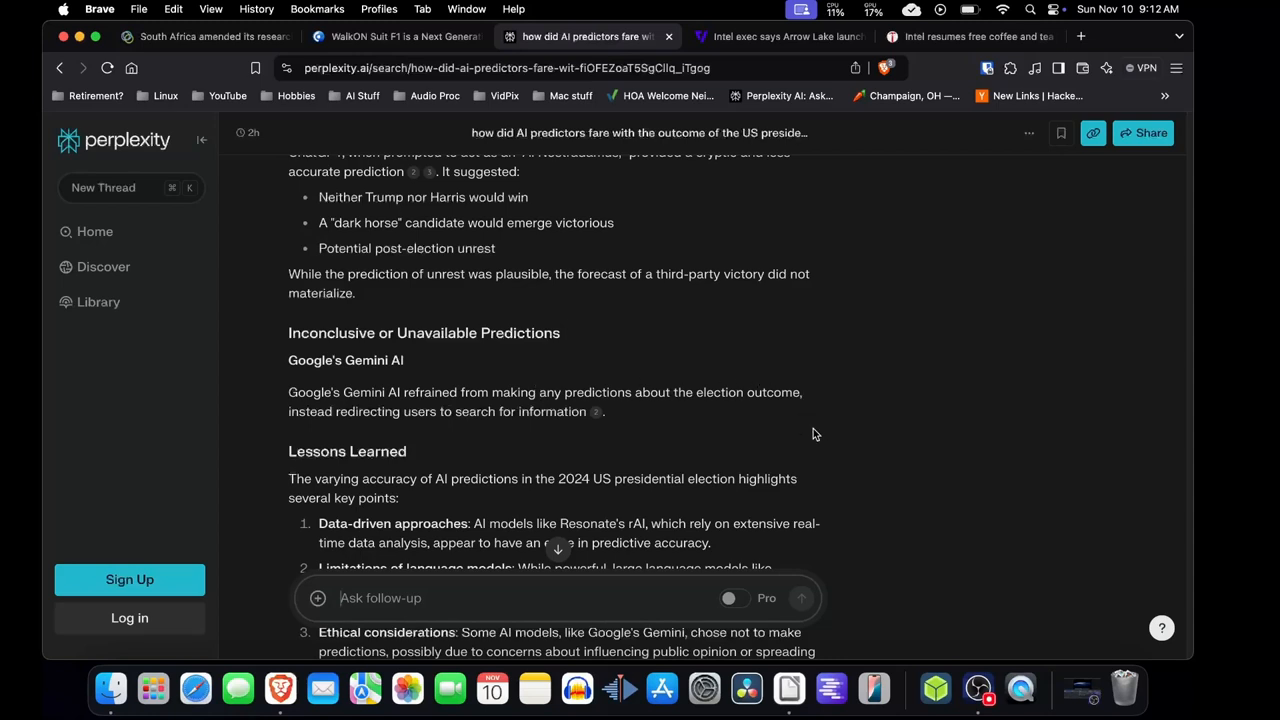
mouse_move(787, 413)
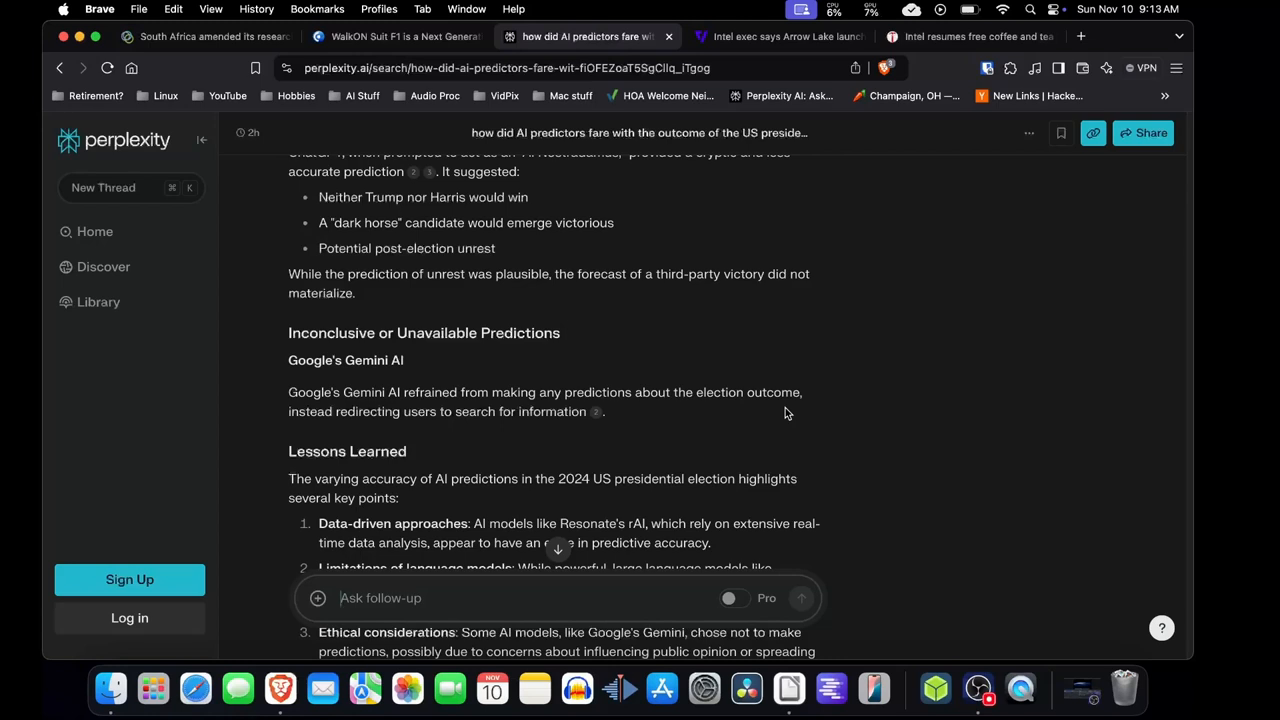
mouse_move(892, 394)
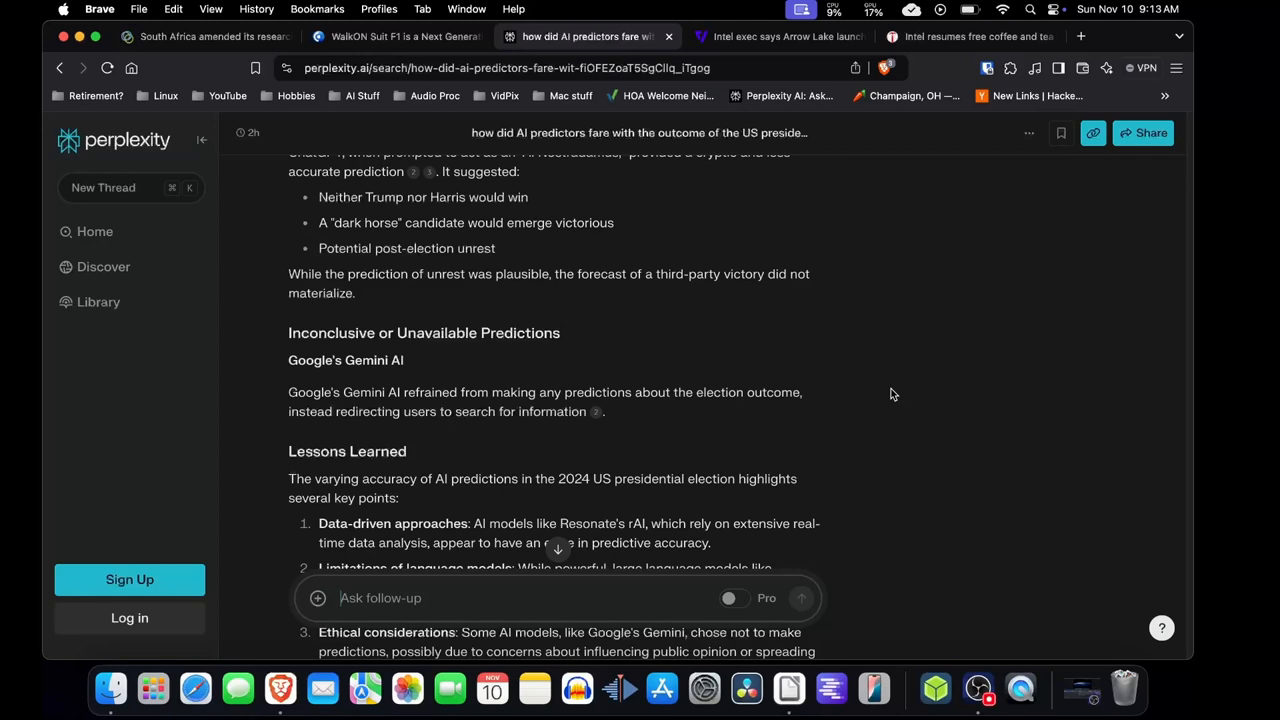
mouse_move(894, 346)
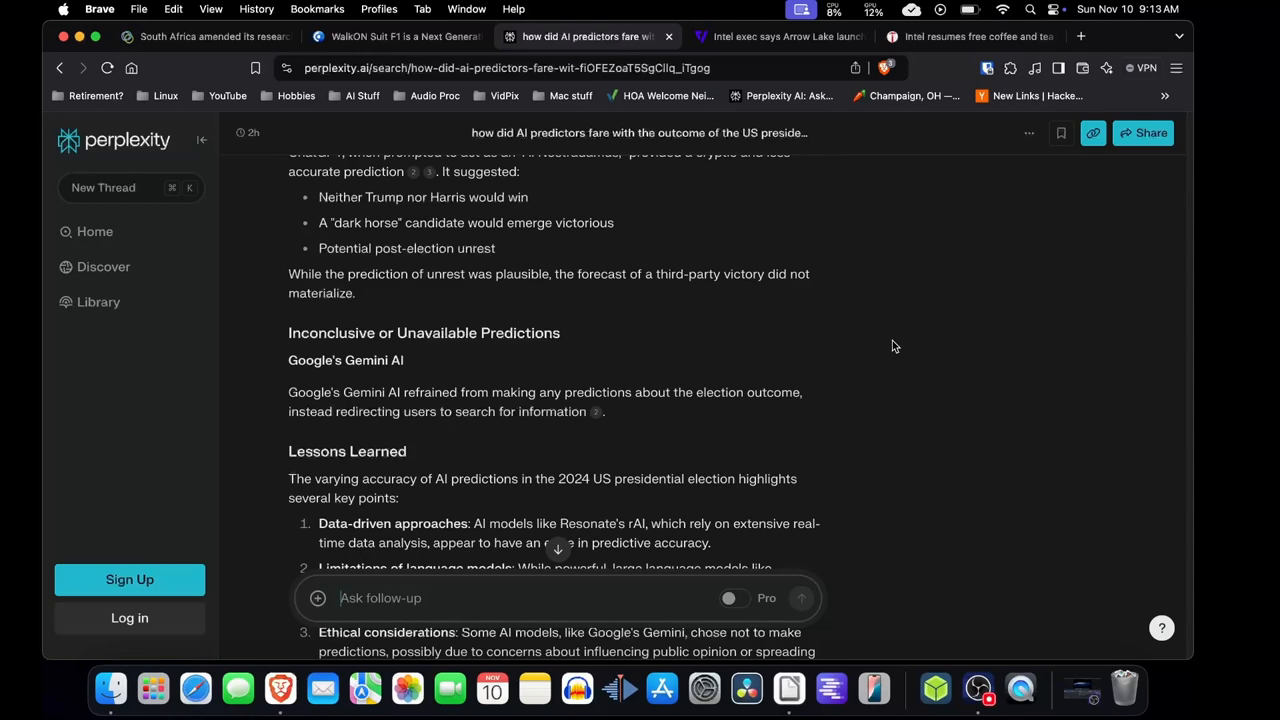
mouse_move(795, 365)
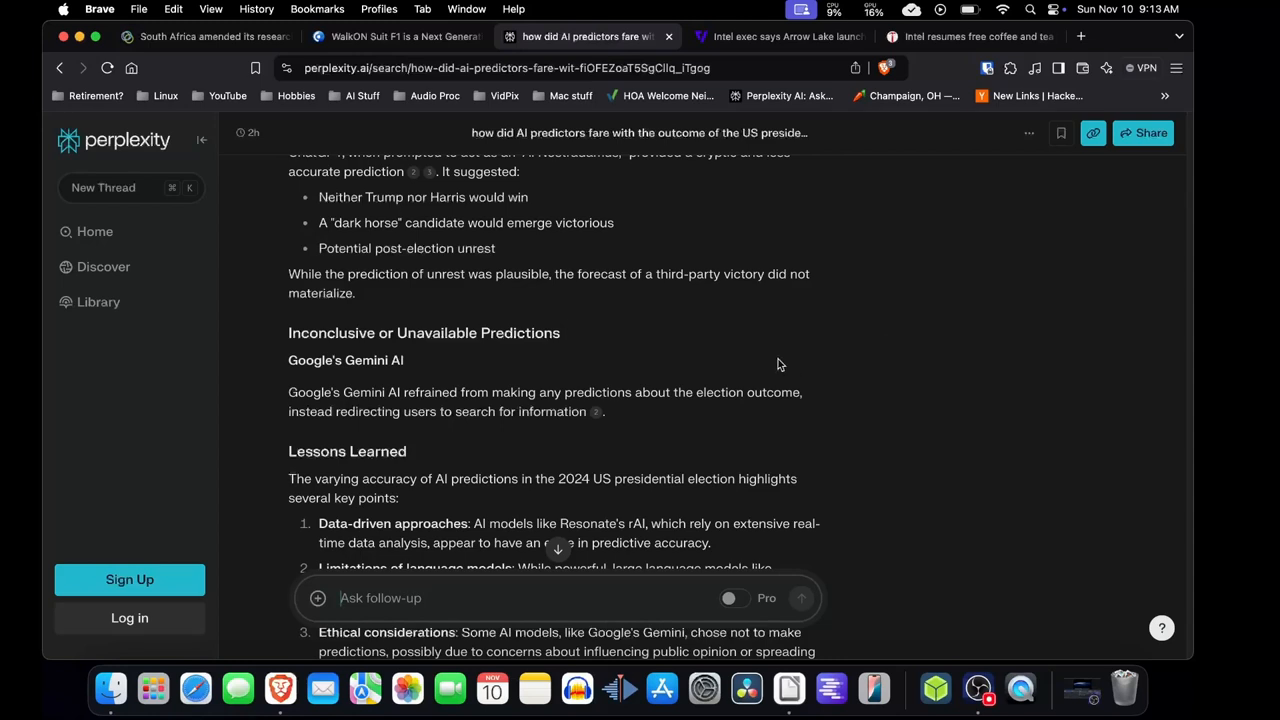
mouse_move(845, 373)
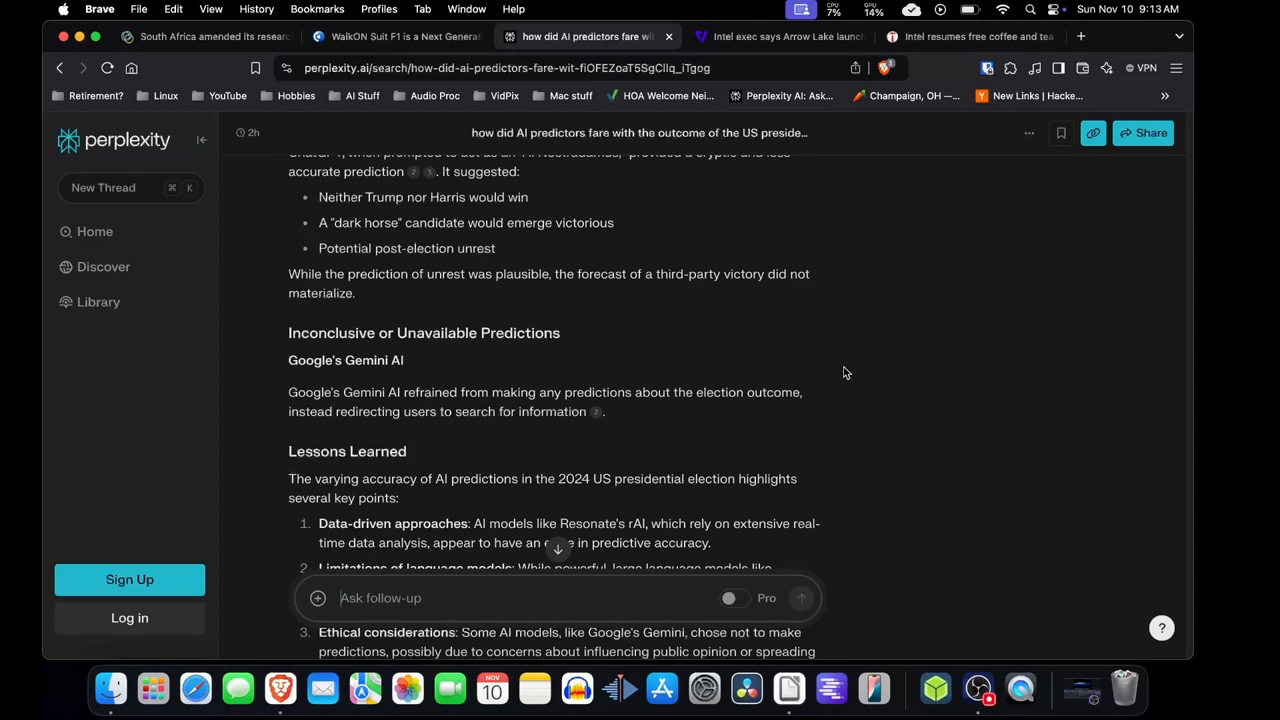
mouse_move(830, 364)
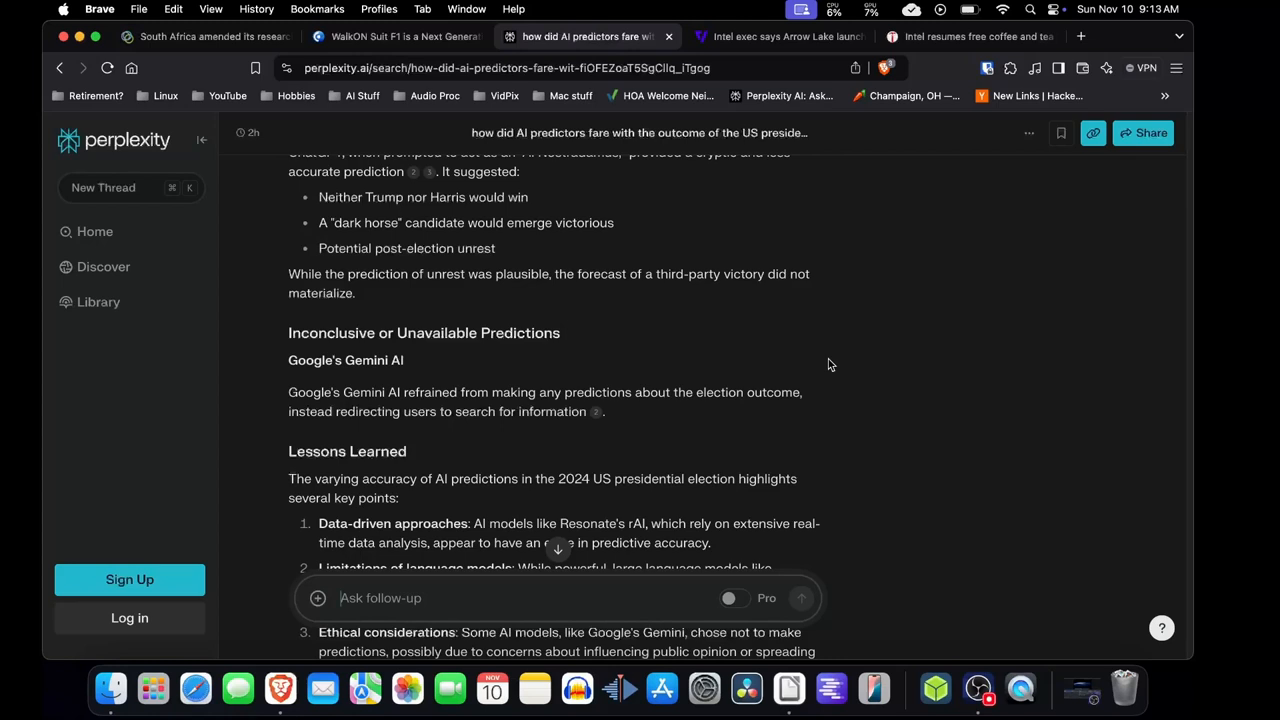
mouse_move(862, 369)
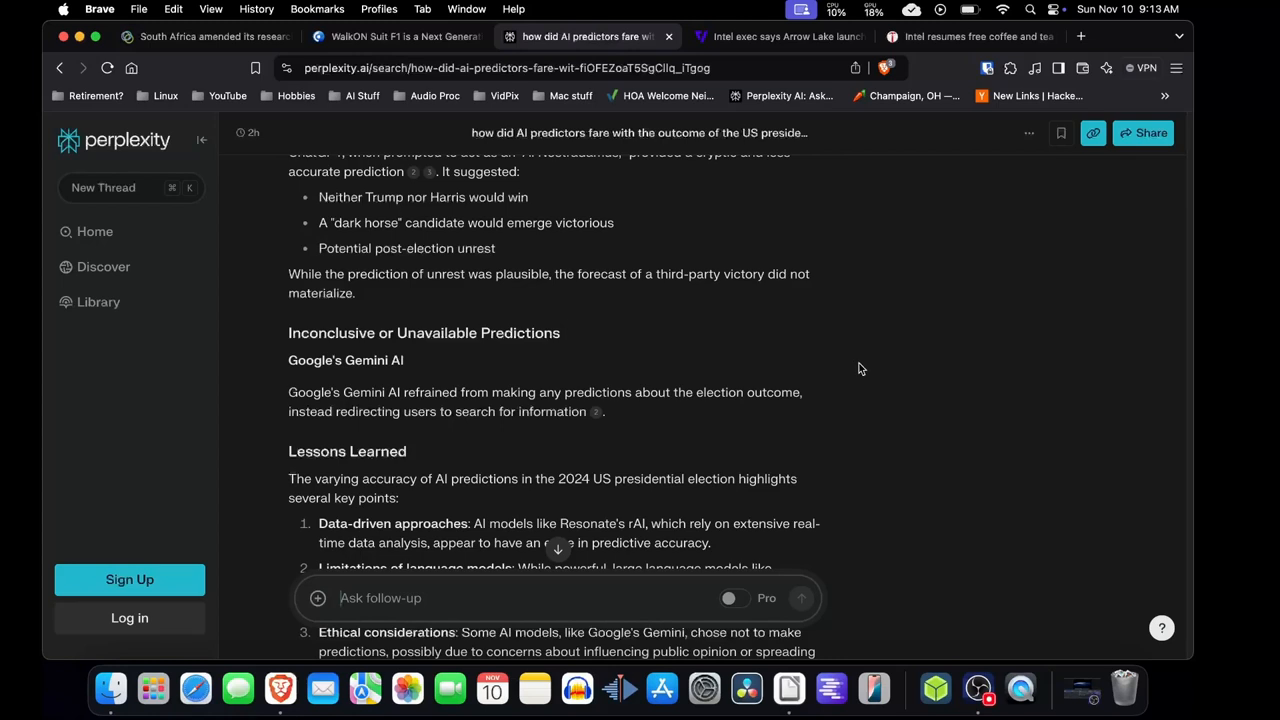
mouse_move(872, 330)
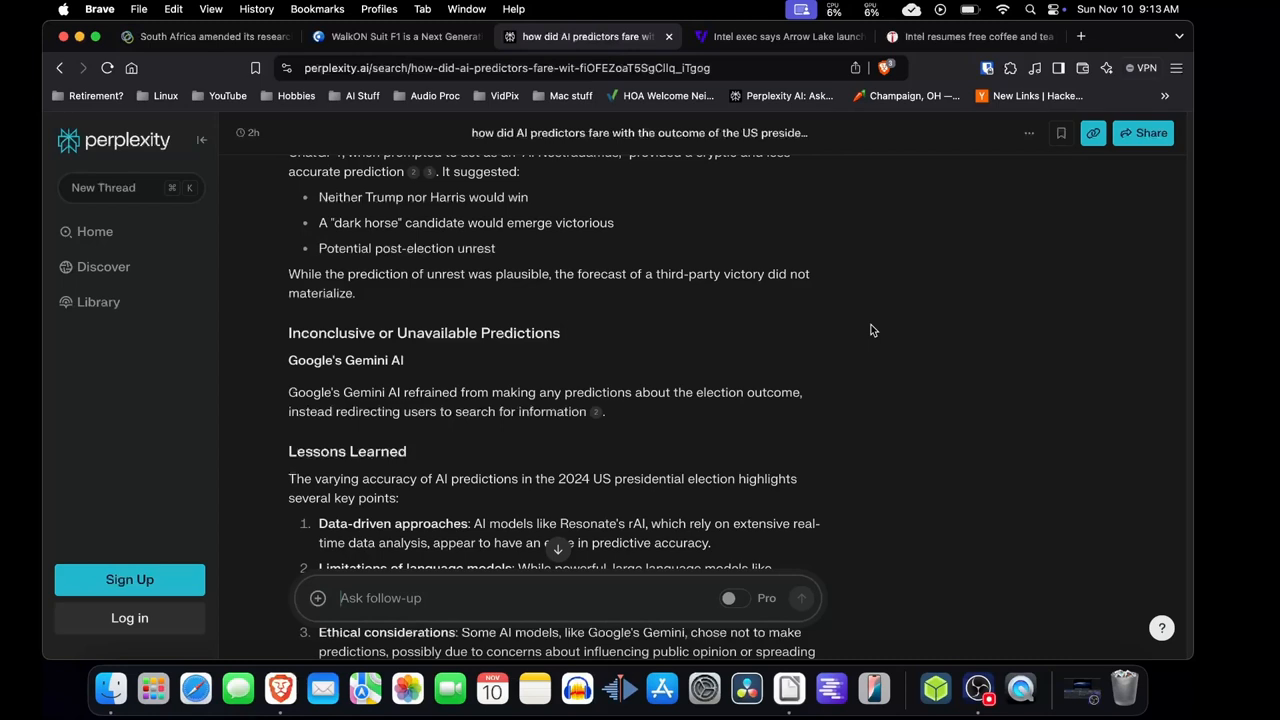
mouse_move(838, 272)
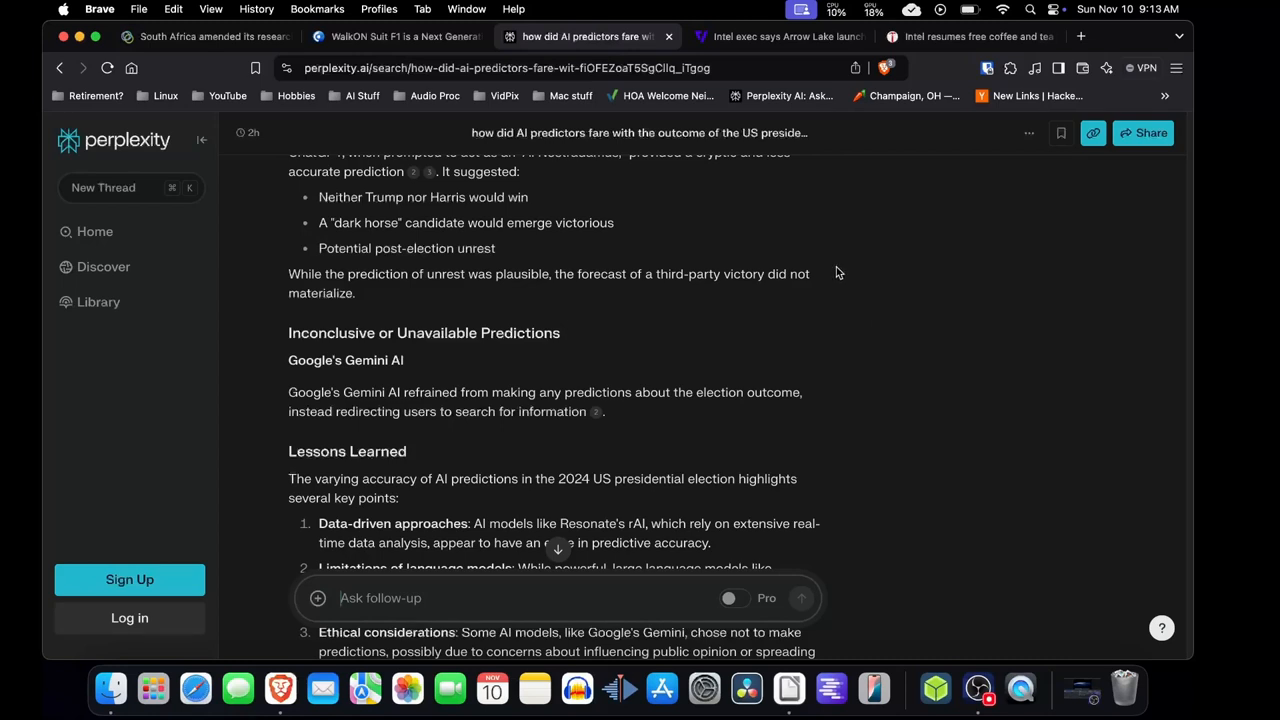
mouse_move(789, 261)
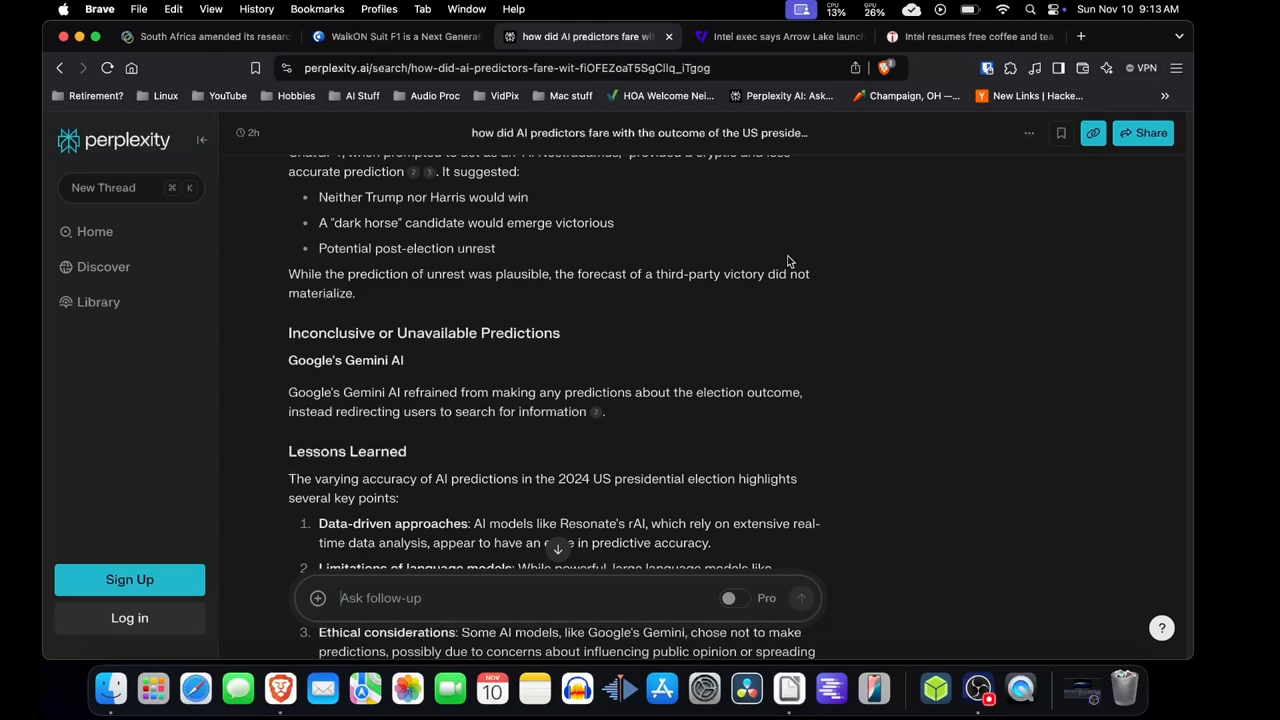
mouse_move(755, 240)
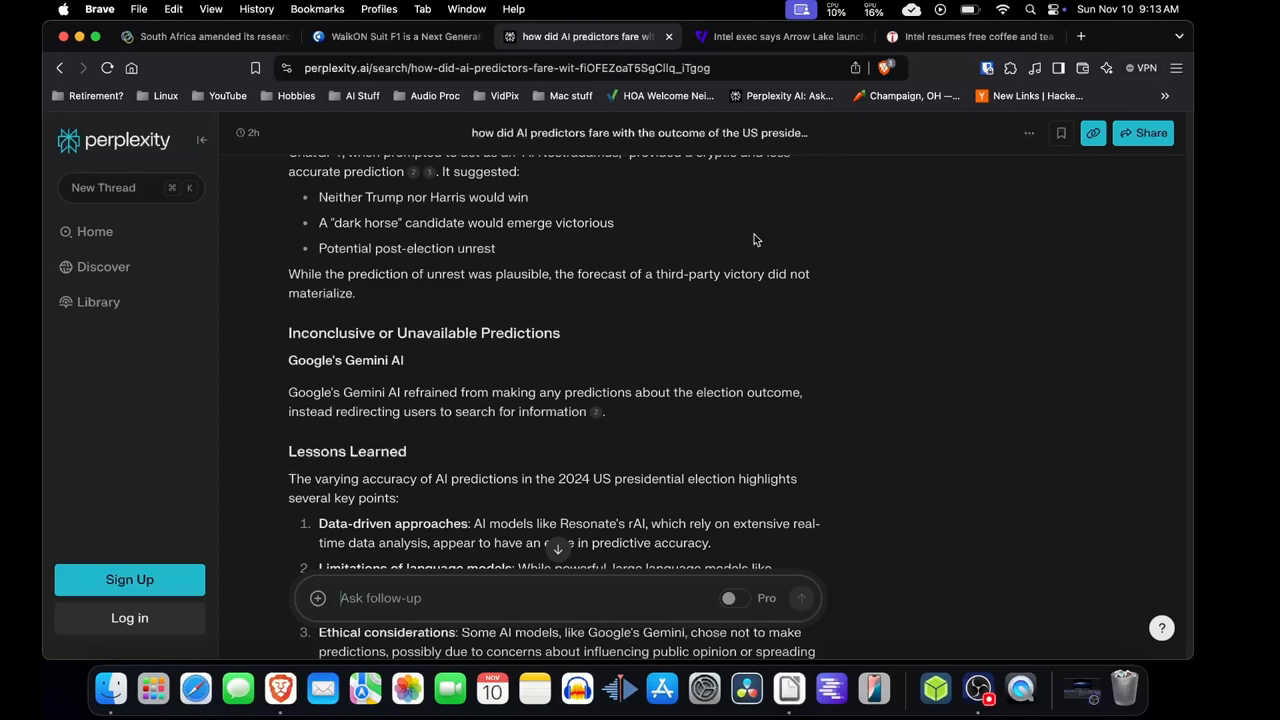
Switch to The Verge's 'Intel exec says Arrow Lake…' tab and scroll through the article
left_click(780, 36)
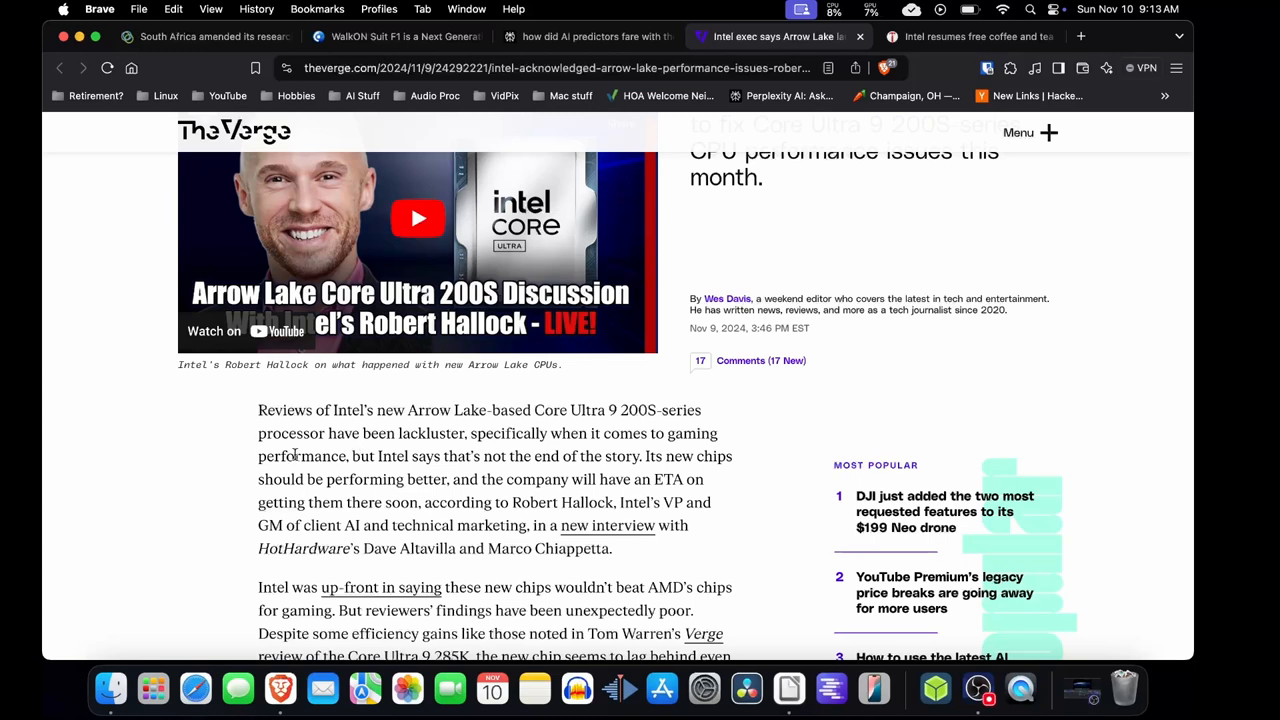
mouse_move(482, 410)
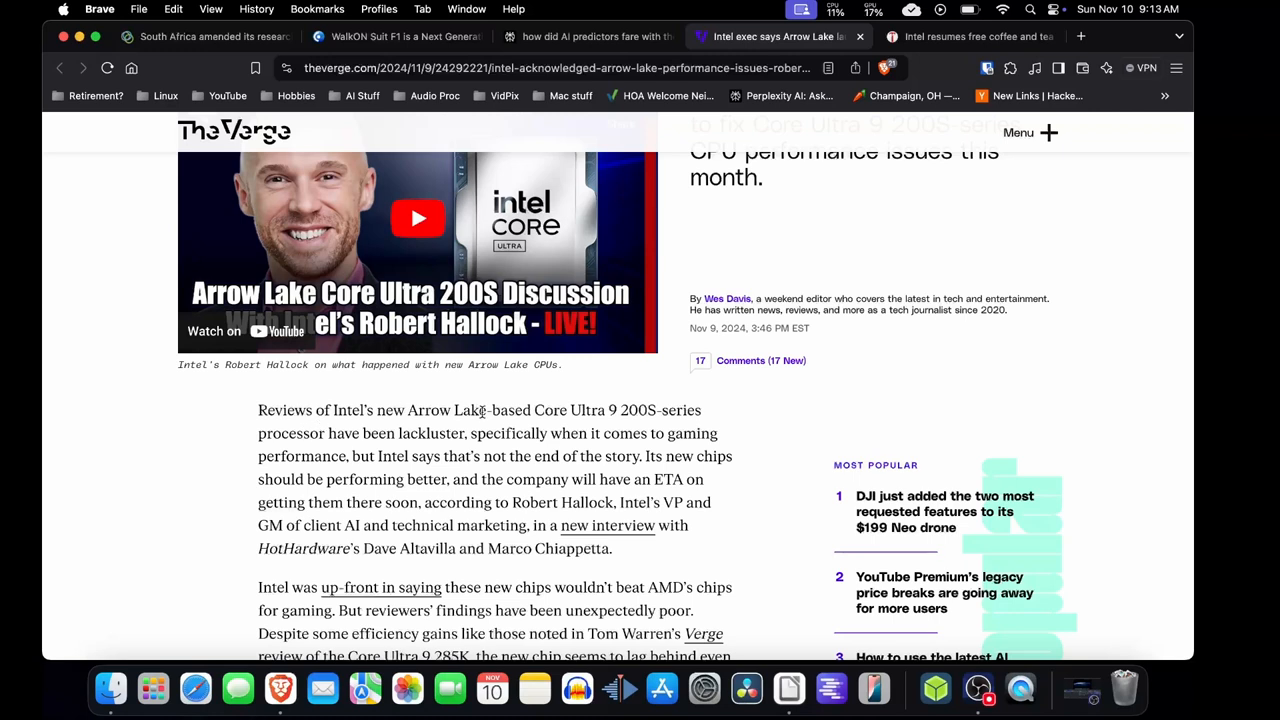
mouse_move(505, 430)
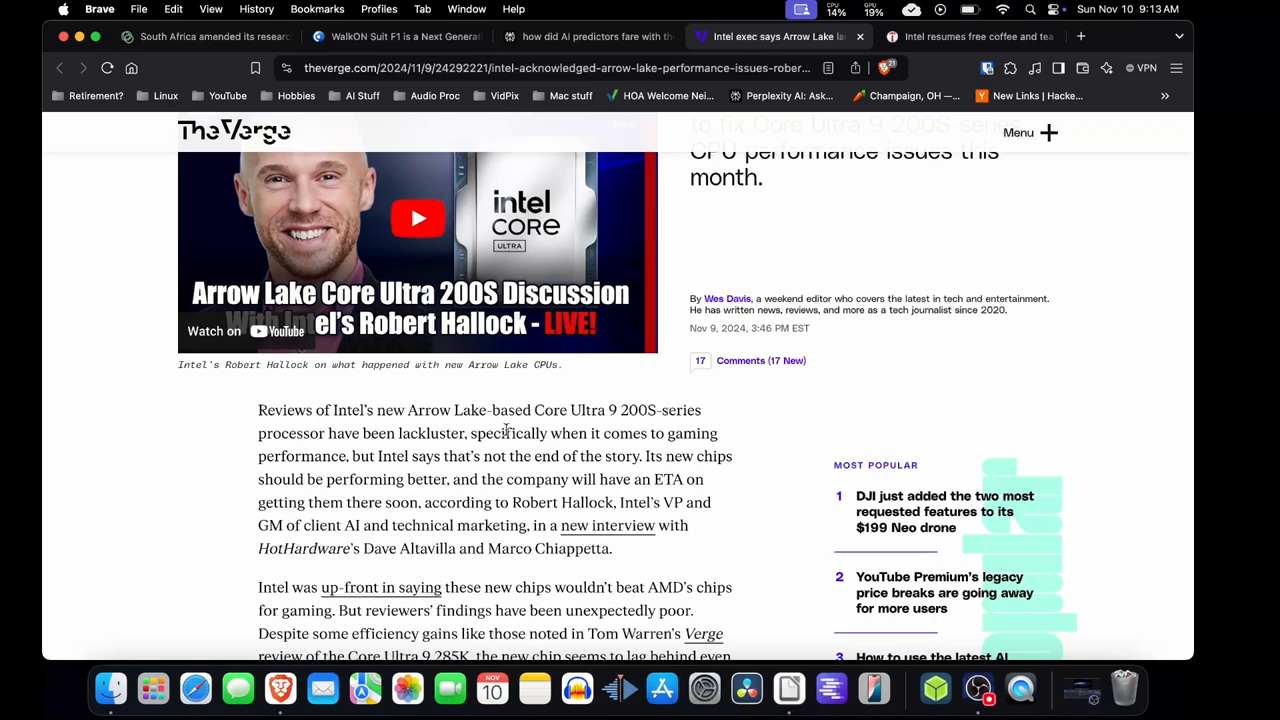
mouse_move(643, 418)
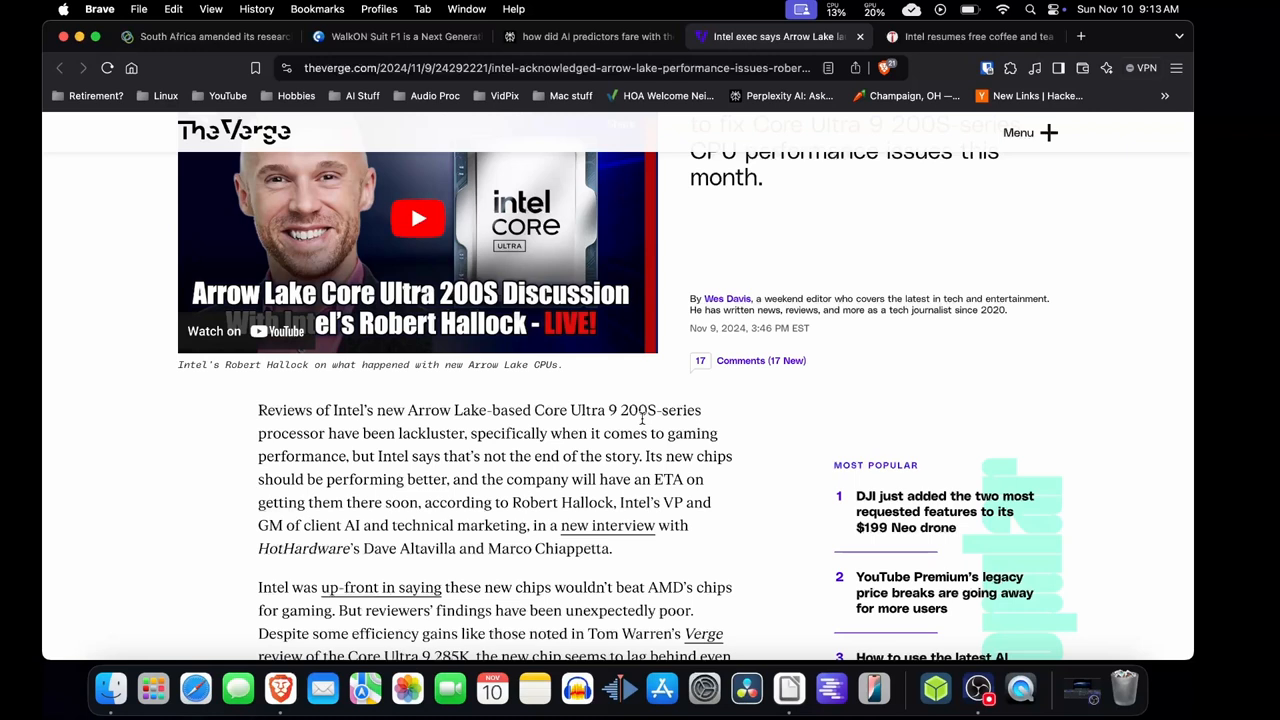
mouse_move(367, 429)
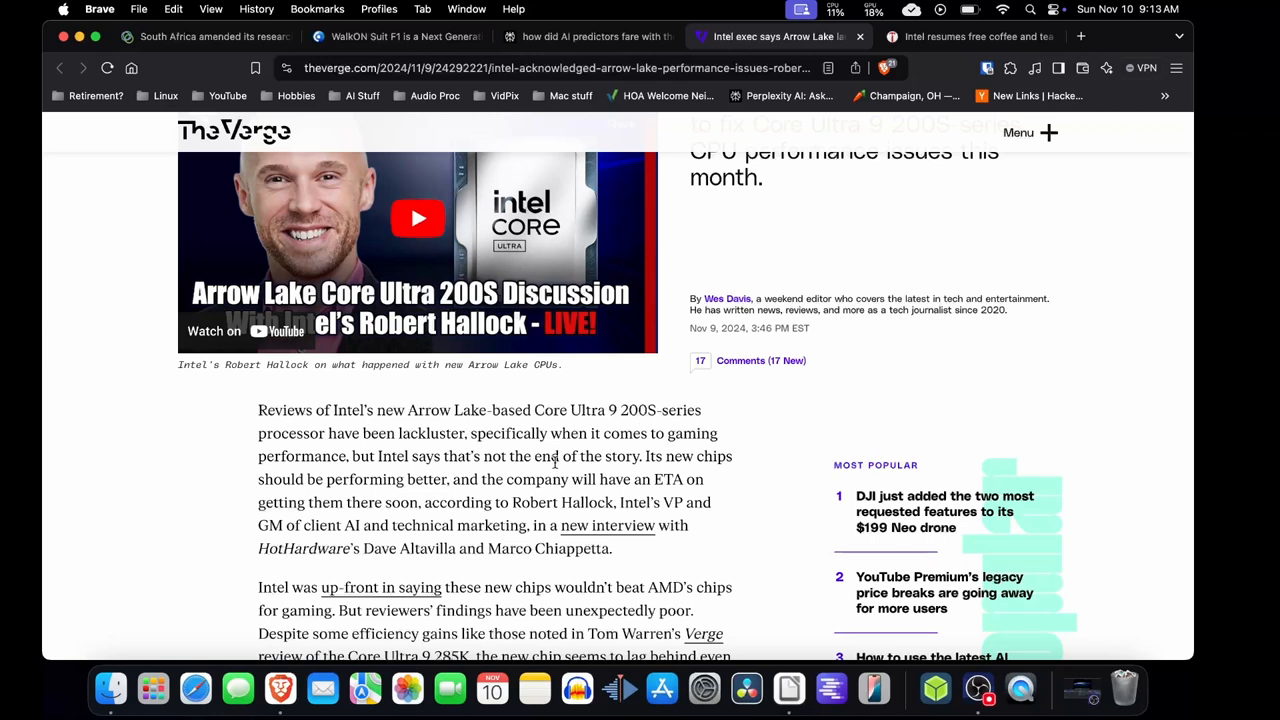
mouse_move(505, 475)
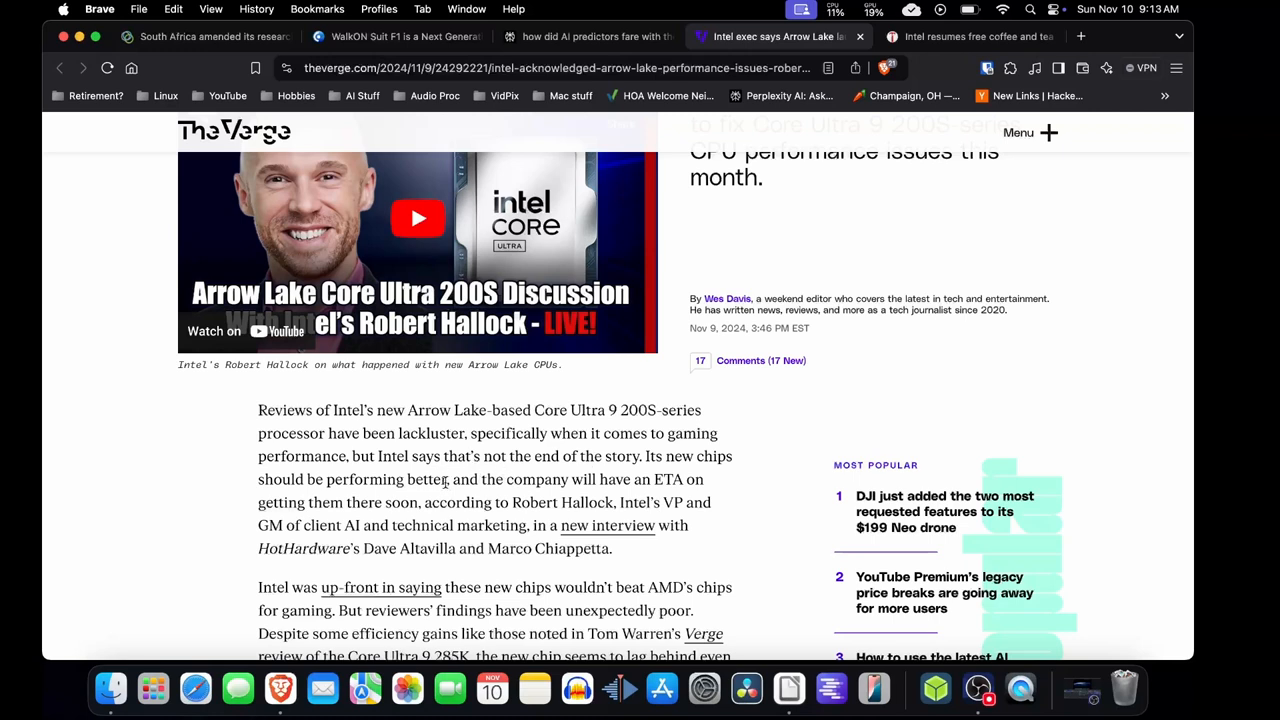
scroll("down", 3)
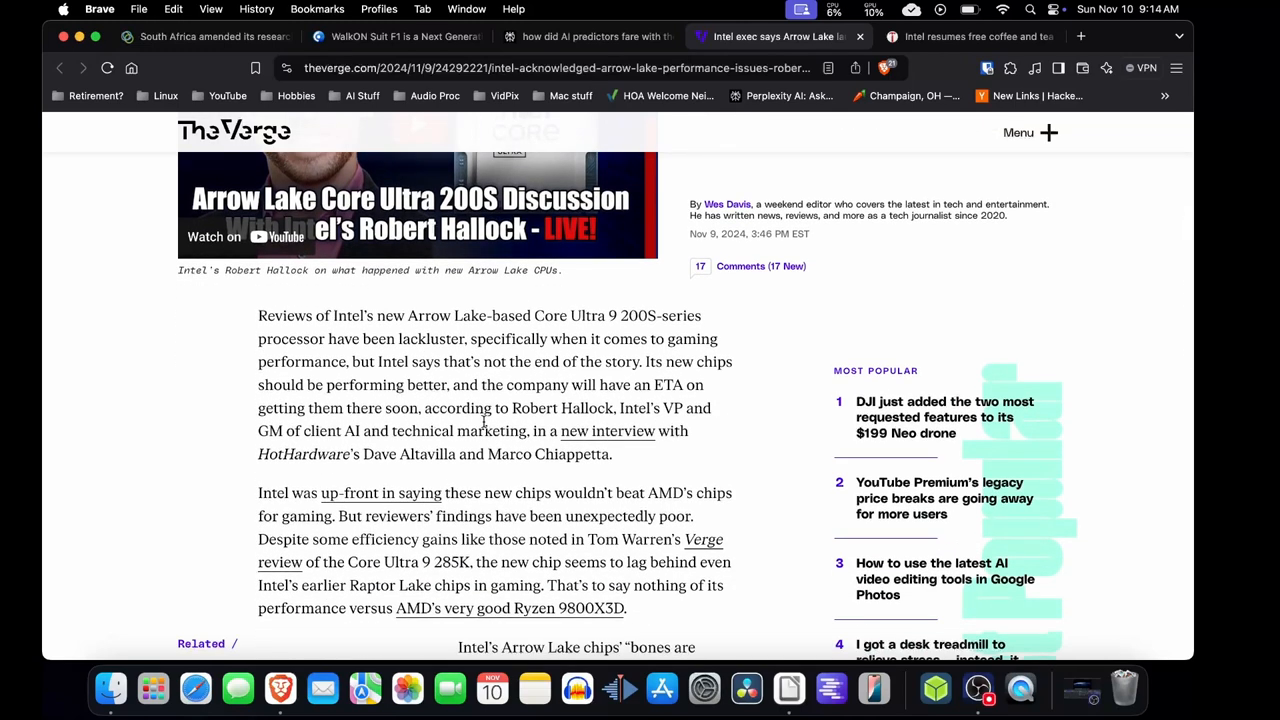
scroll("down", 3)
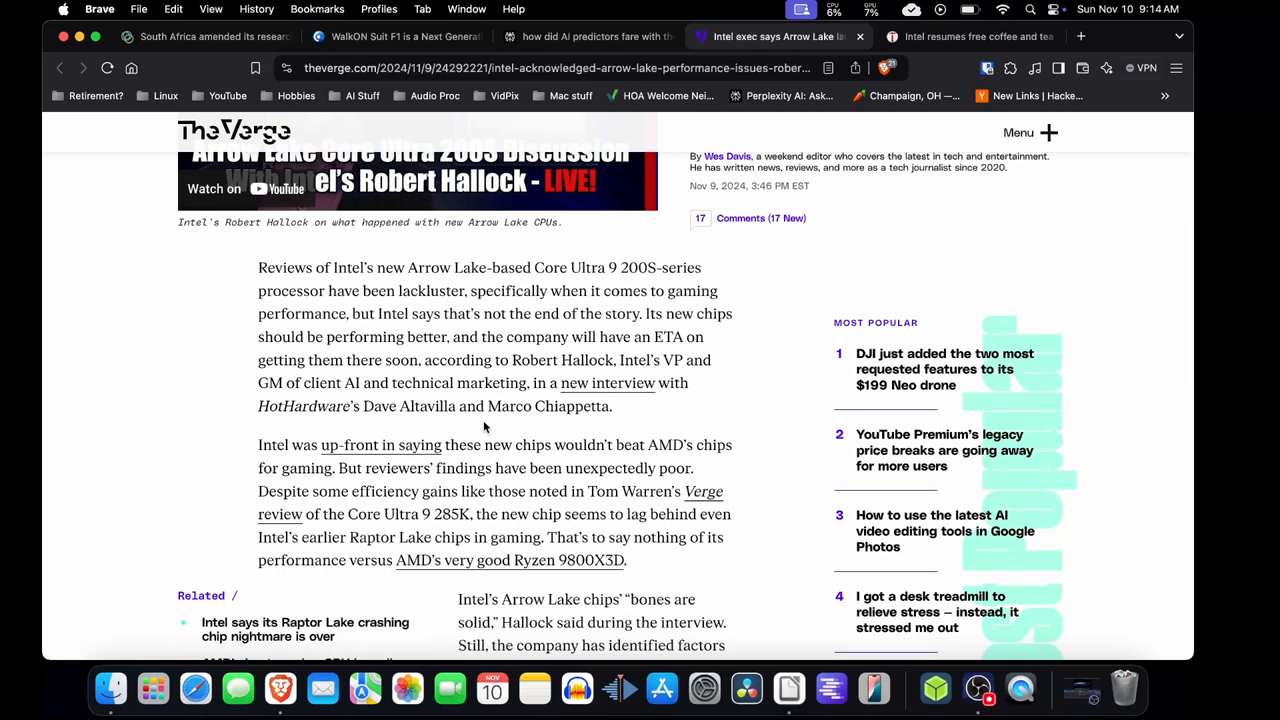
scroll("down", 3)
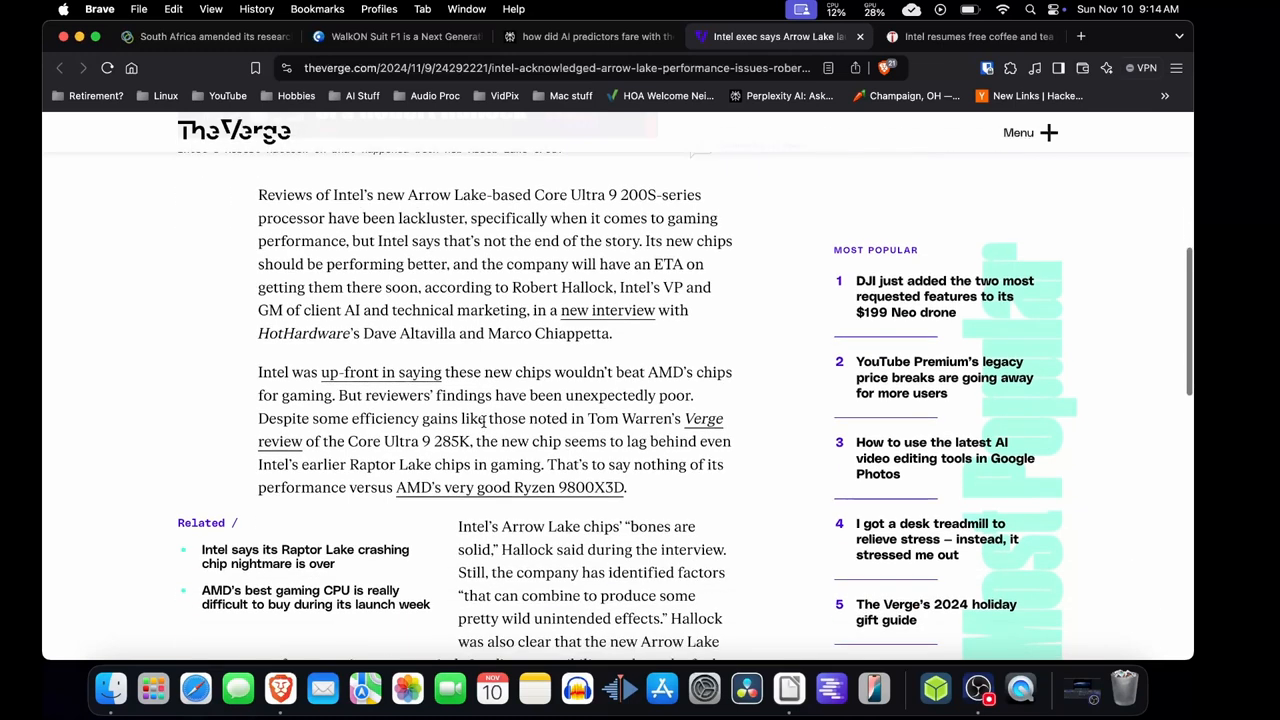
scroll("down", 3)
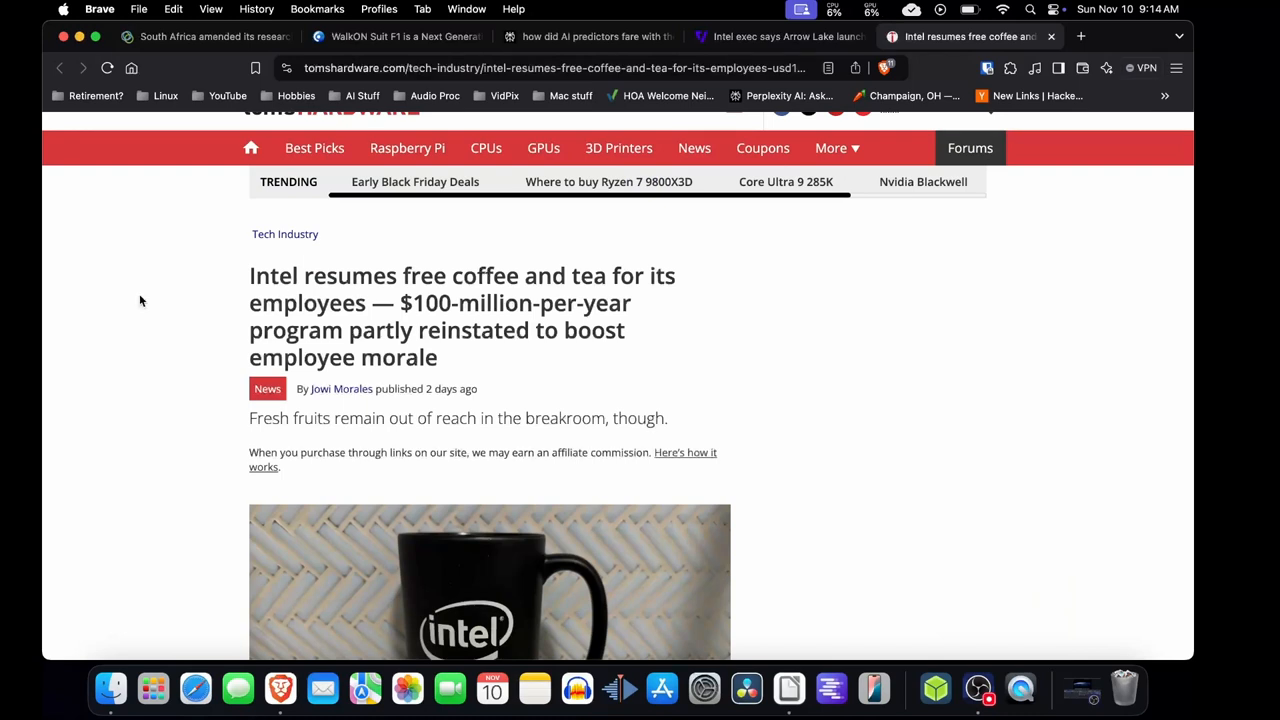
mouse_move(157, 303)
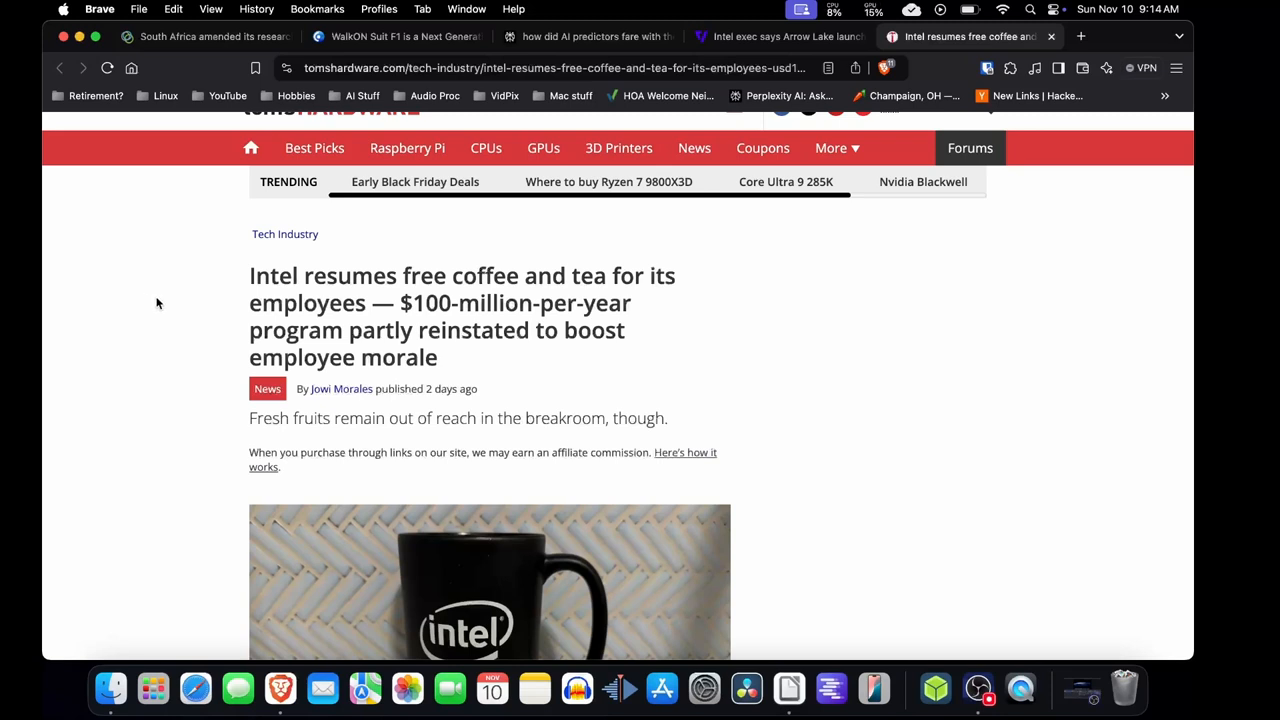
mouse_move(175, 302)
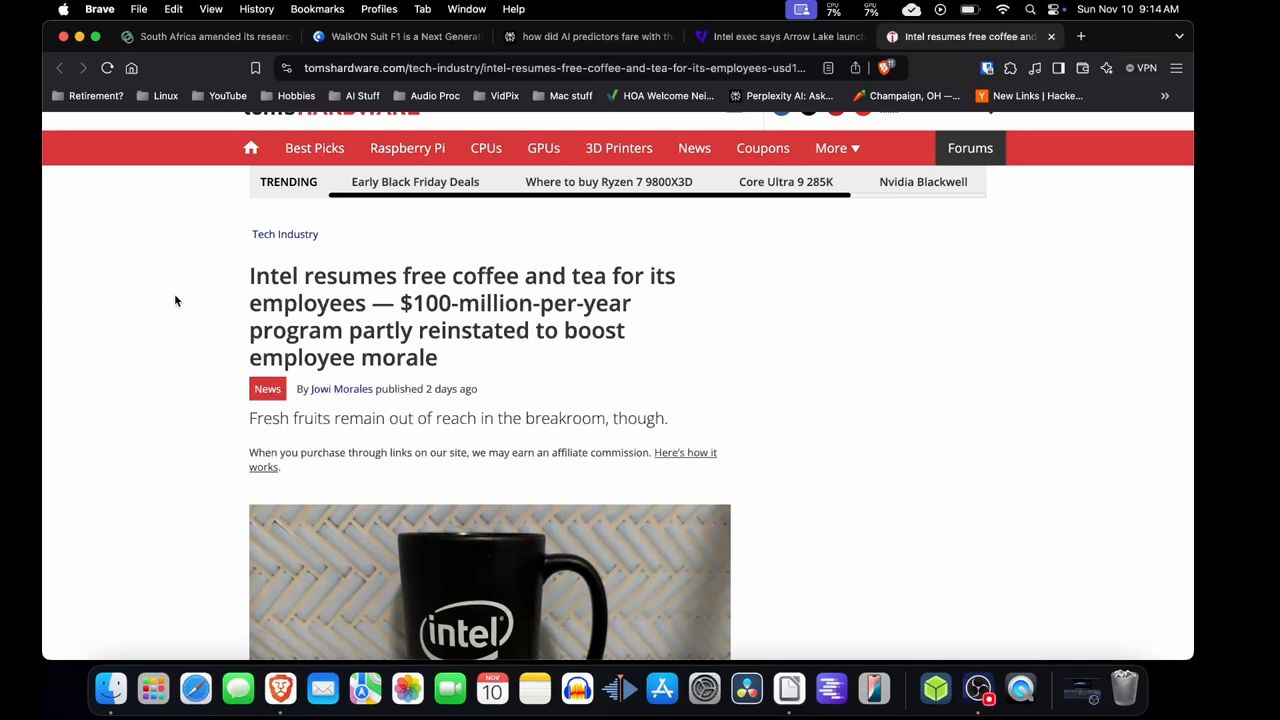
Scroll the Tom's Hardware free coffee article past the Intel mug photo into its opening paragraph
scroll("down", 3)
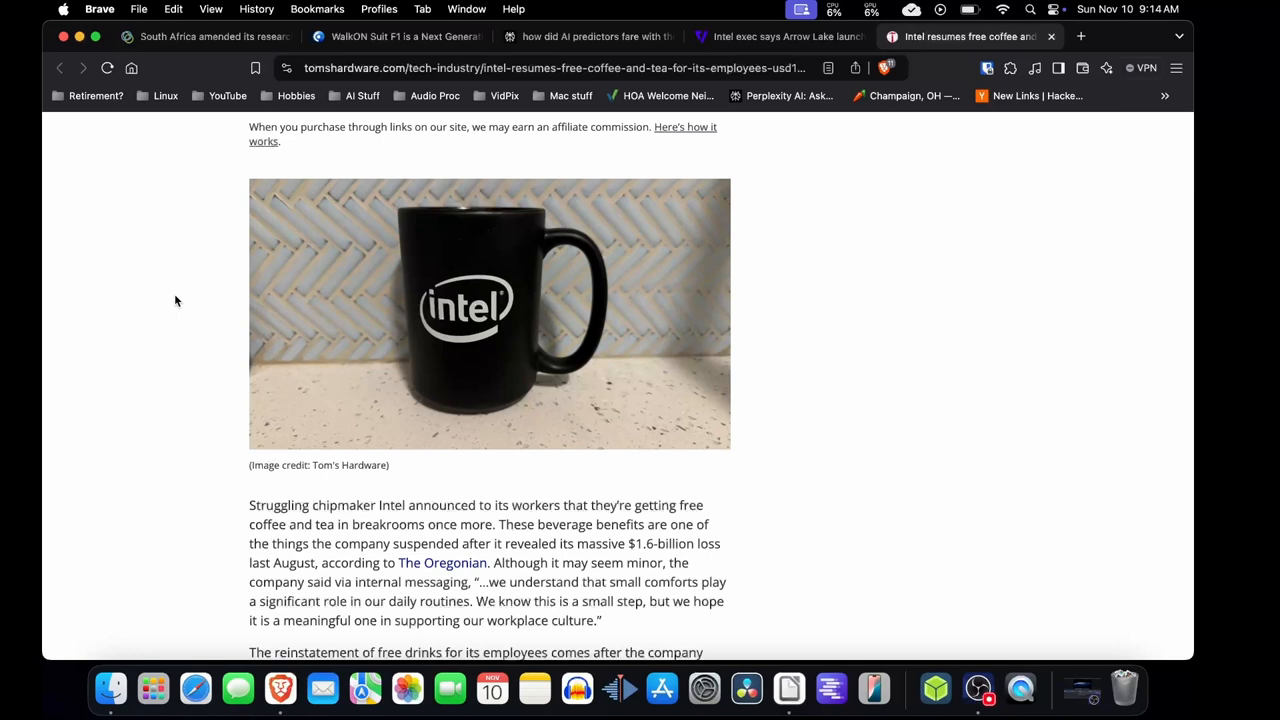
mouse_move(178, 330)
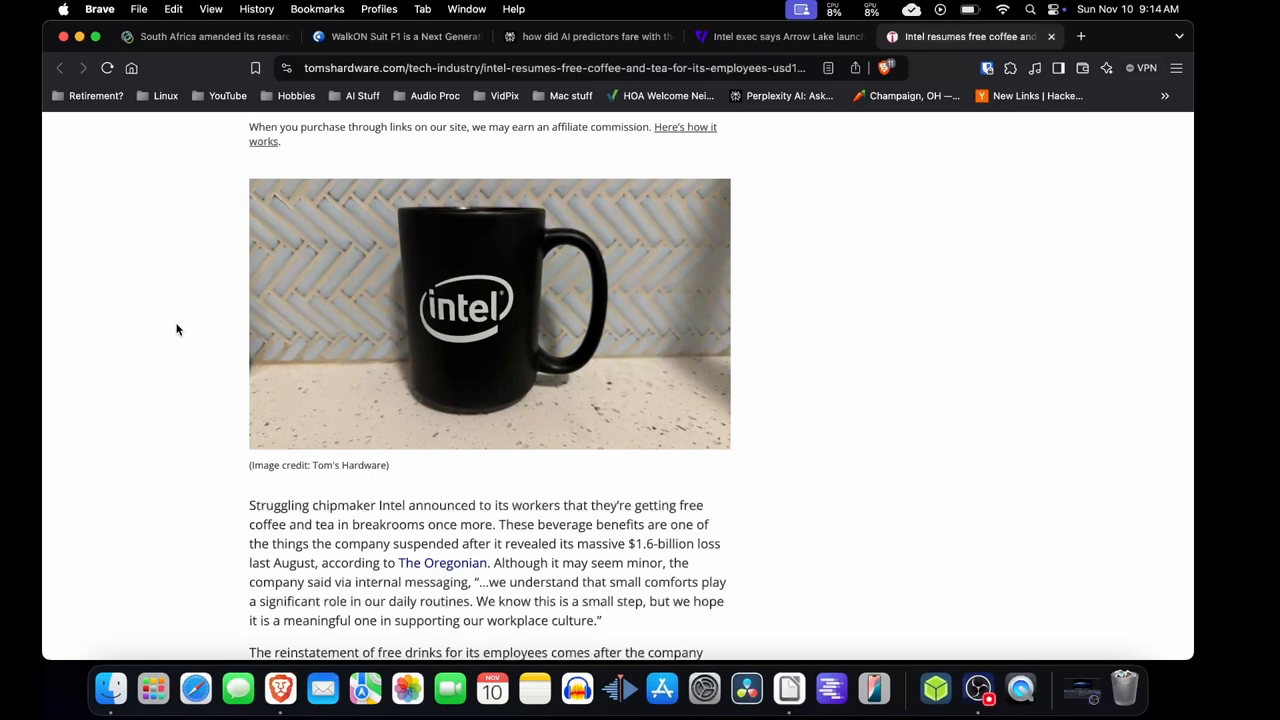
mouse_move(214, 329)
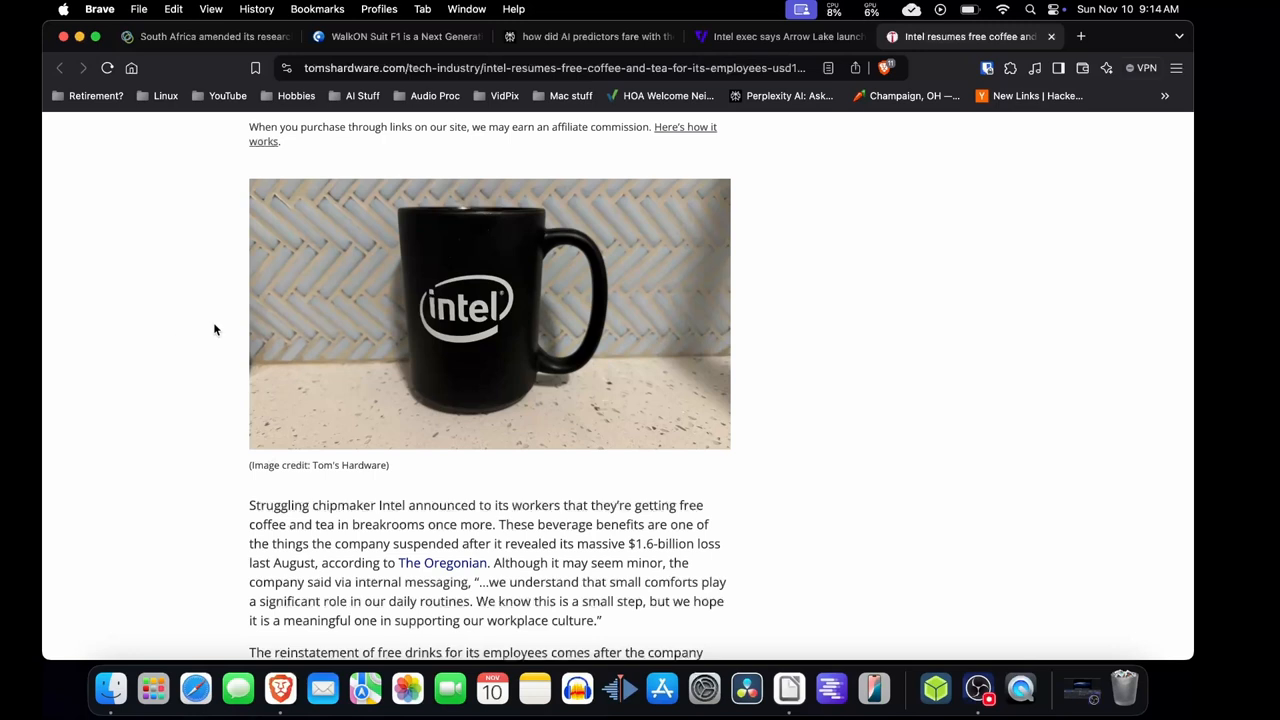
mouse_move(855, 269)
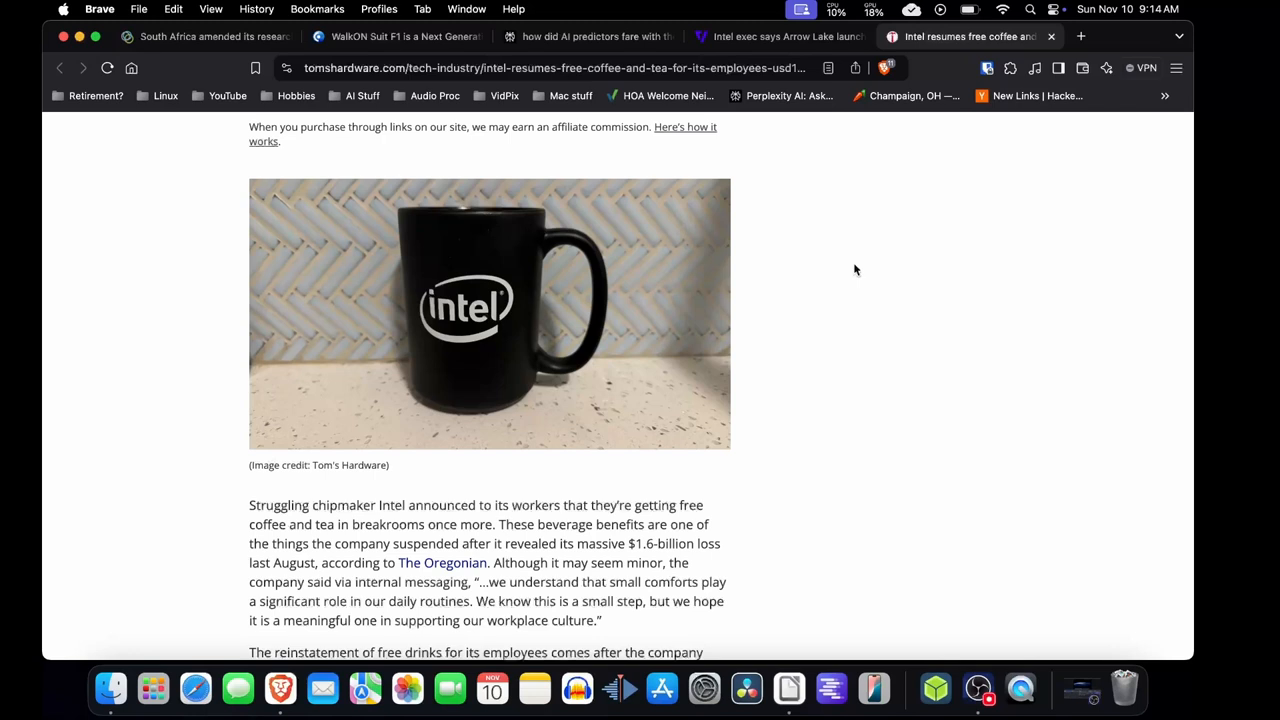
mouse_move(824, 314)
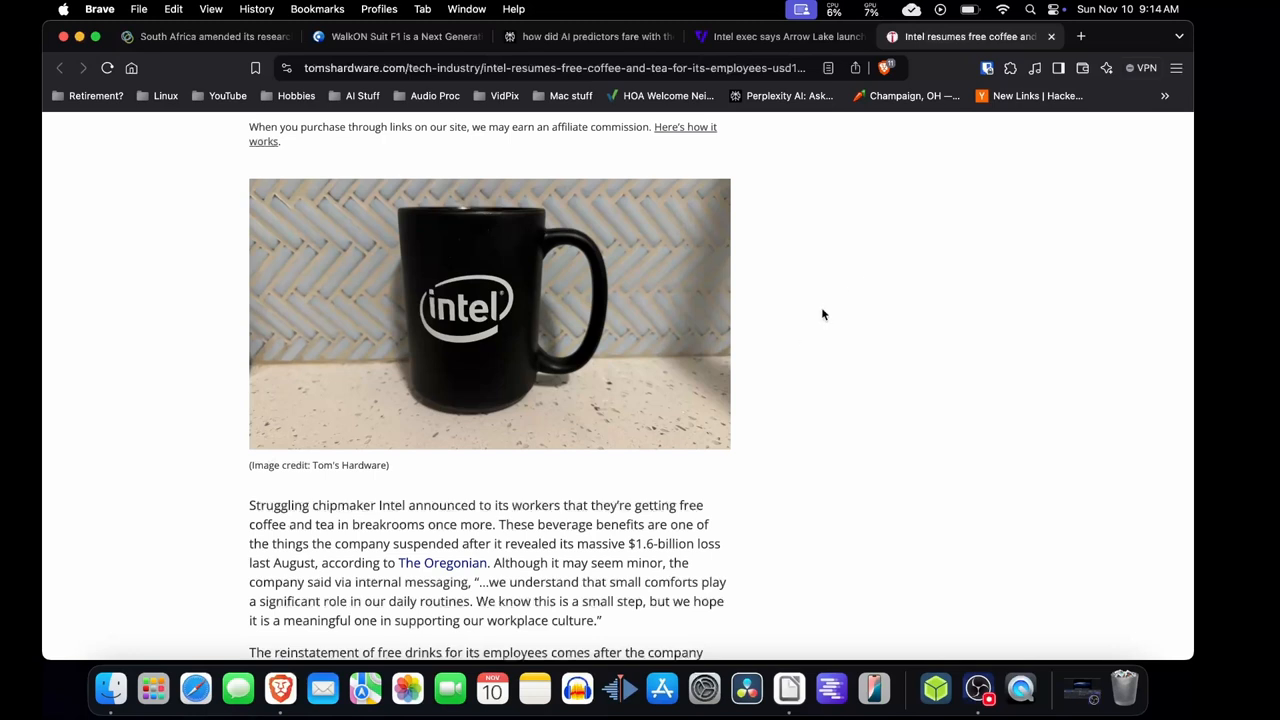
mouse_move(810, 370)
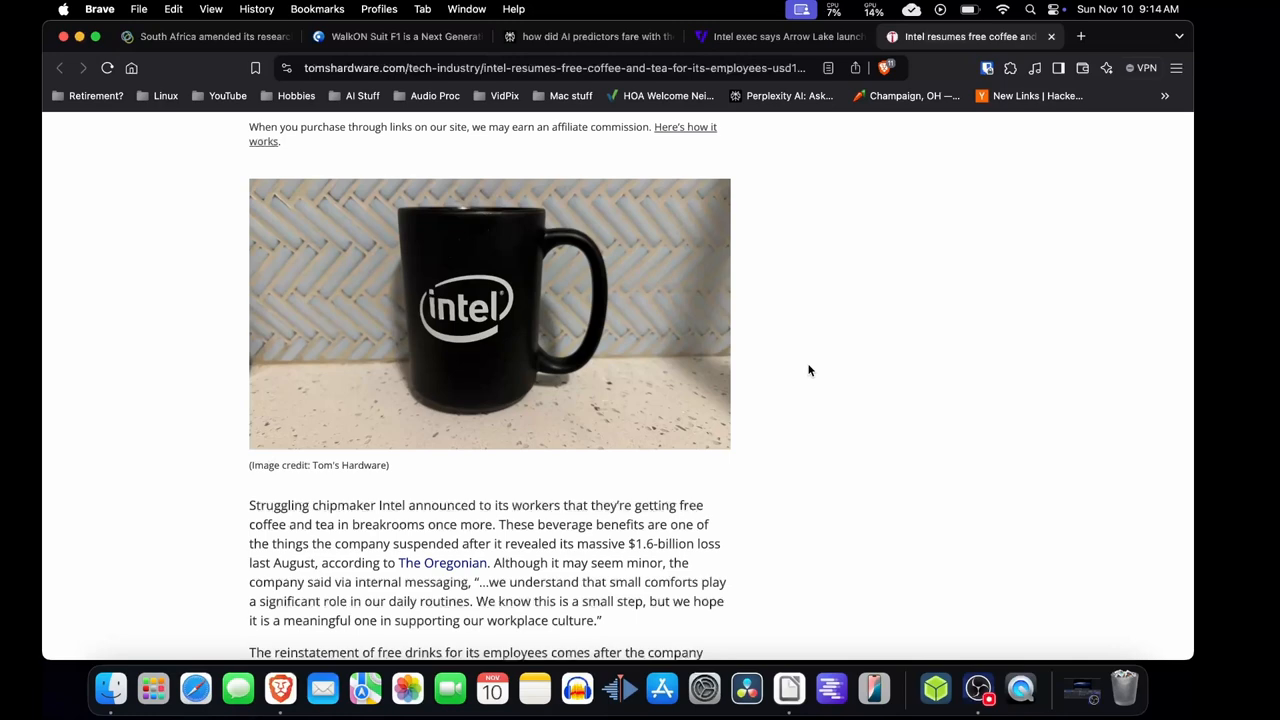